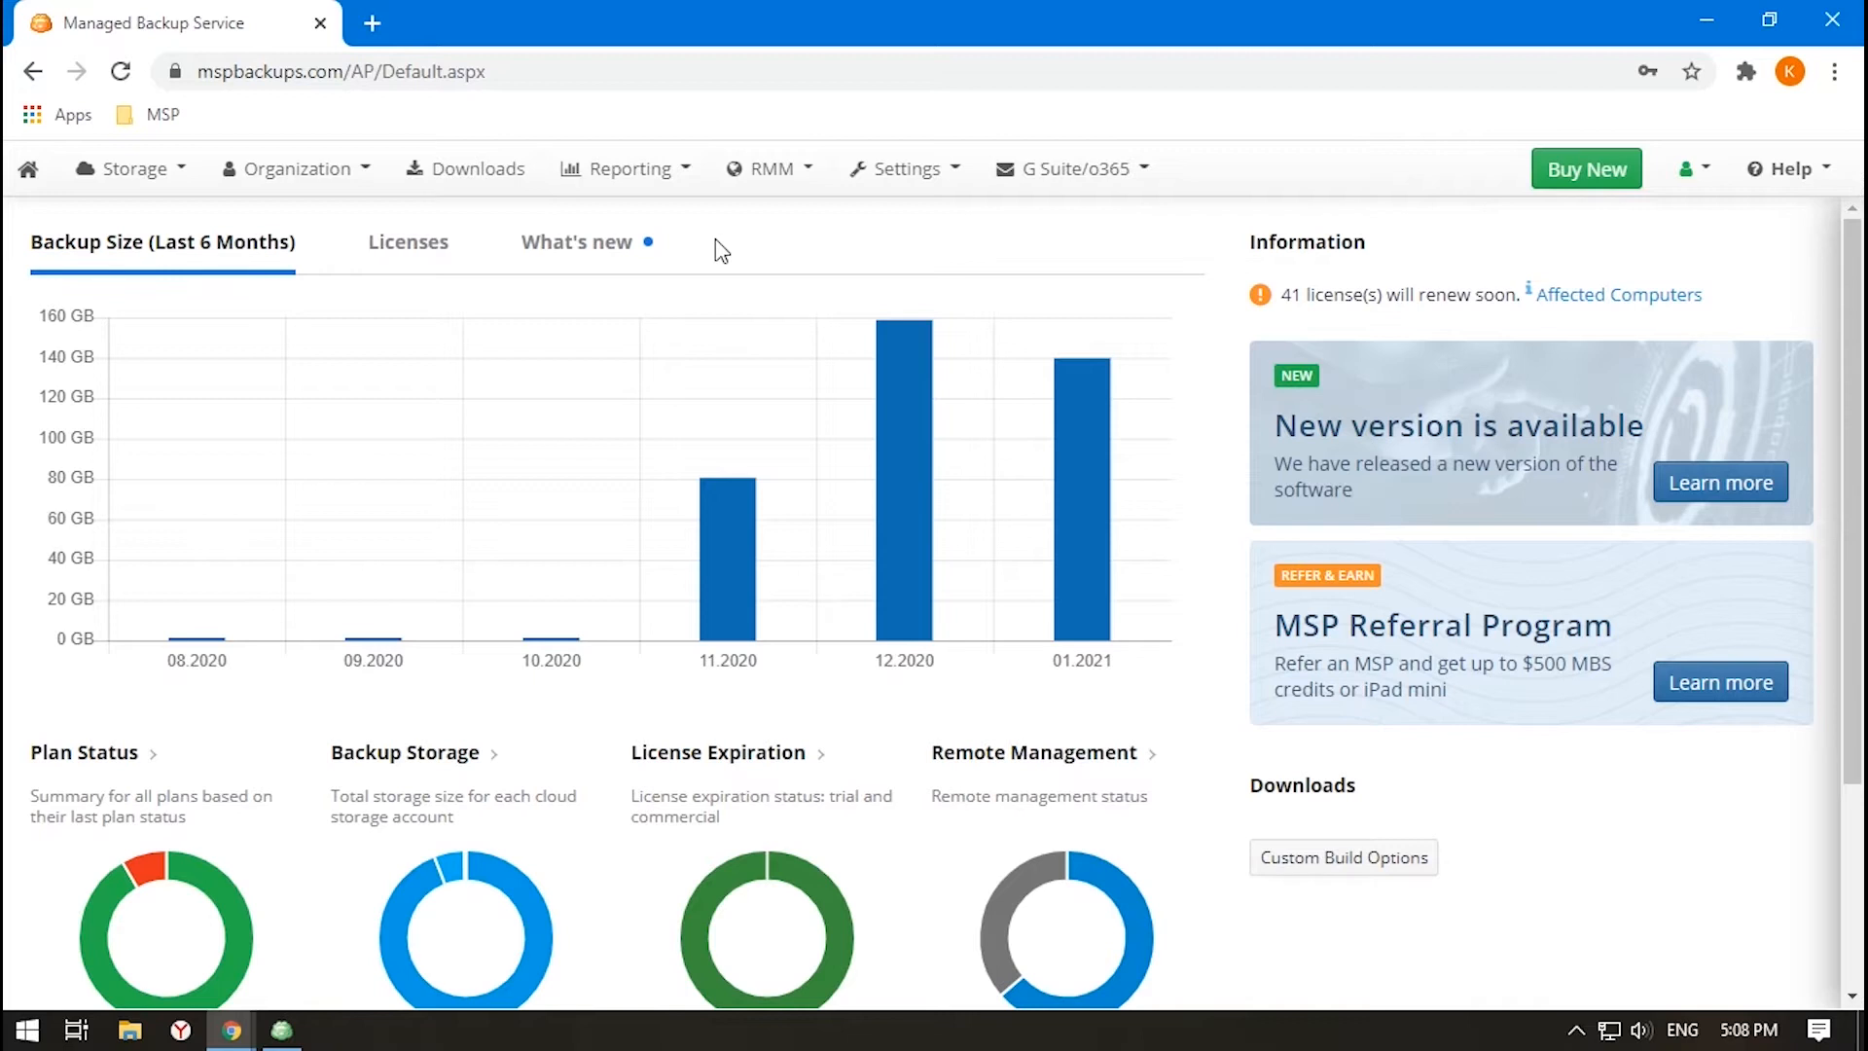
Go to the Remote Management list of endpoint computers from the RMM menu.
click(771, 167)
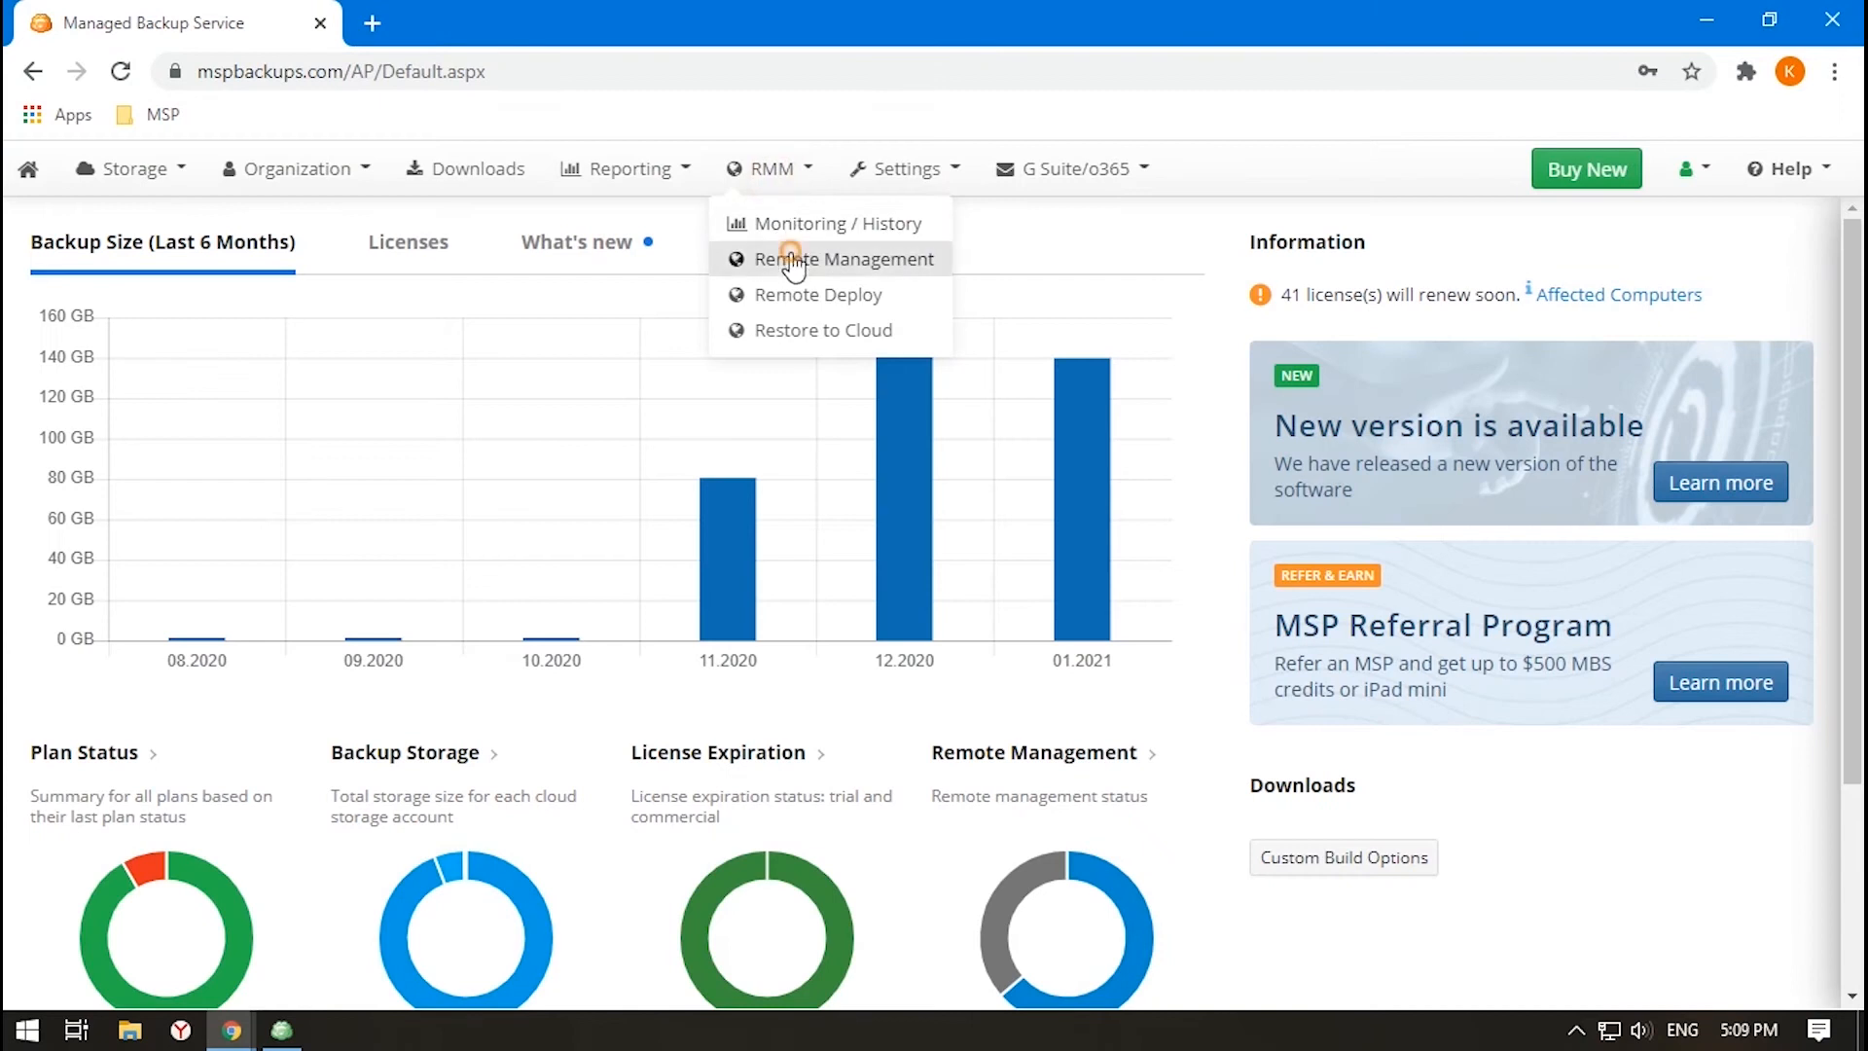
click(844, 259)
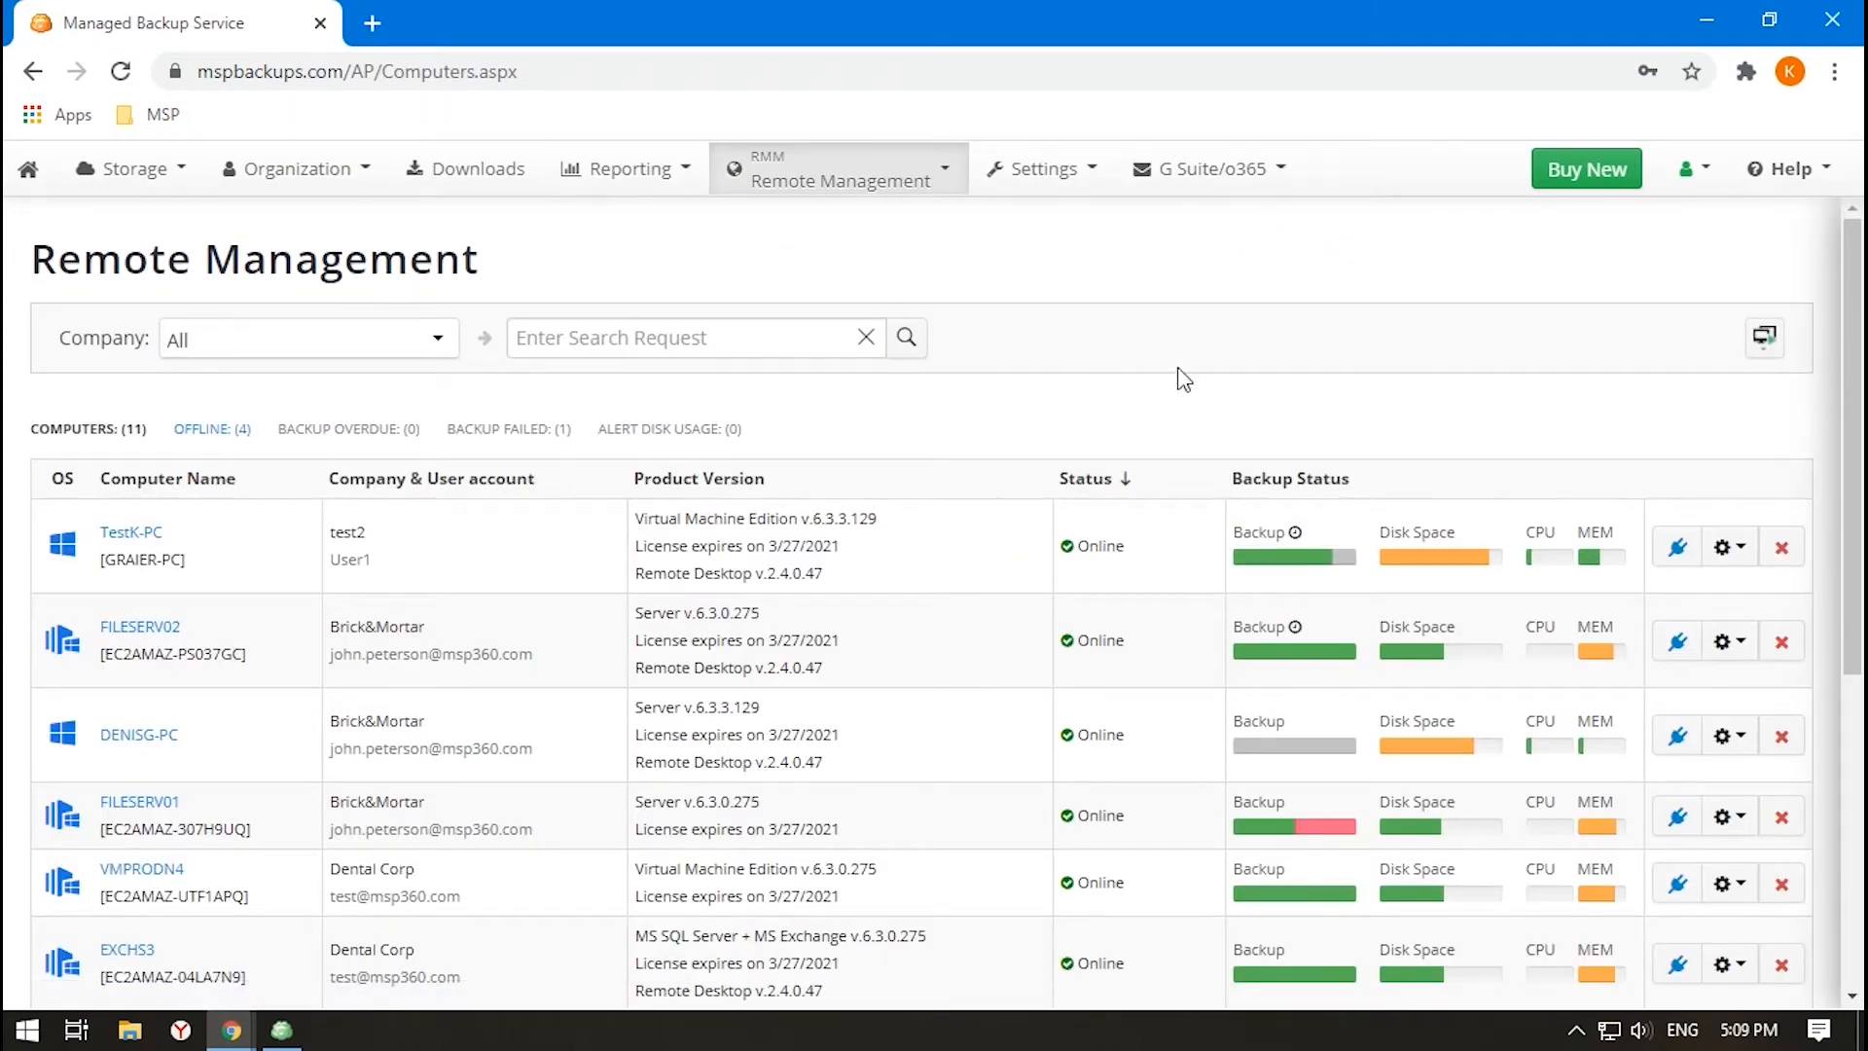
mouse_move(1722, 547)
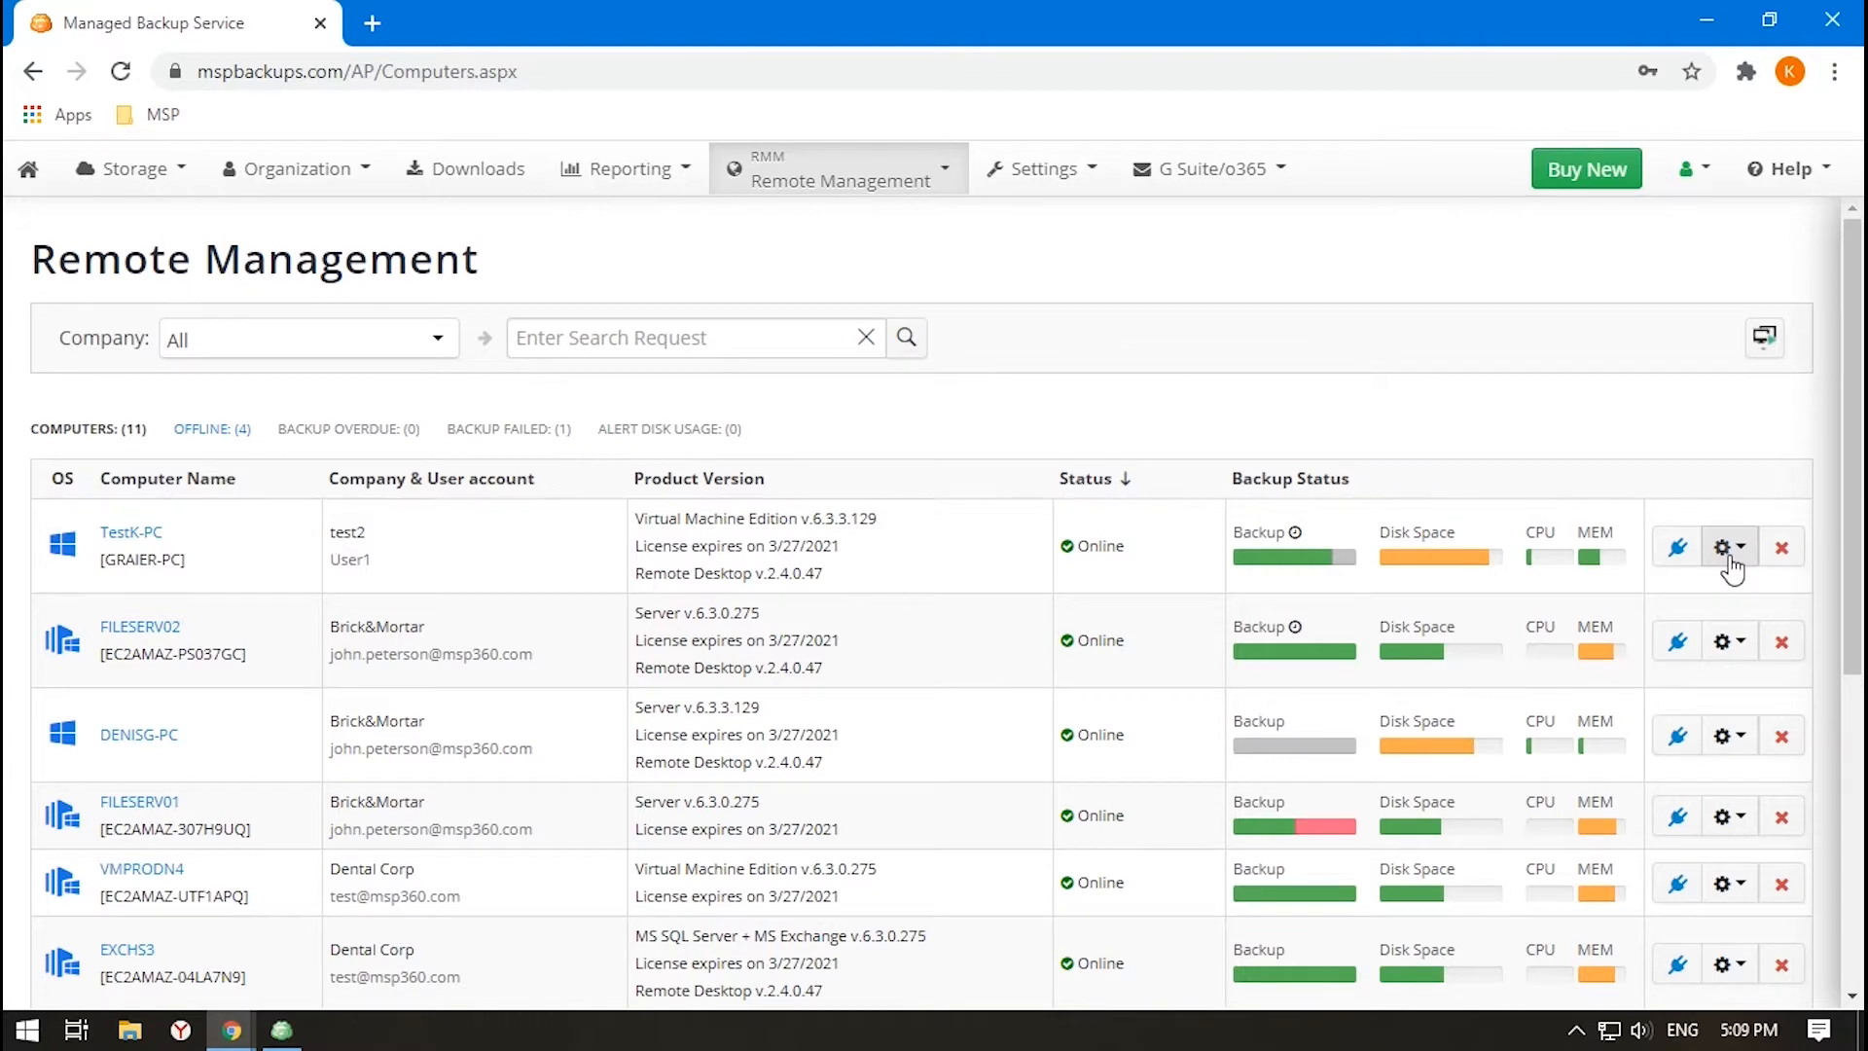
Open Edit Options for the TestK-PC endpoint from its gear menu.
click(1728, 547)
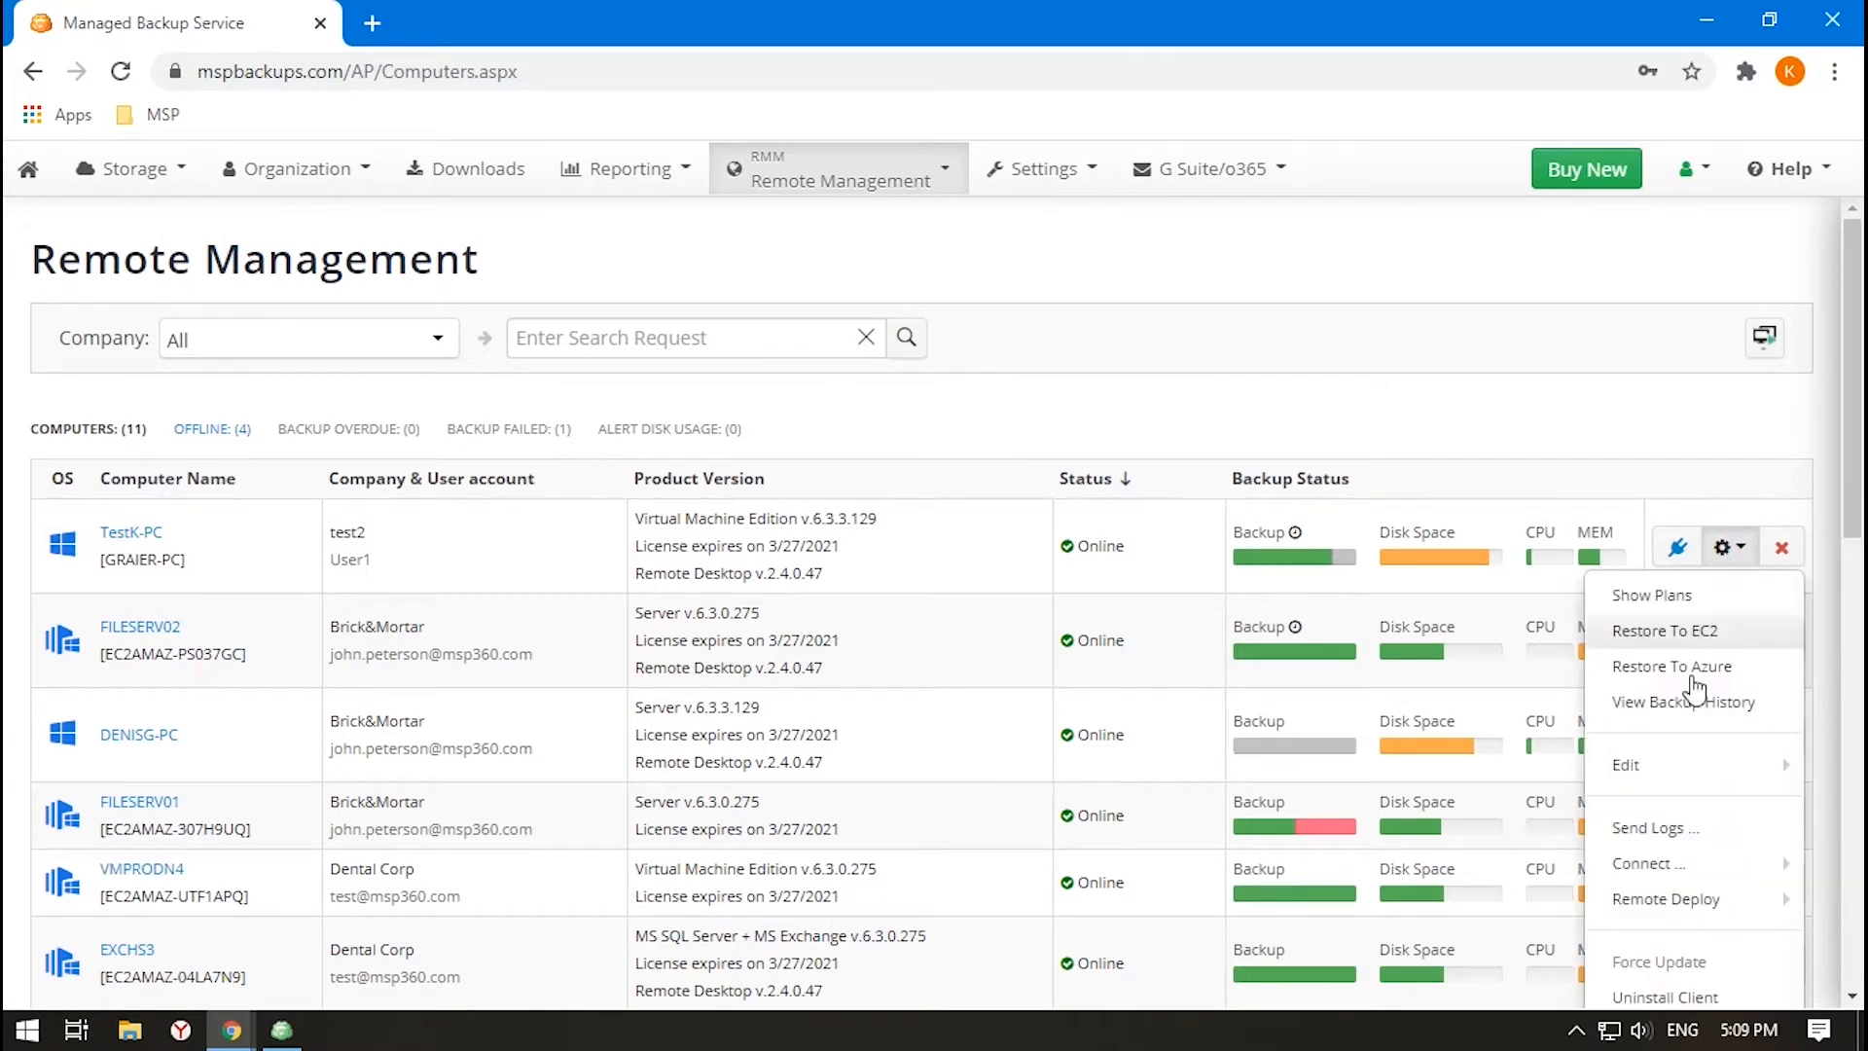
mouse_move(1625, 763)
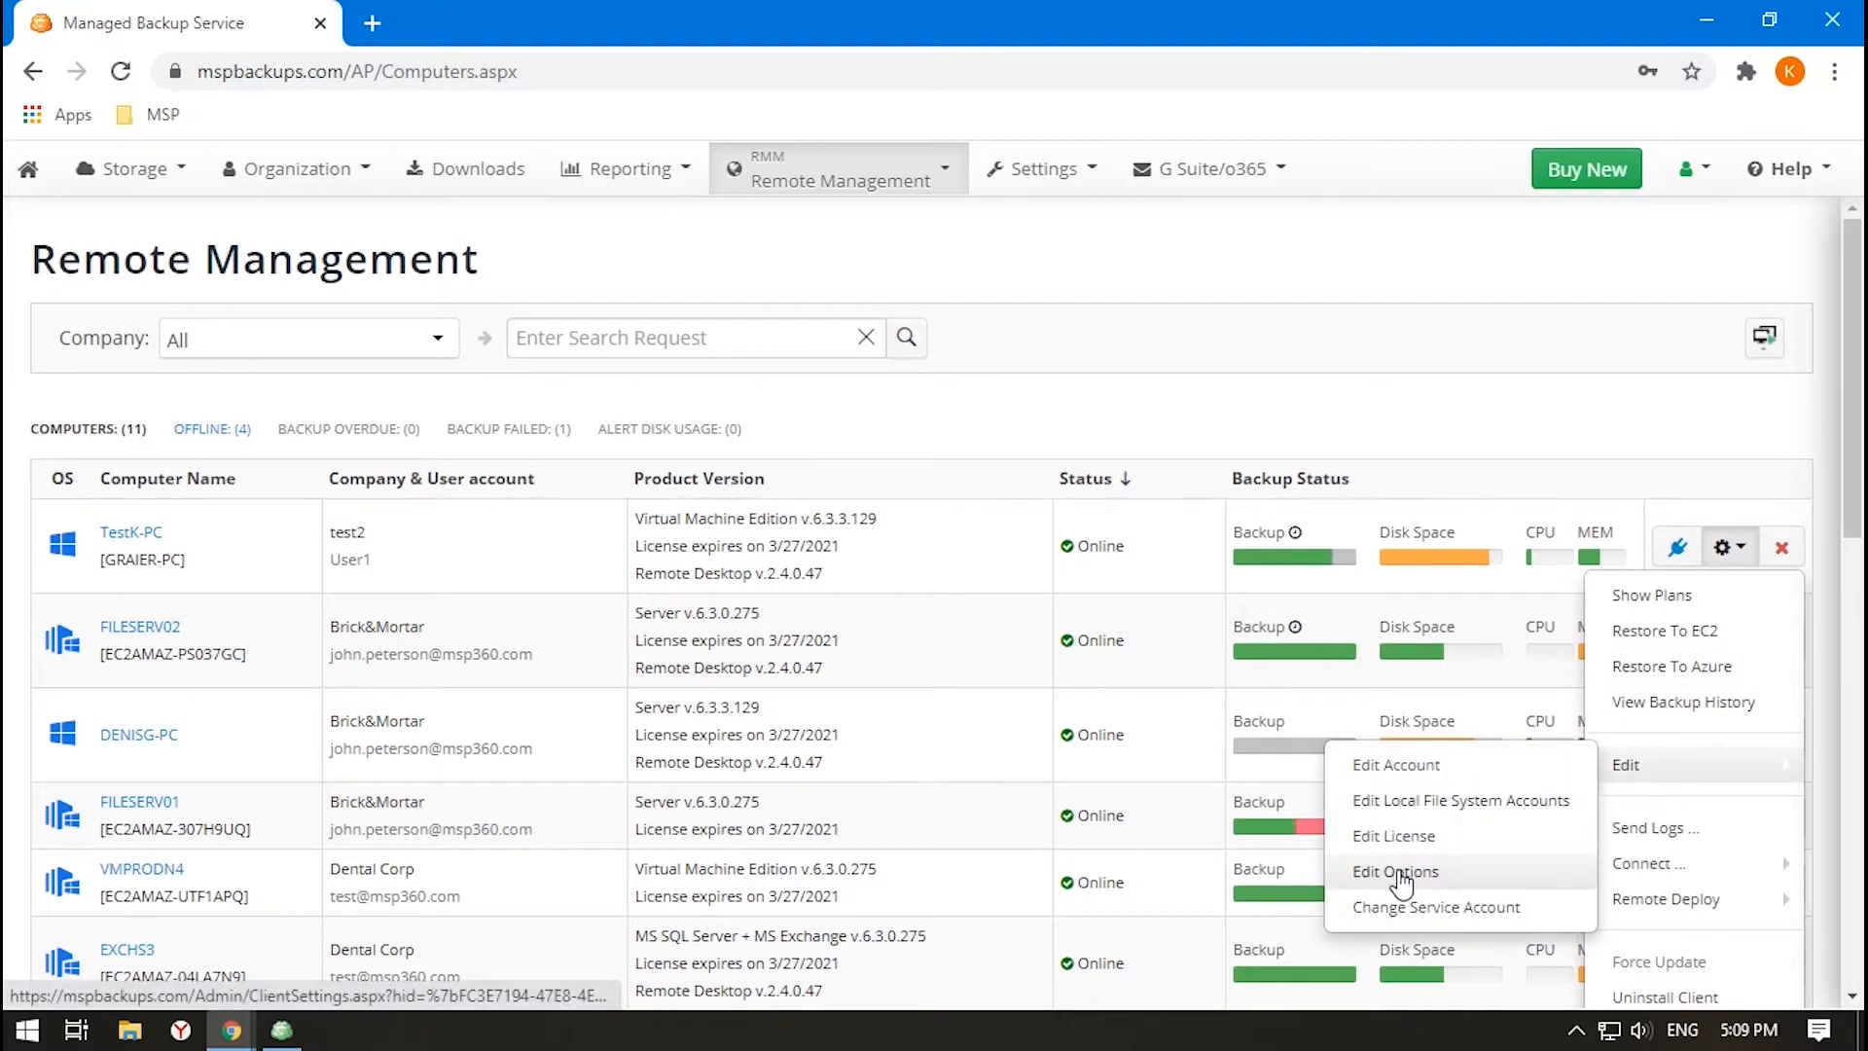
click(1395, 872)
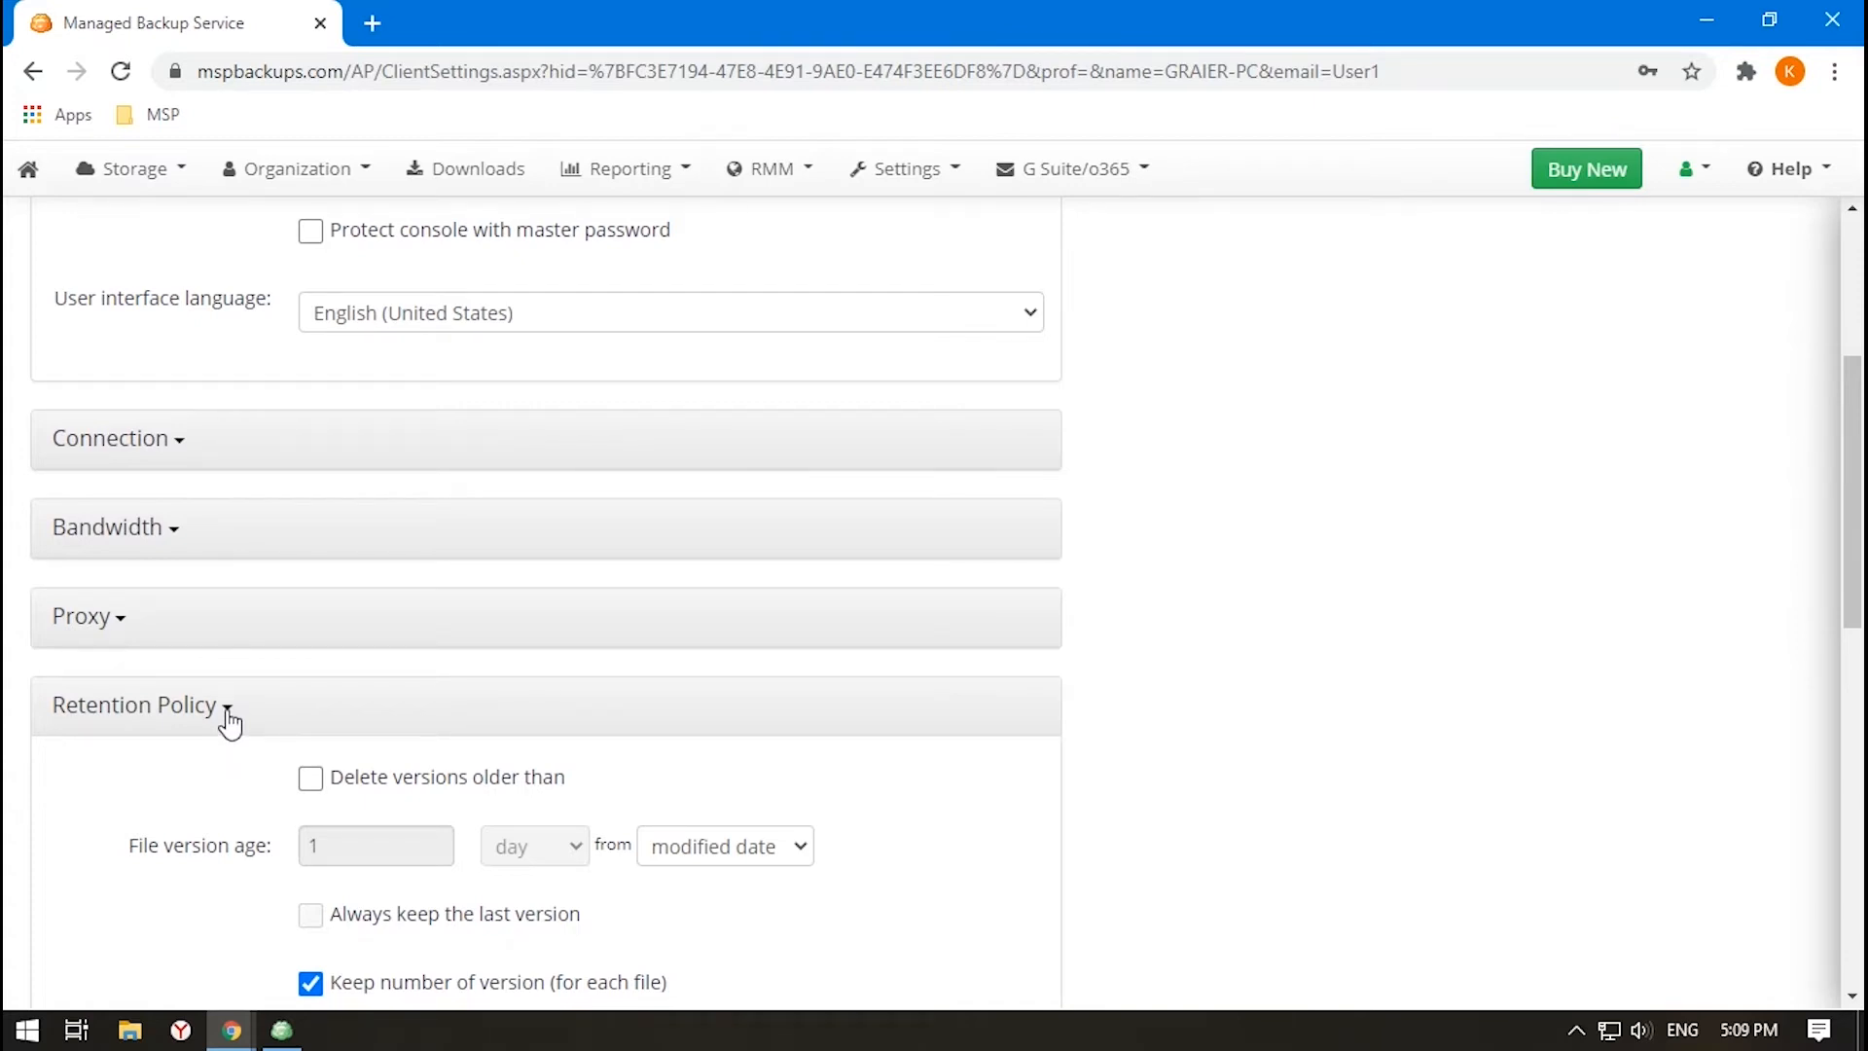
Set retention to delete versions older than 1 day, keep the last version, keep 3 versions, delay purge 3 days.
click(309, 777)
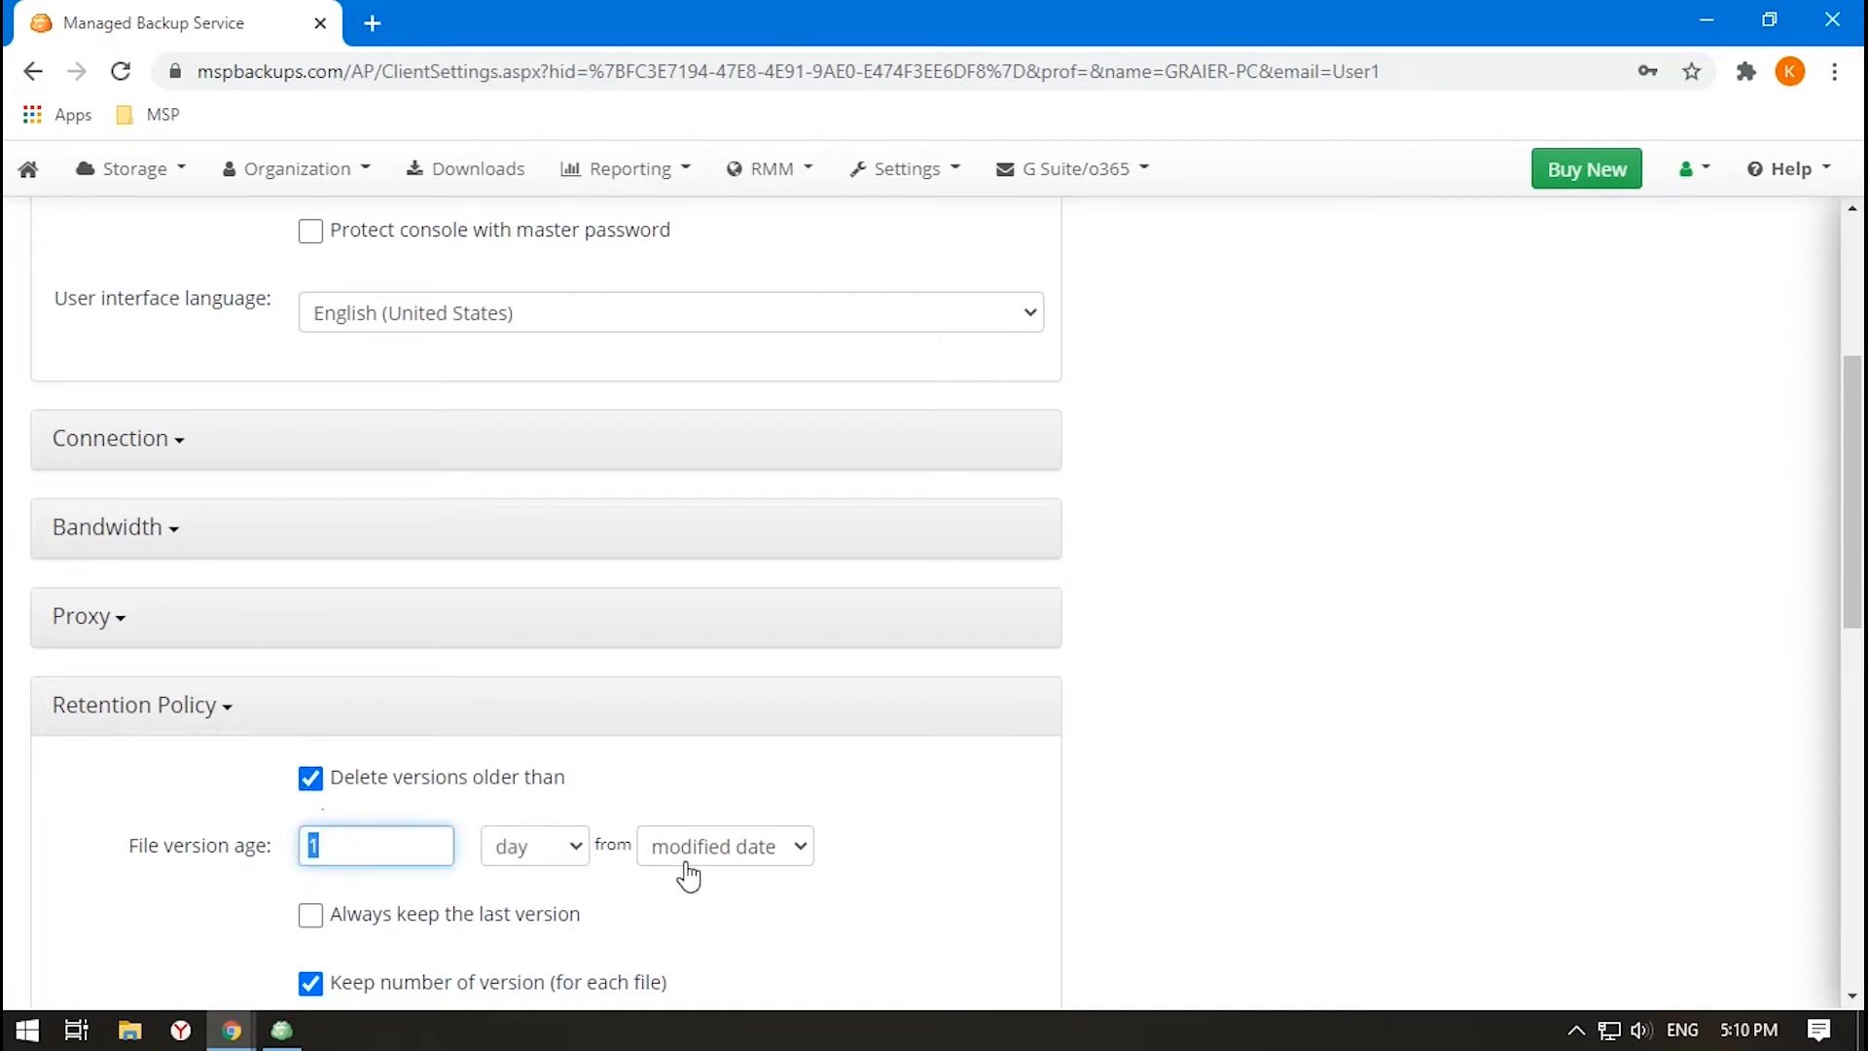
click(724, 846)
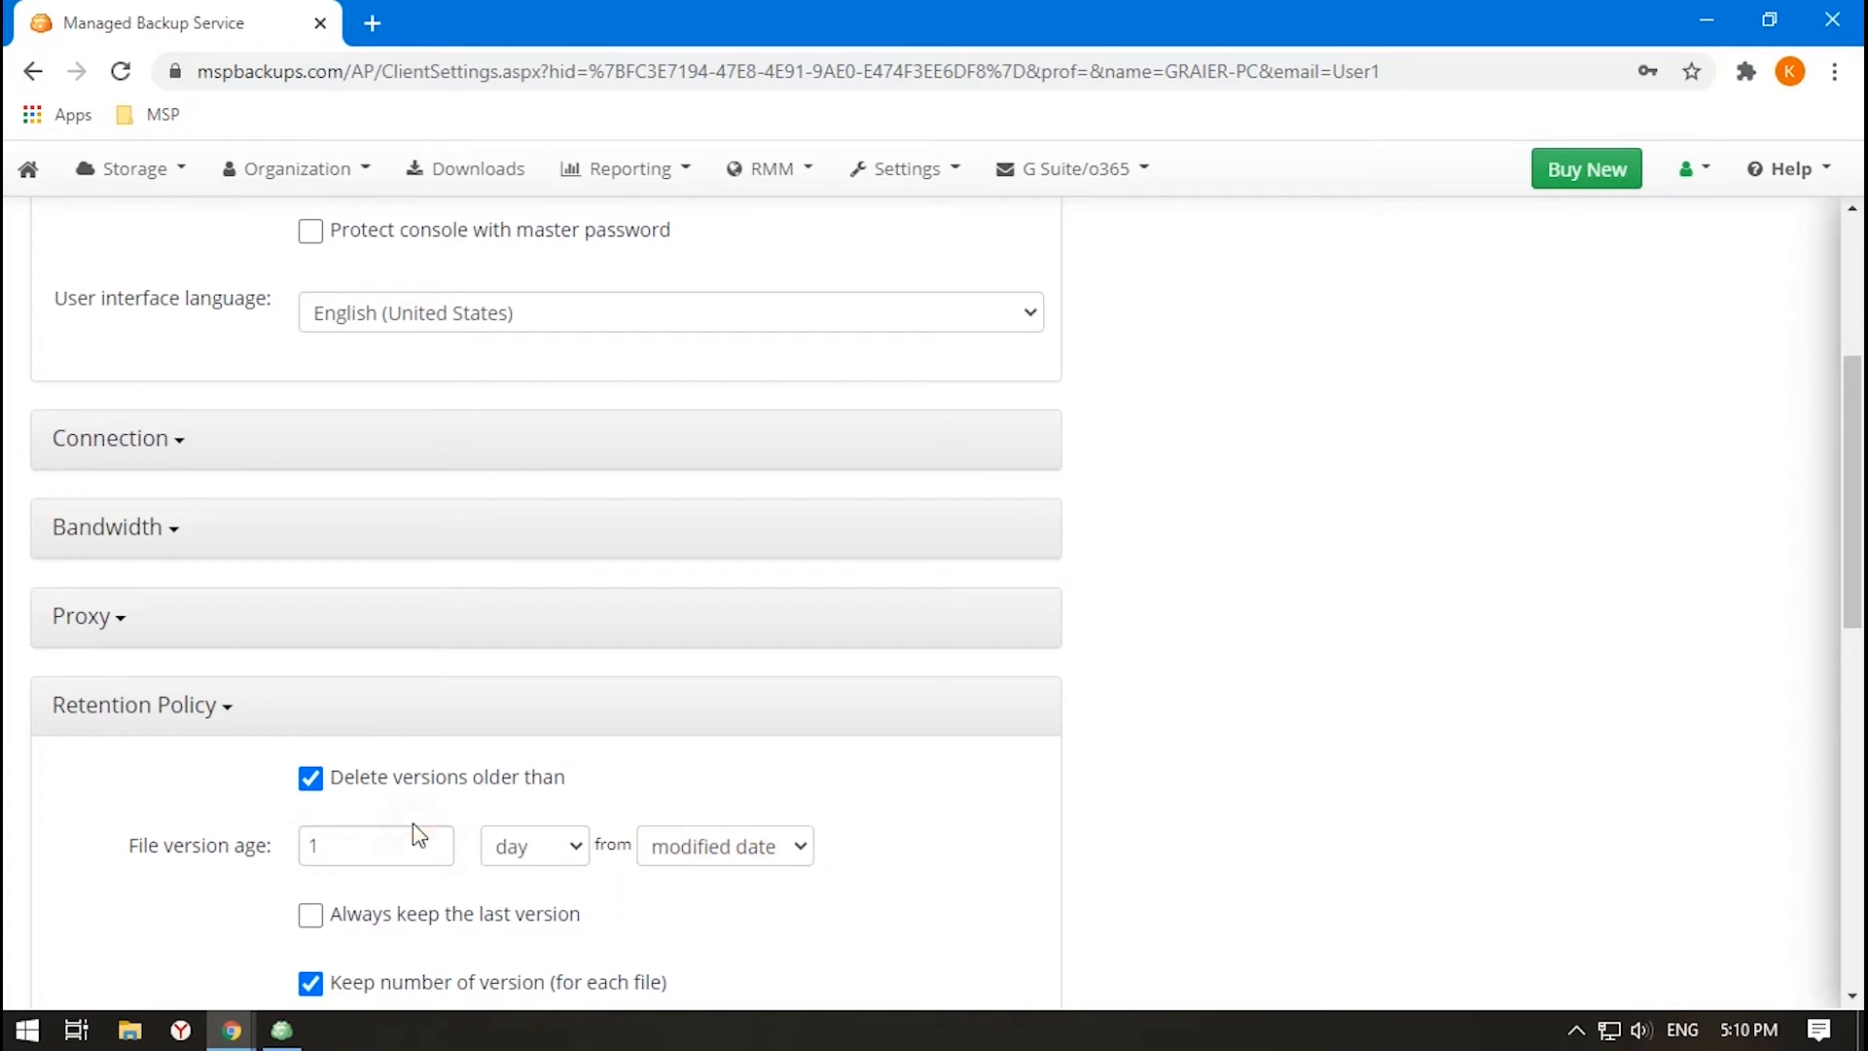
mouse_move(417, 835)
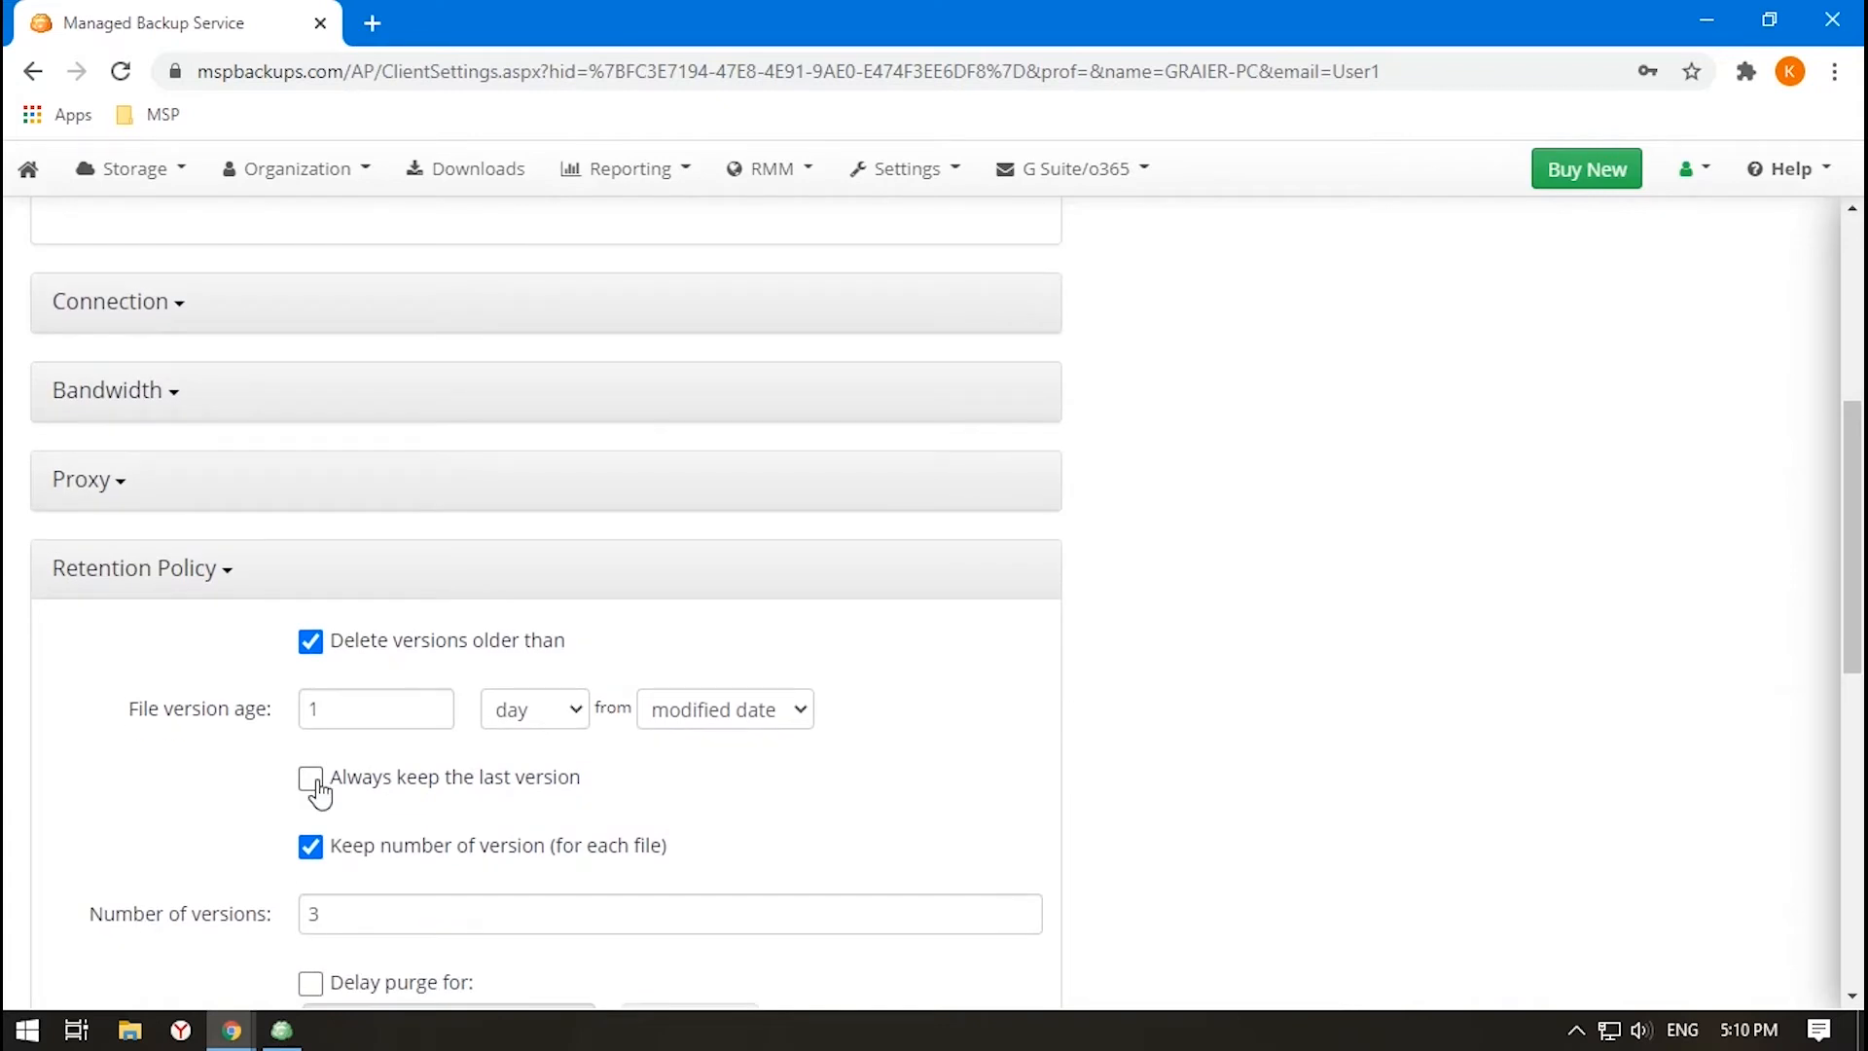
click(310, 777)
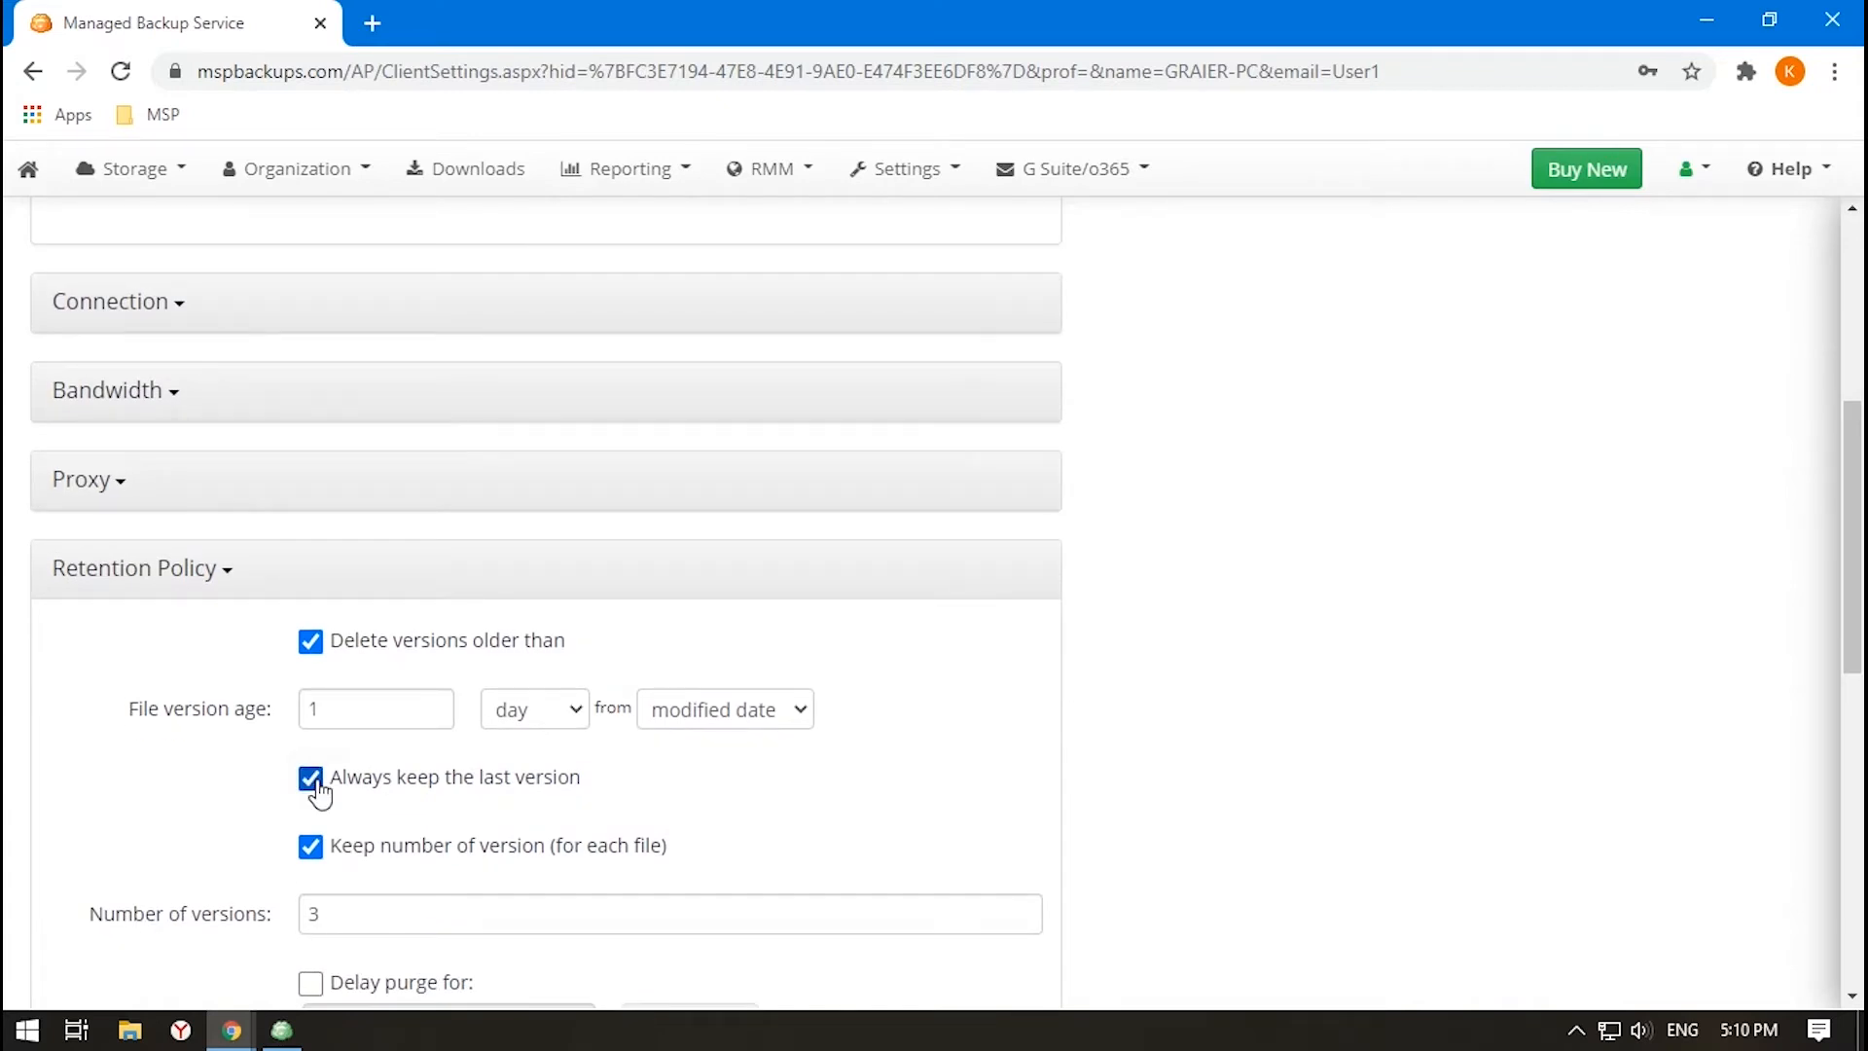
scroll(down, 3)
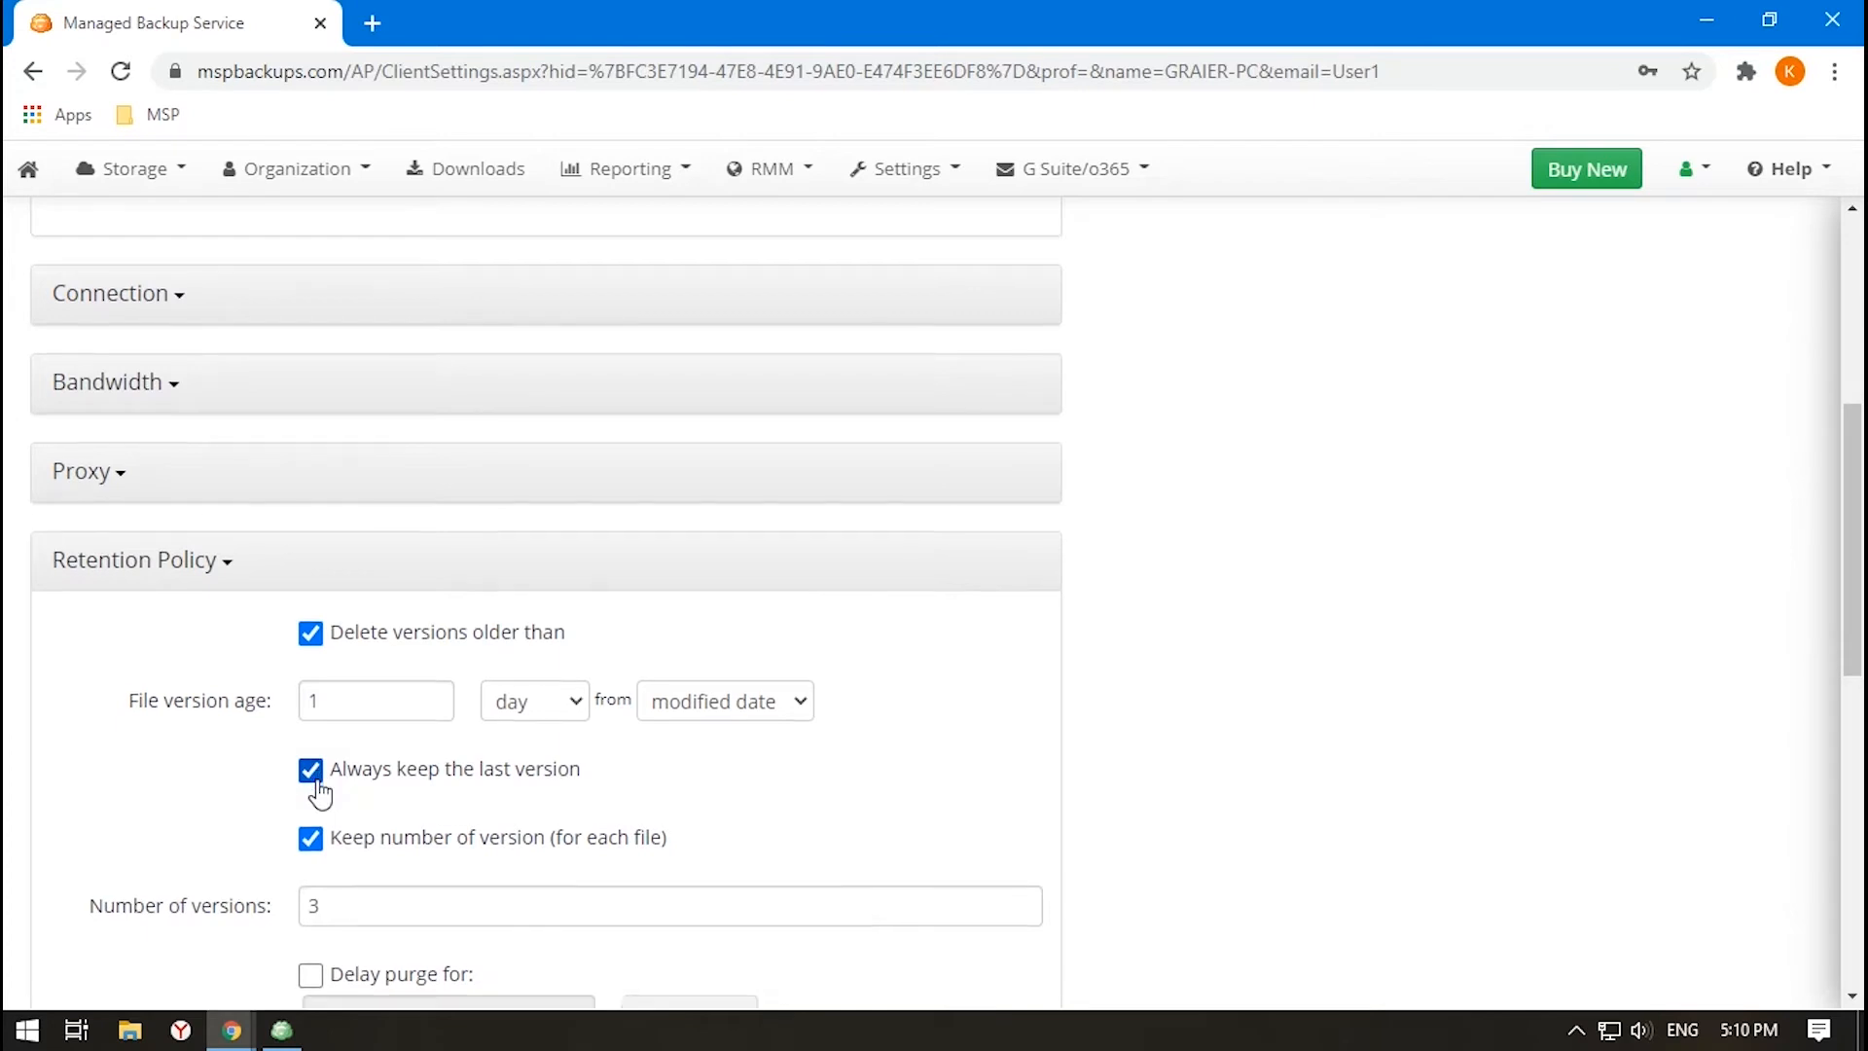
scroll(down, 3)
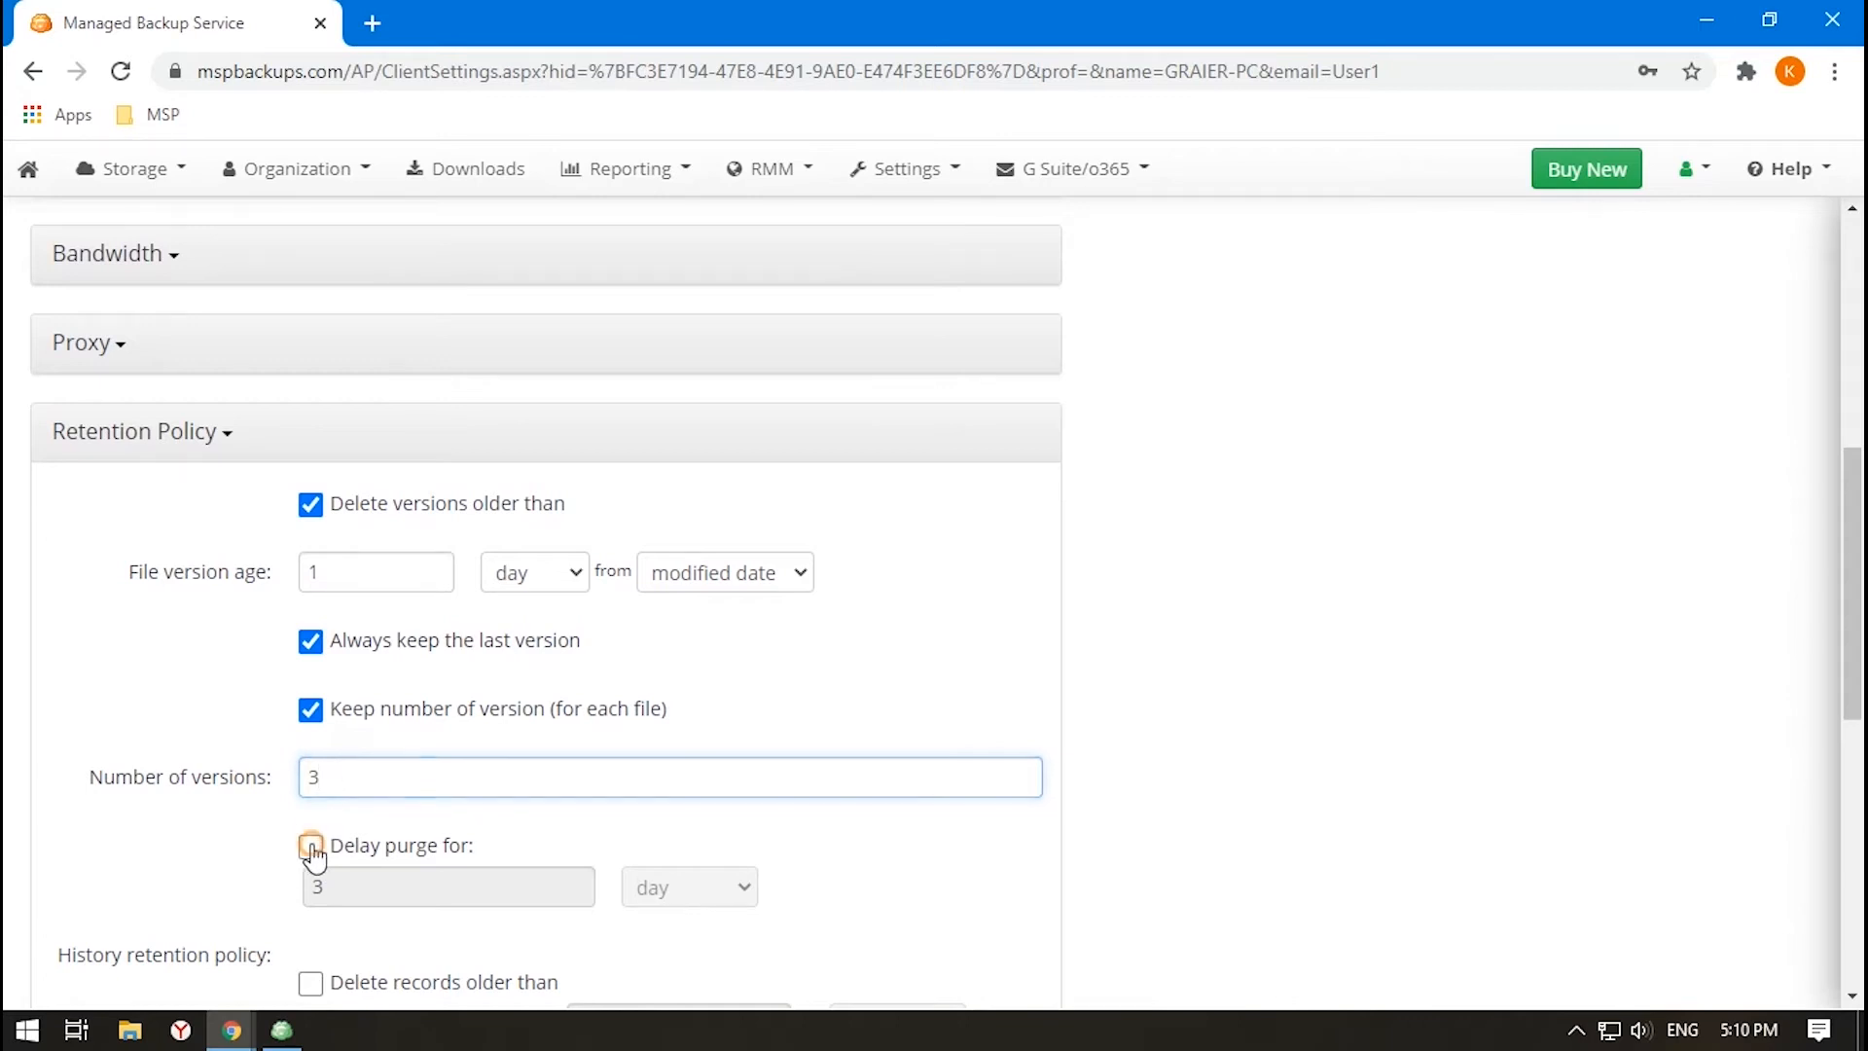
click(309, 846)
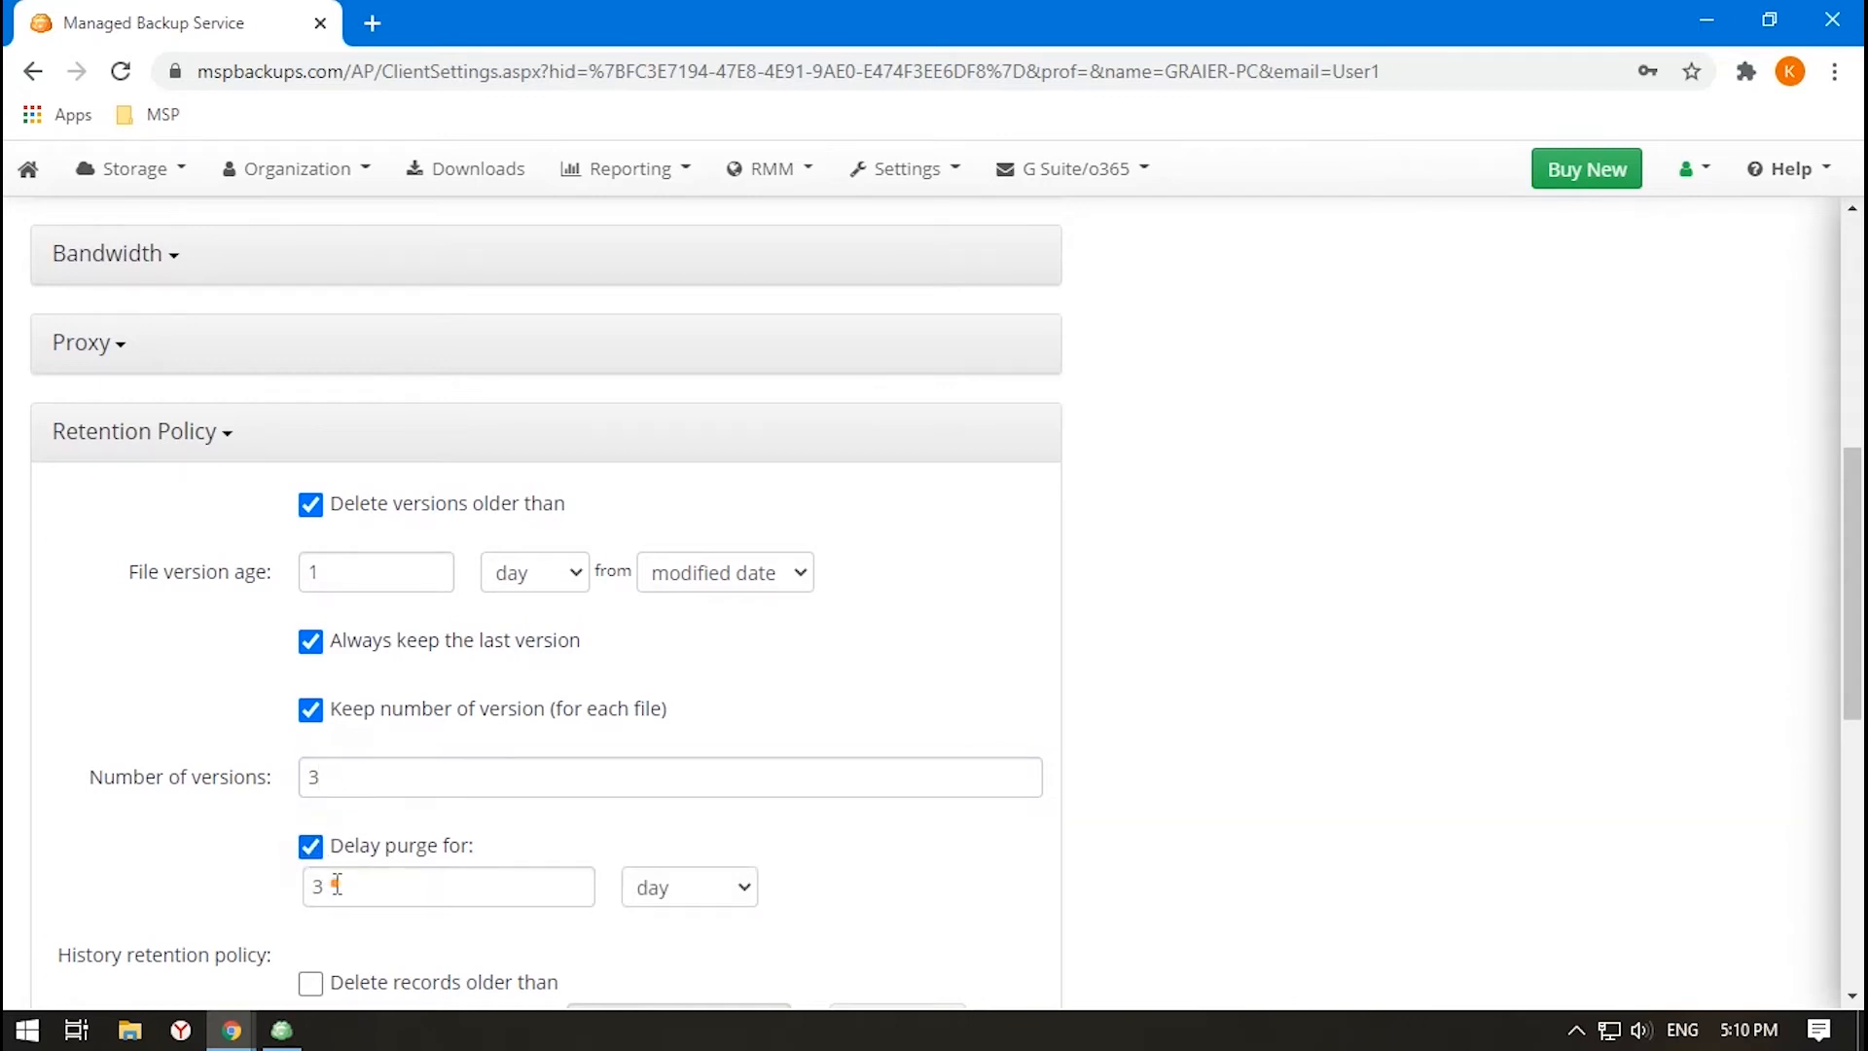
click(448, 887)
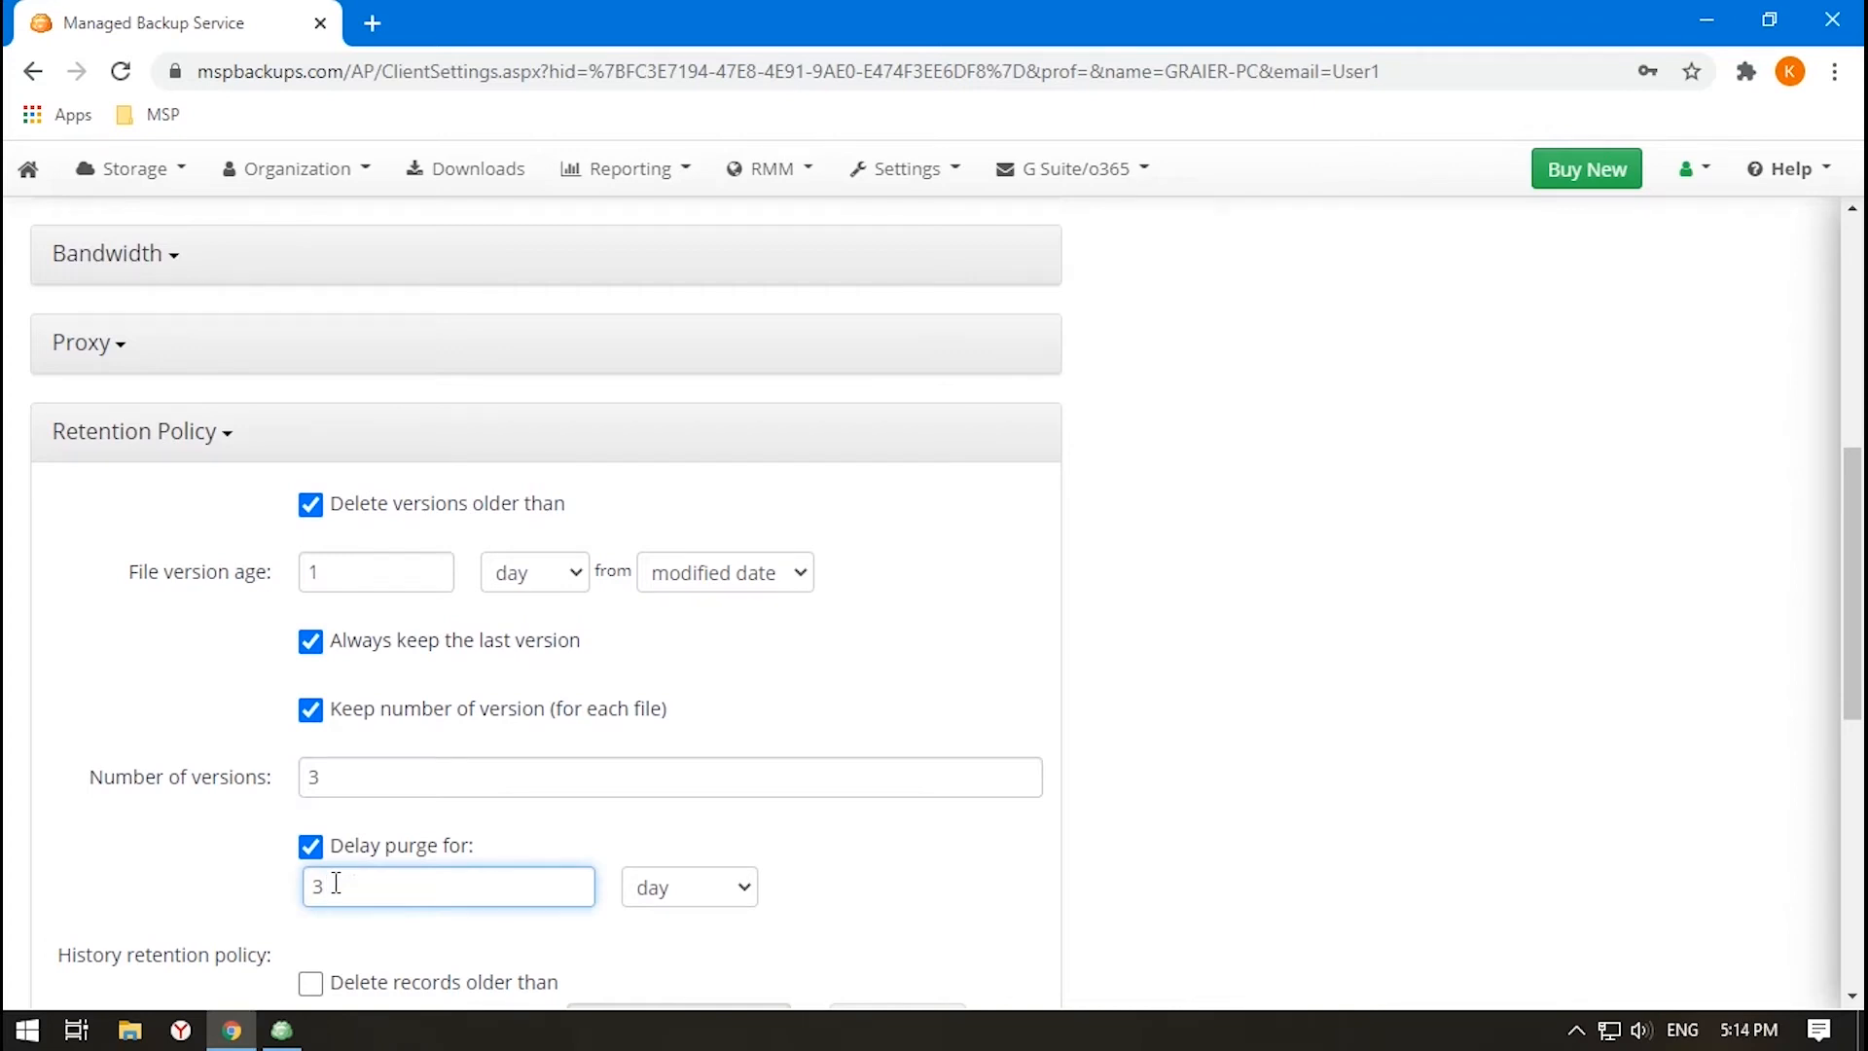
scroll(down, 3)
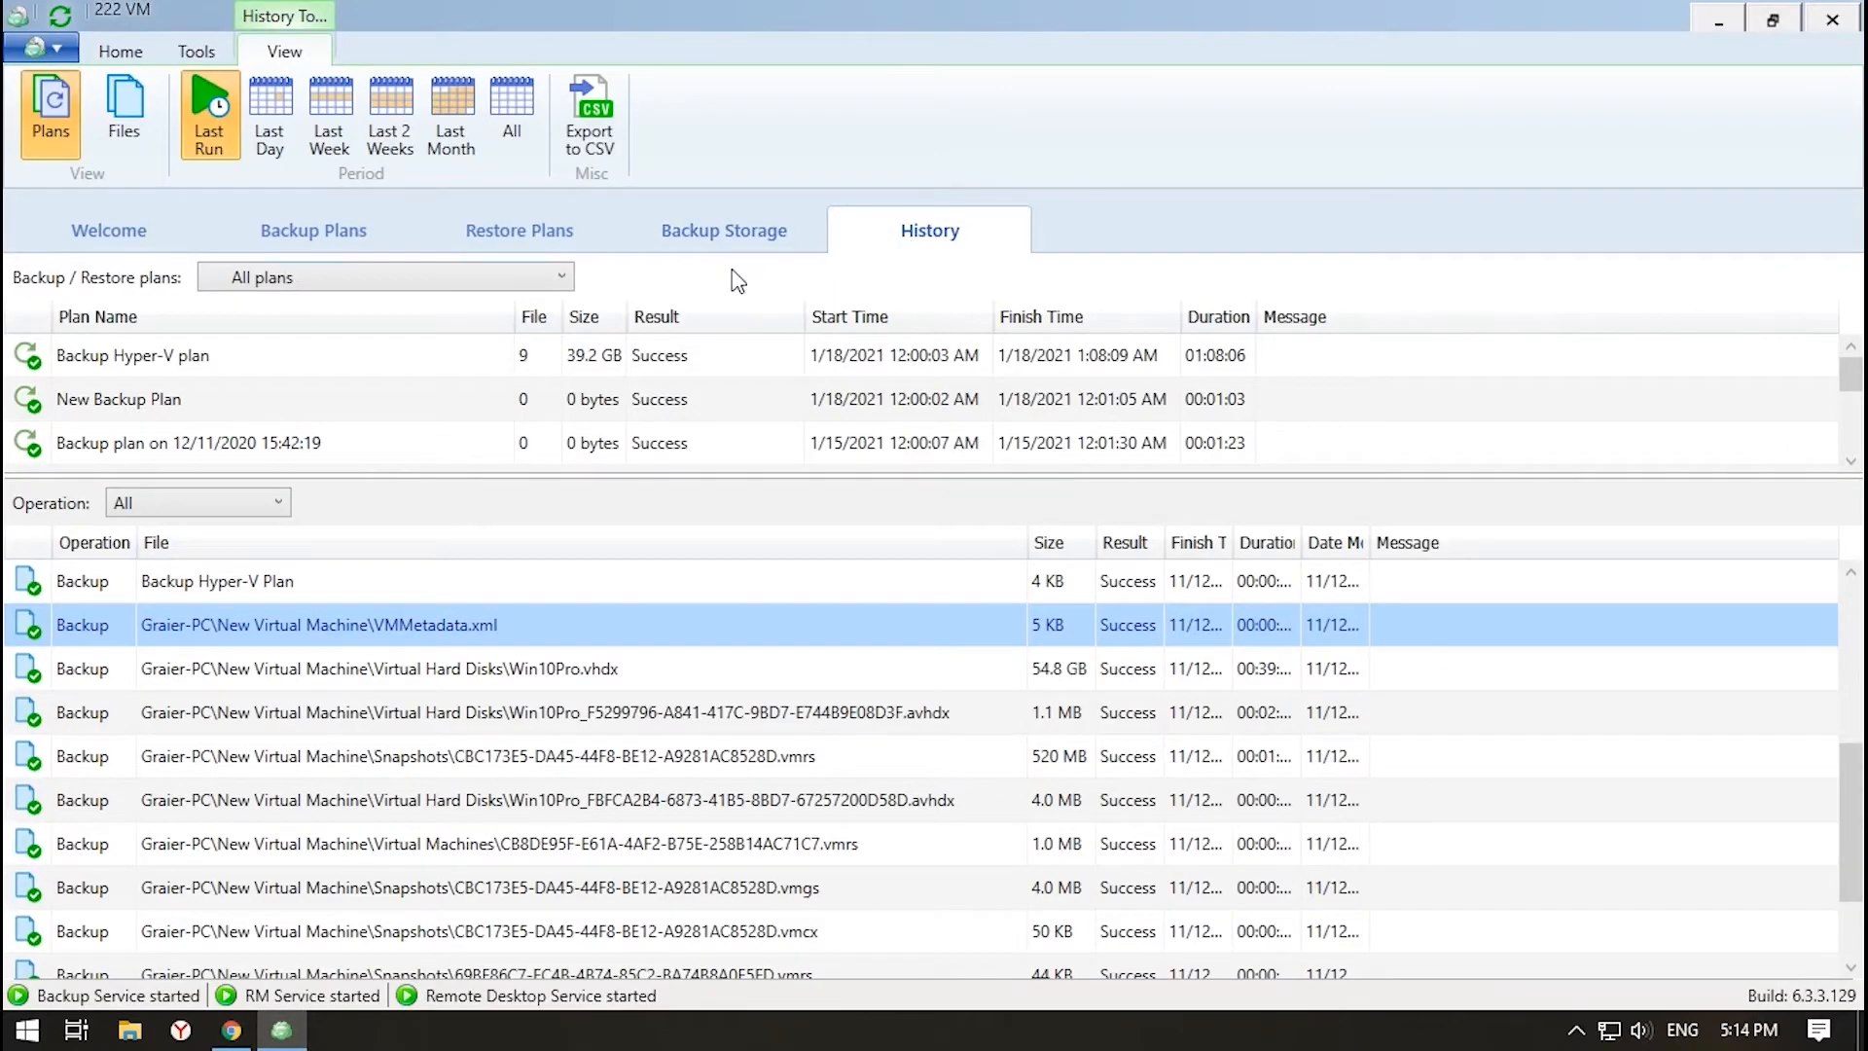
click(130, 354)
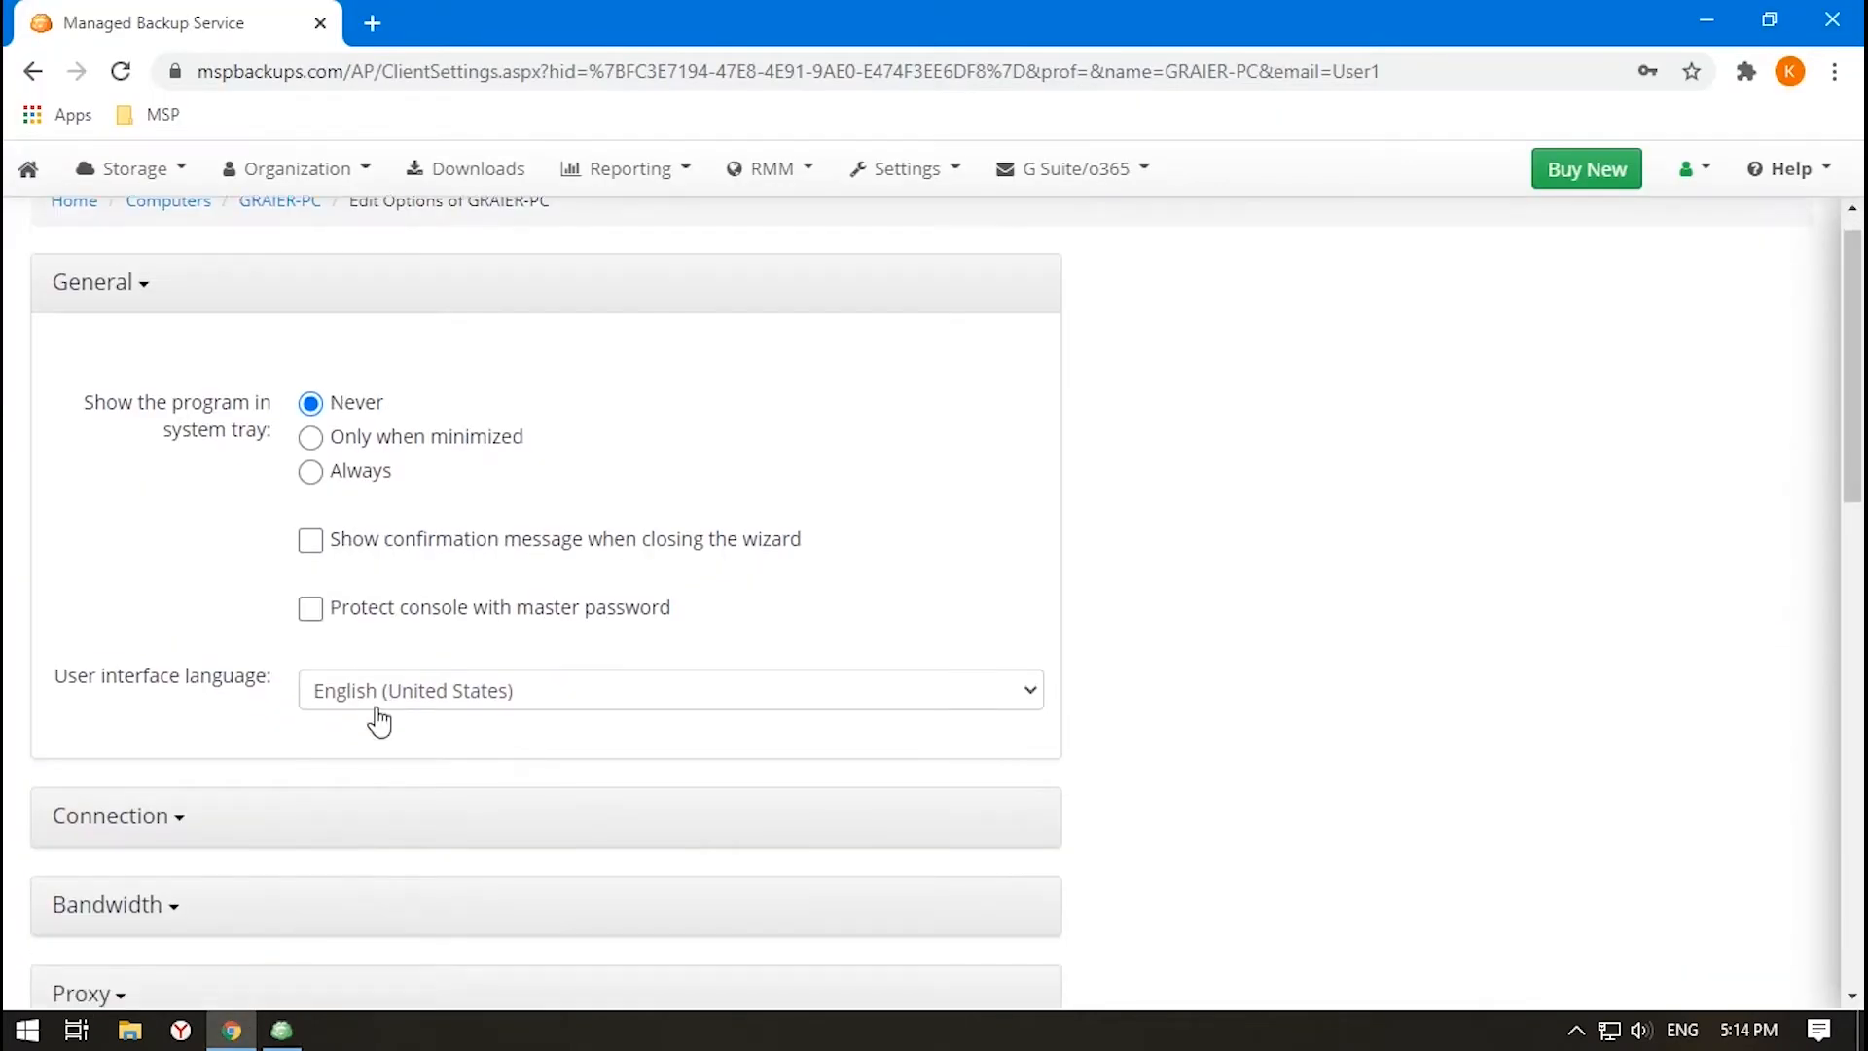
Set history retention to delete records older than 1 day and keep 10000 records.
scroll(down, 3)
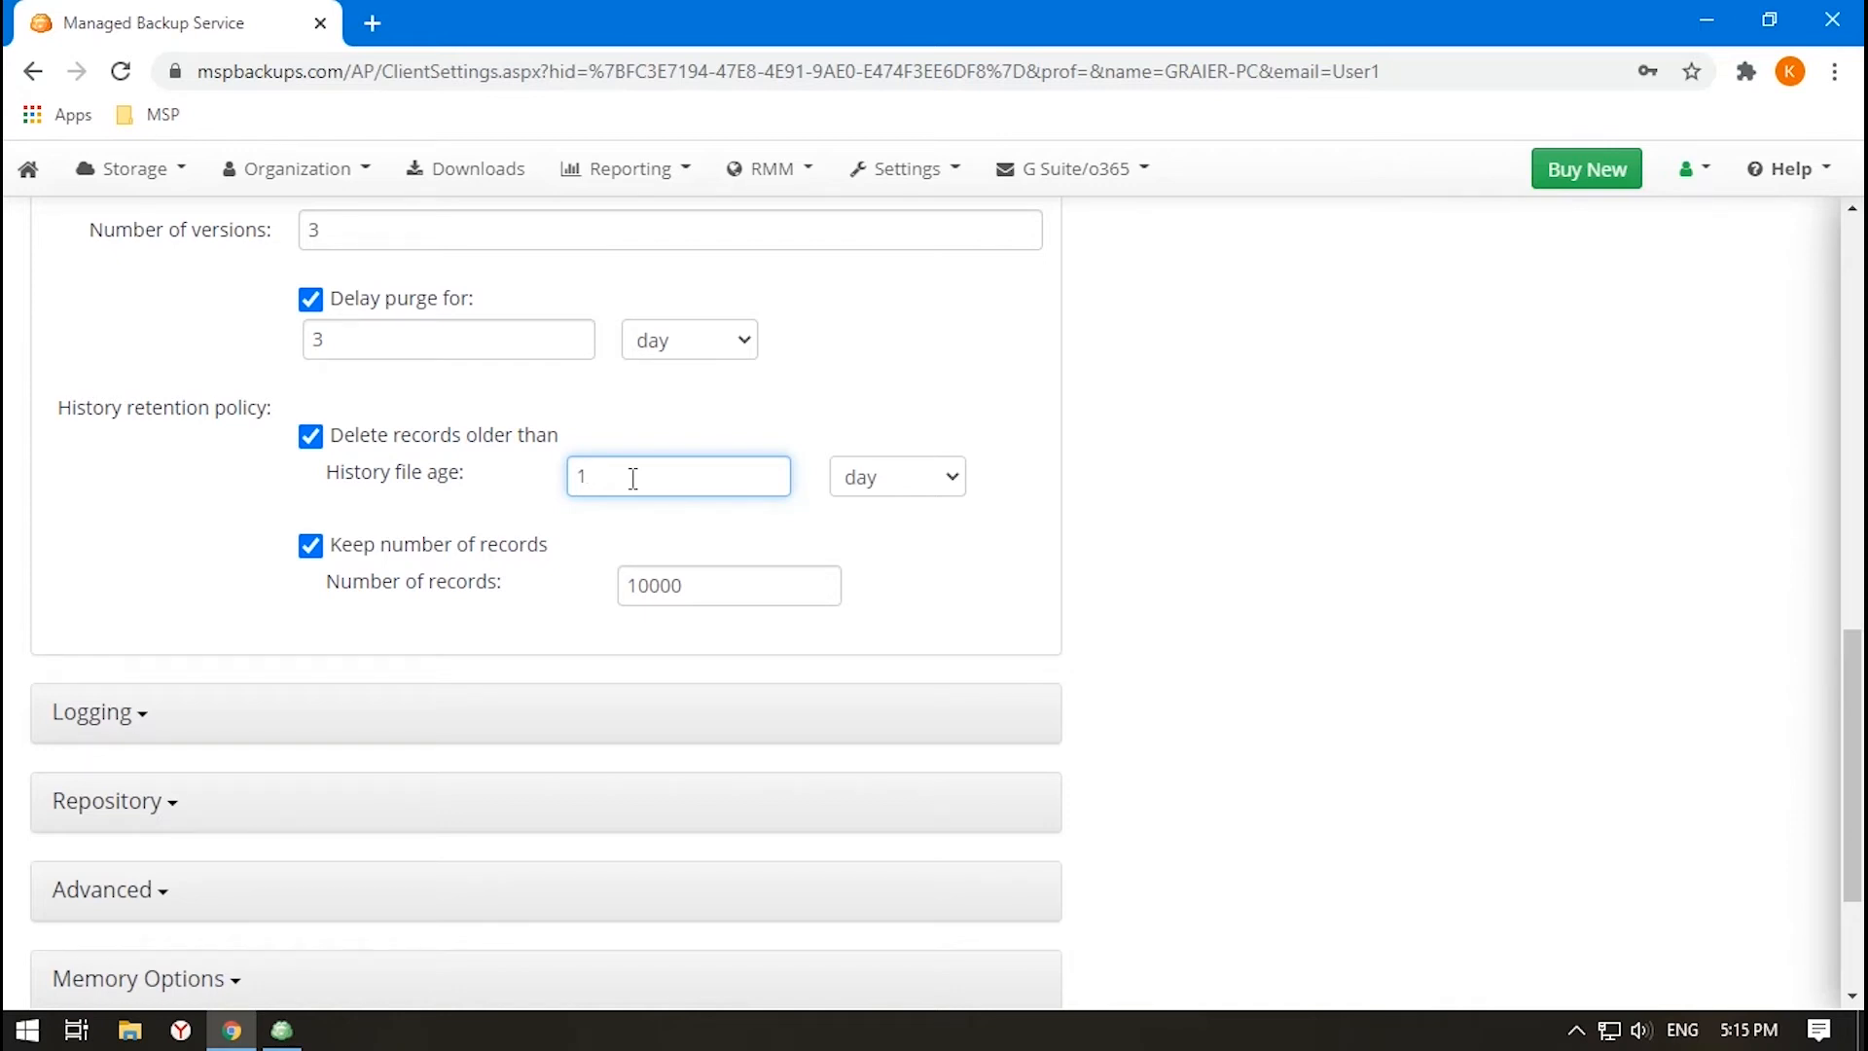
click(677, 476)
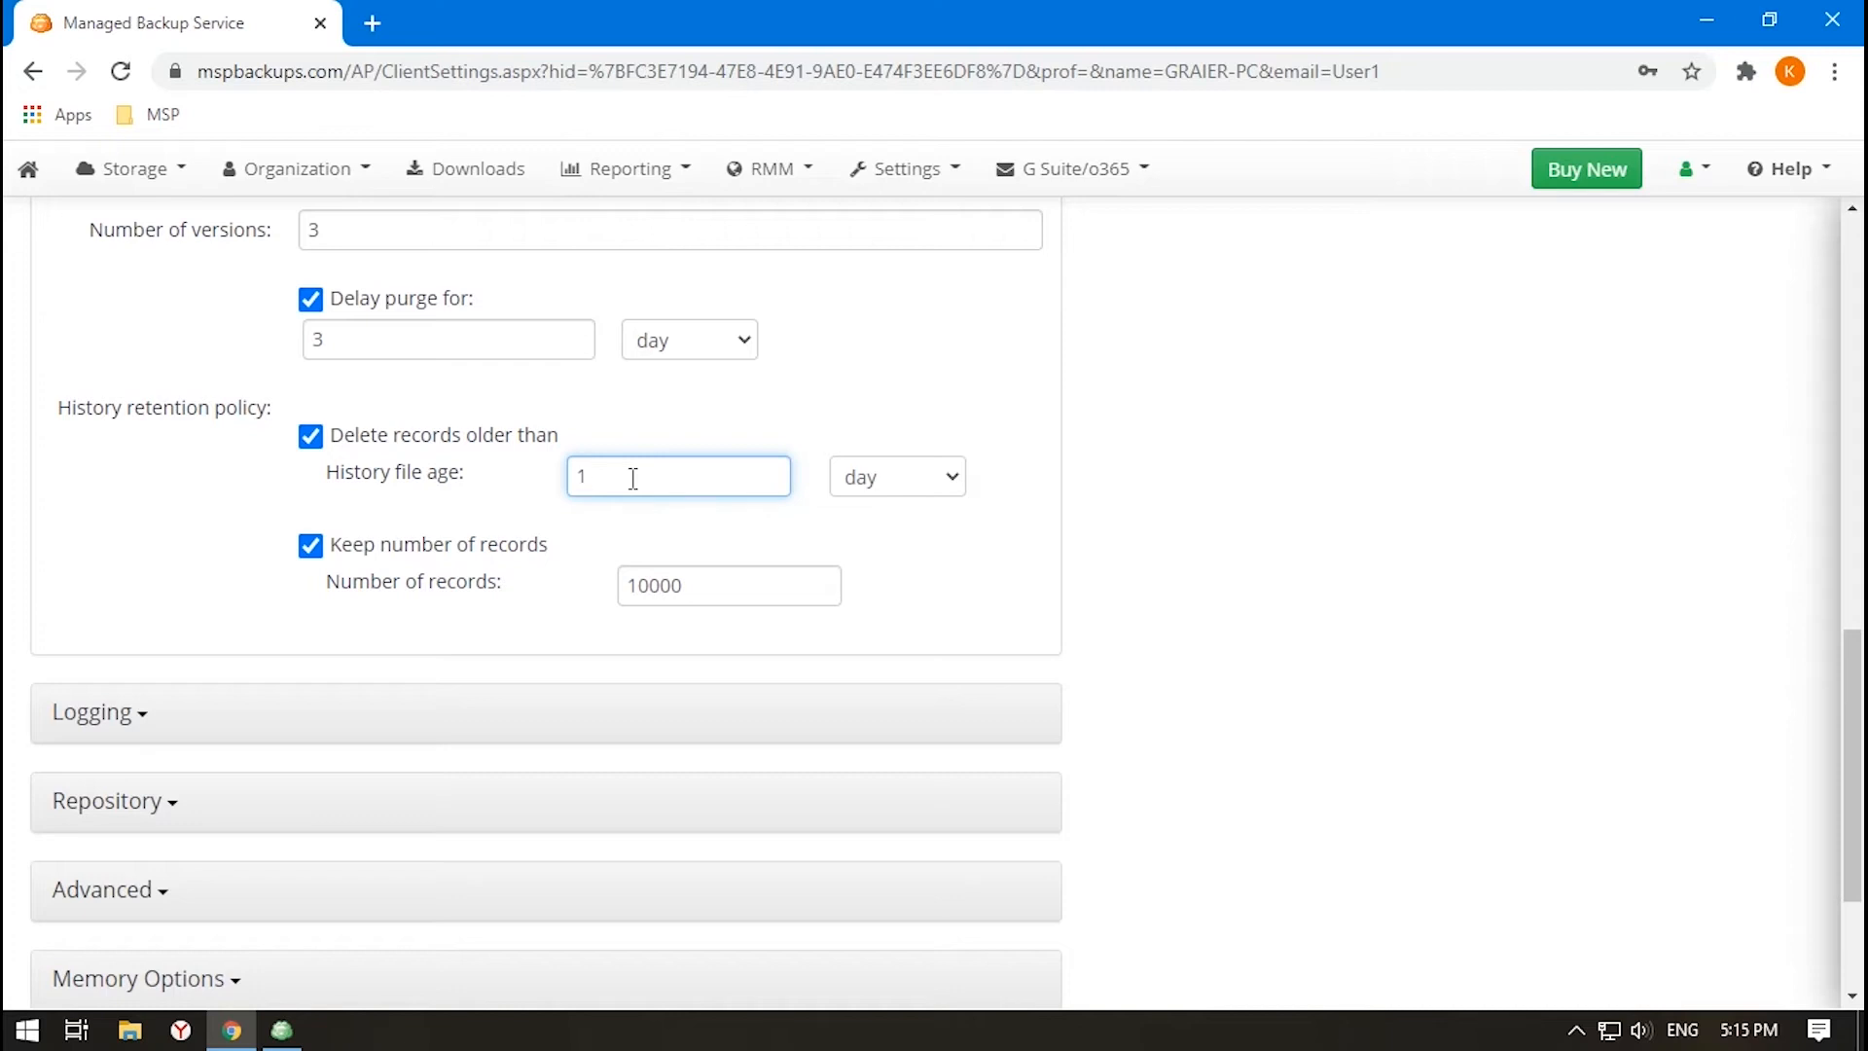
click(771, 168)
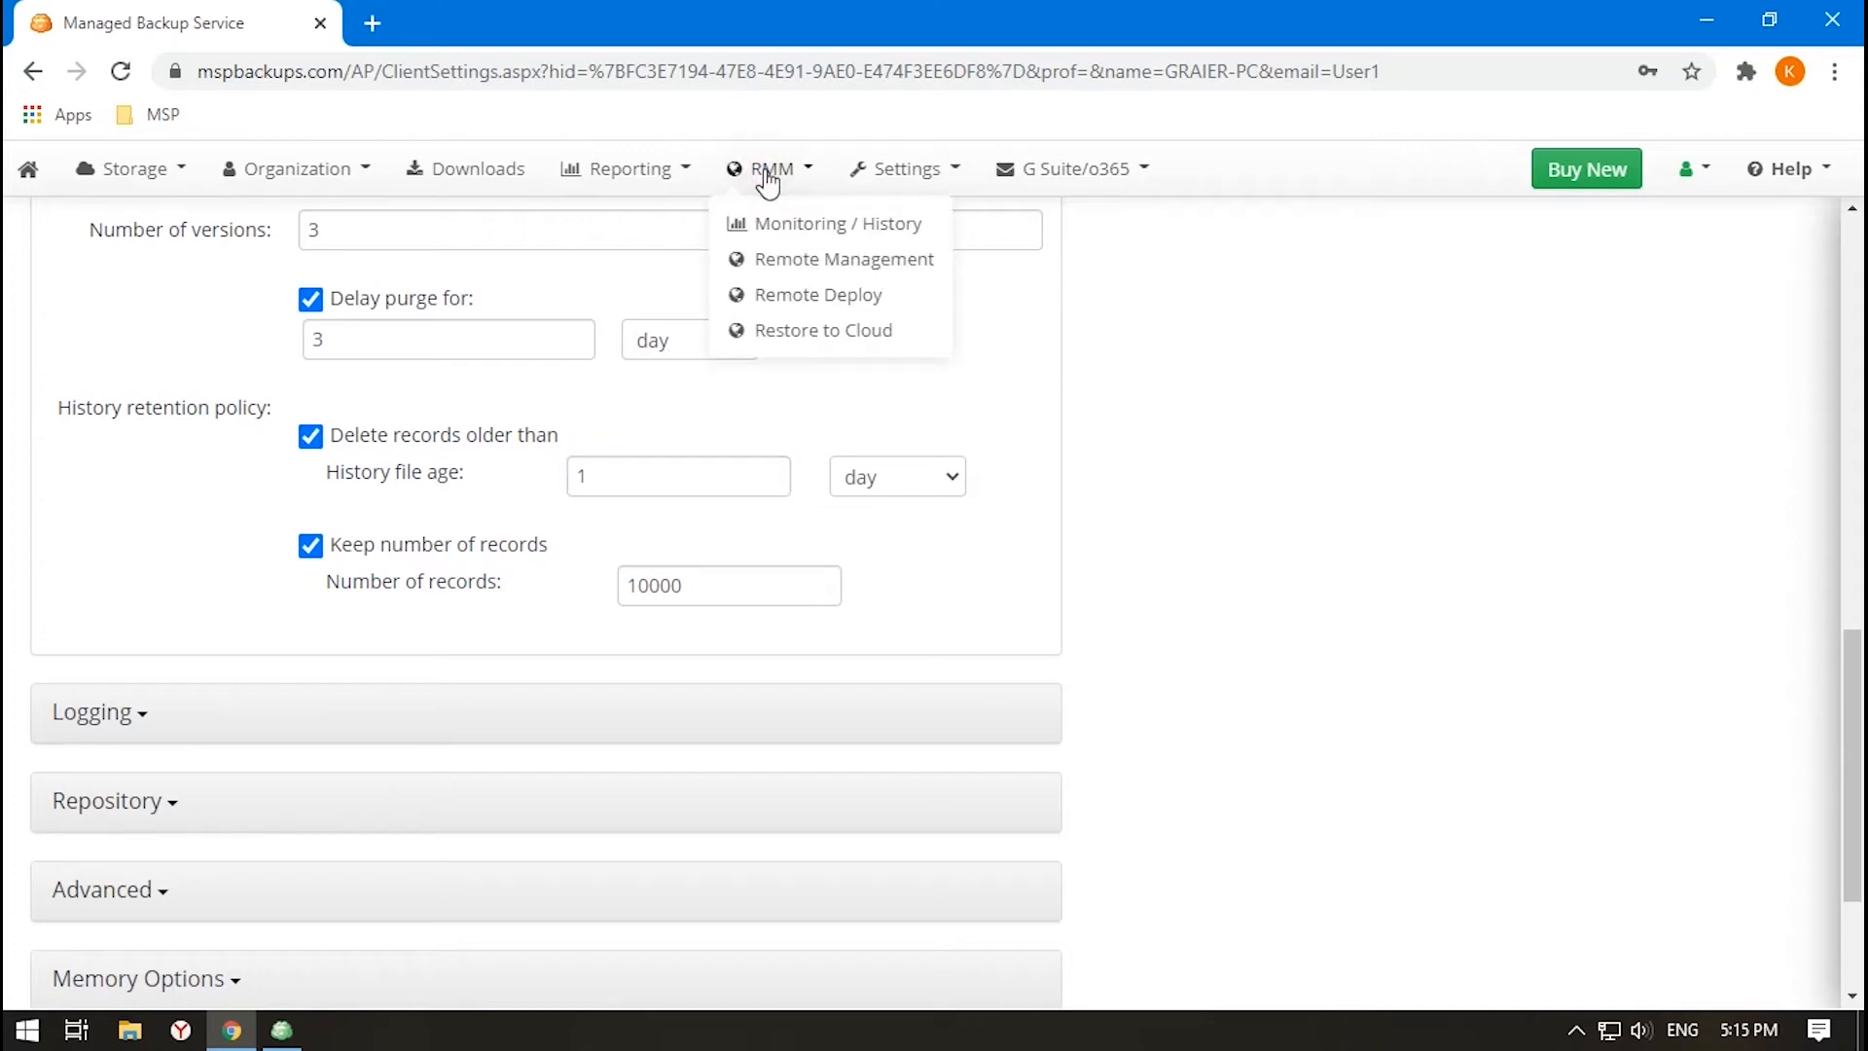
Return to the Remote Management computer list to reach TestK-PC's plans panel.
click(820, 294)
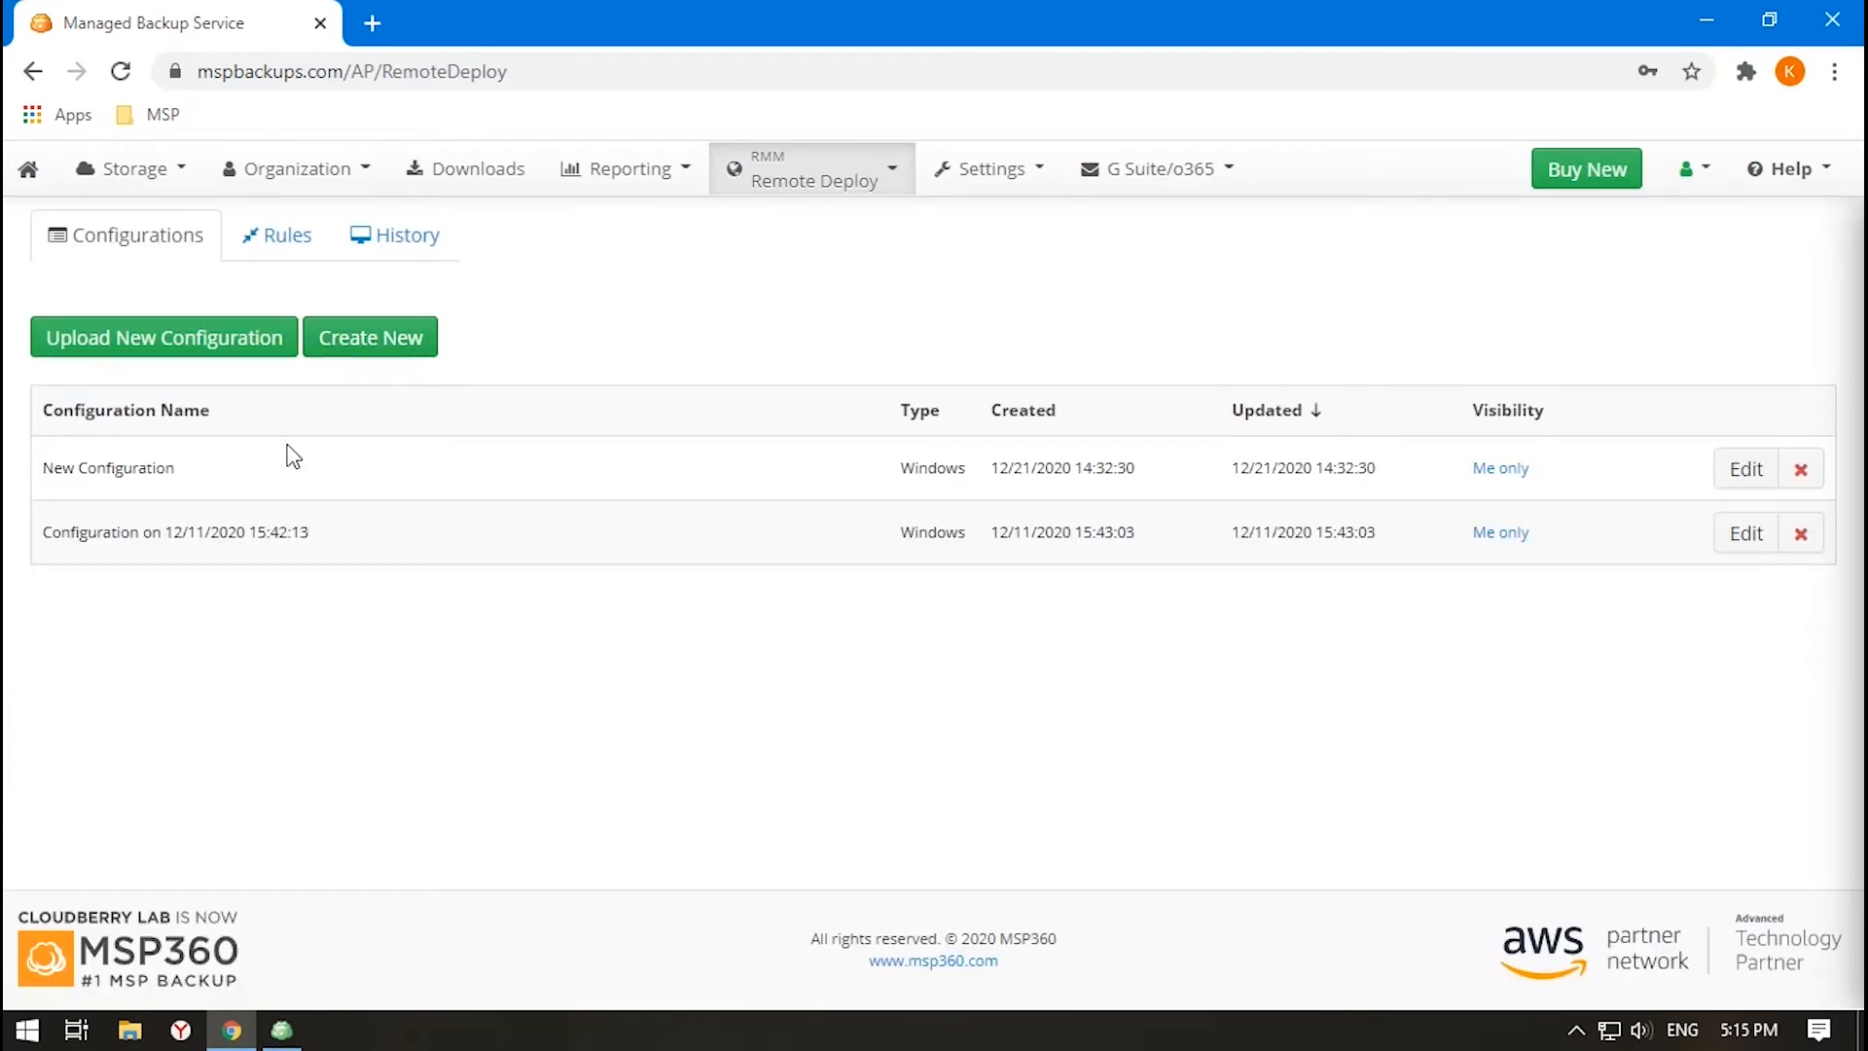
click(277, 235)
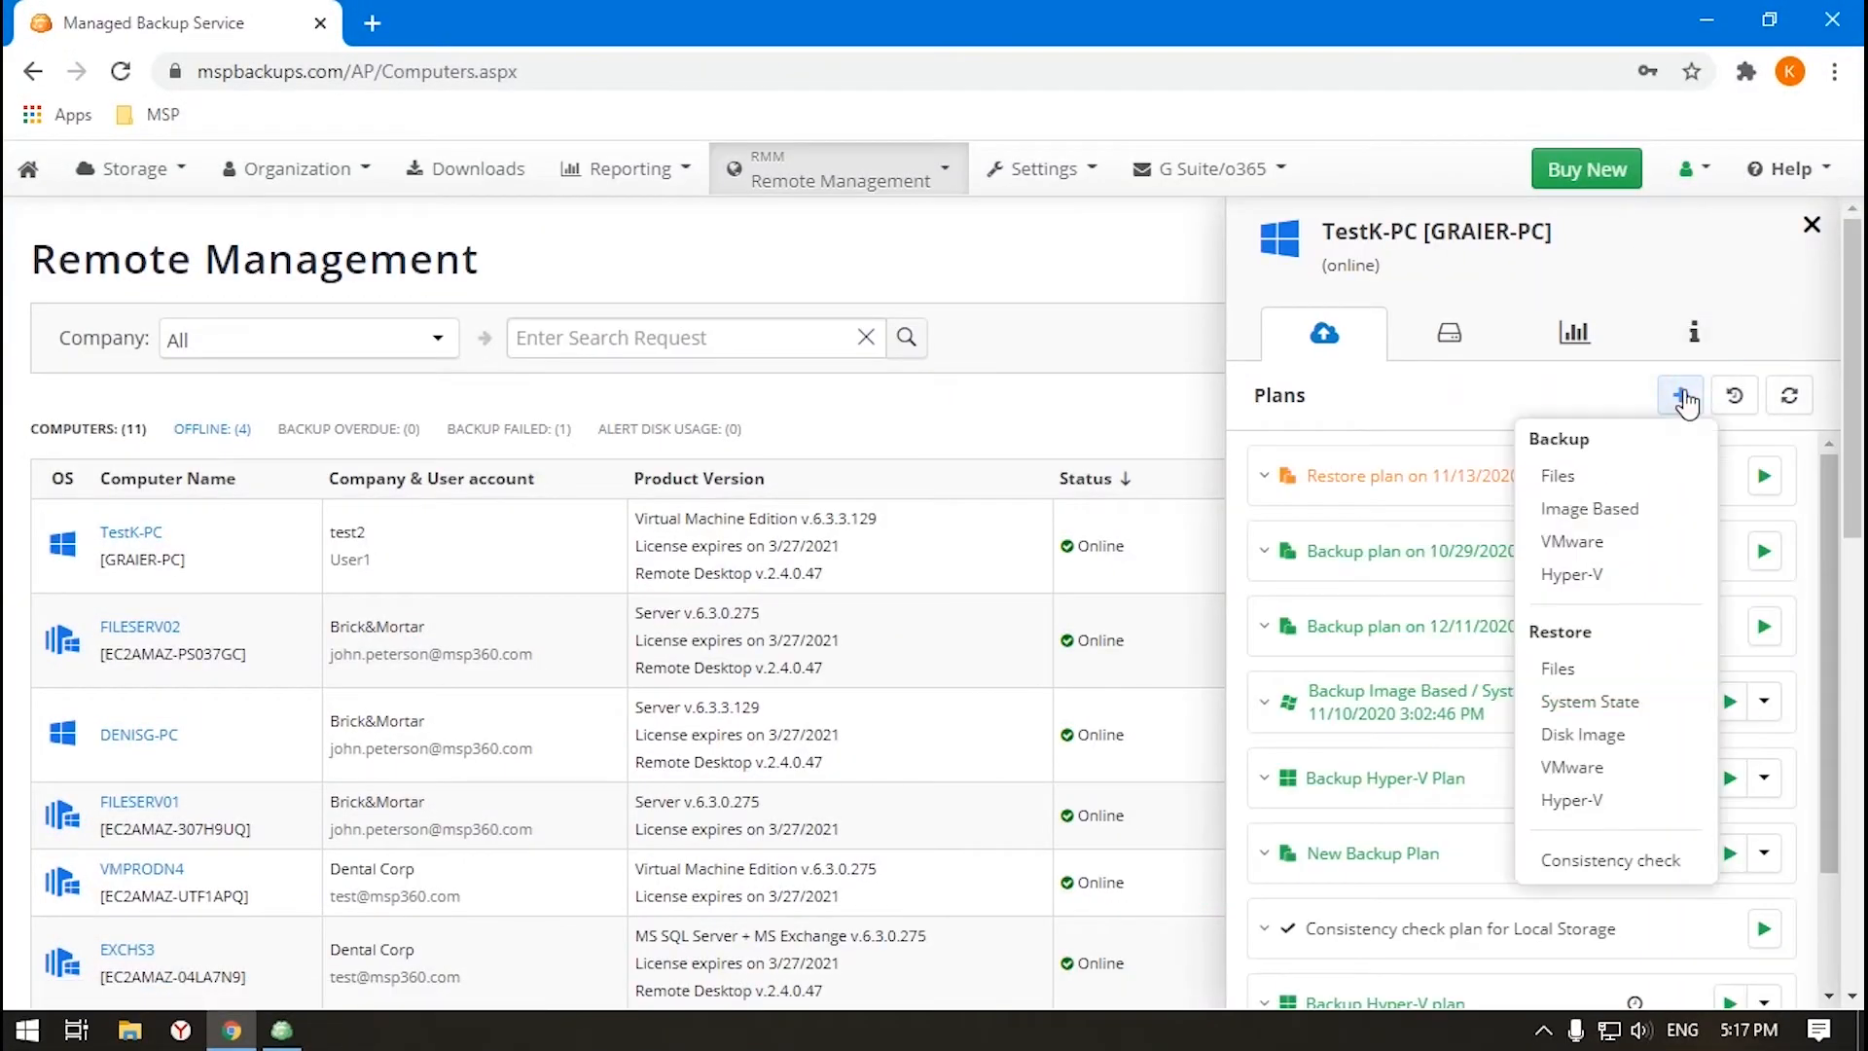
Start a new file backup plan for TestK-PC and give it a custom retention policy.
click(1557, 475)
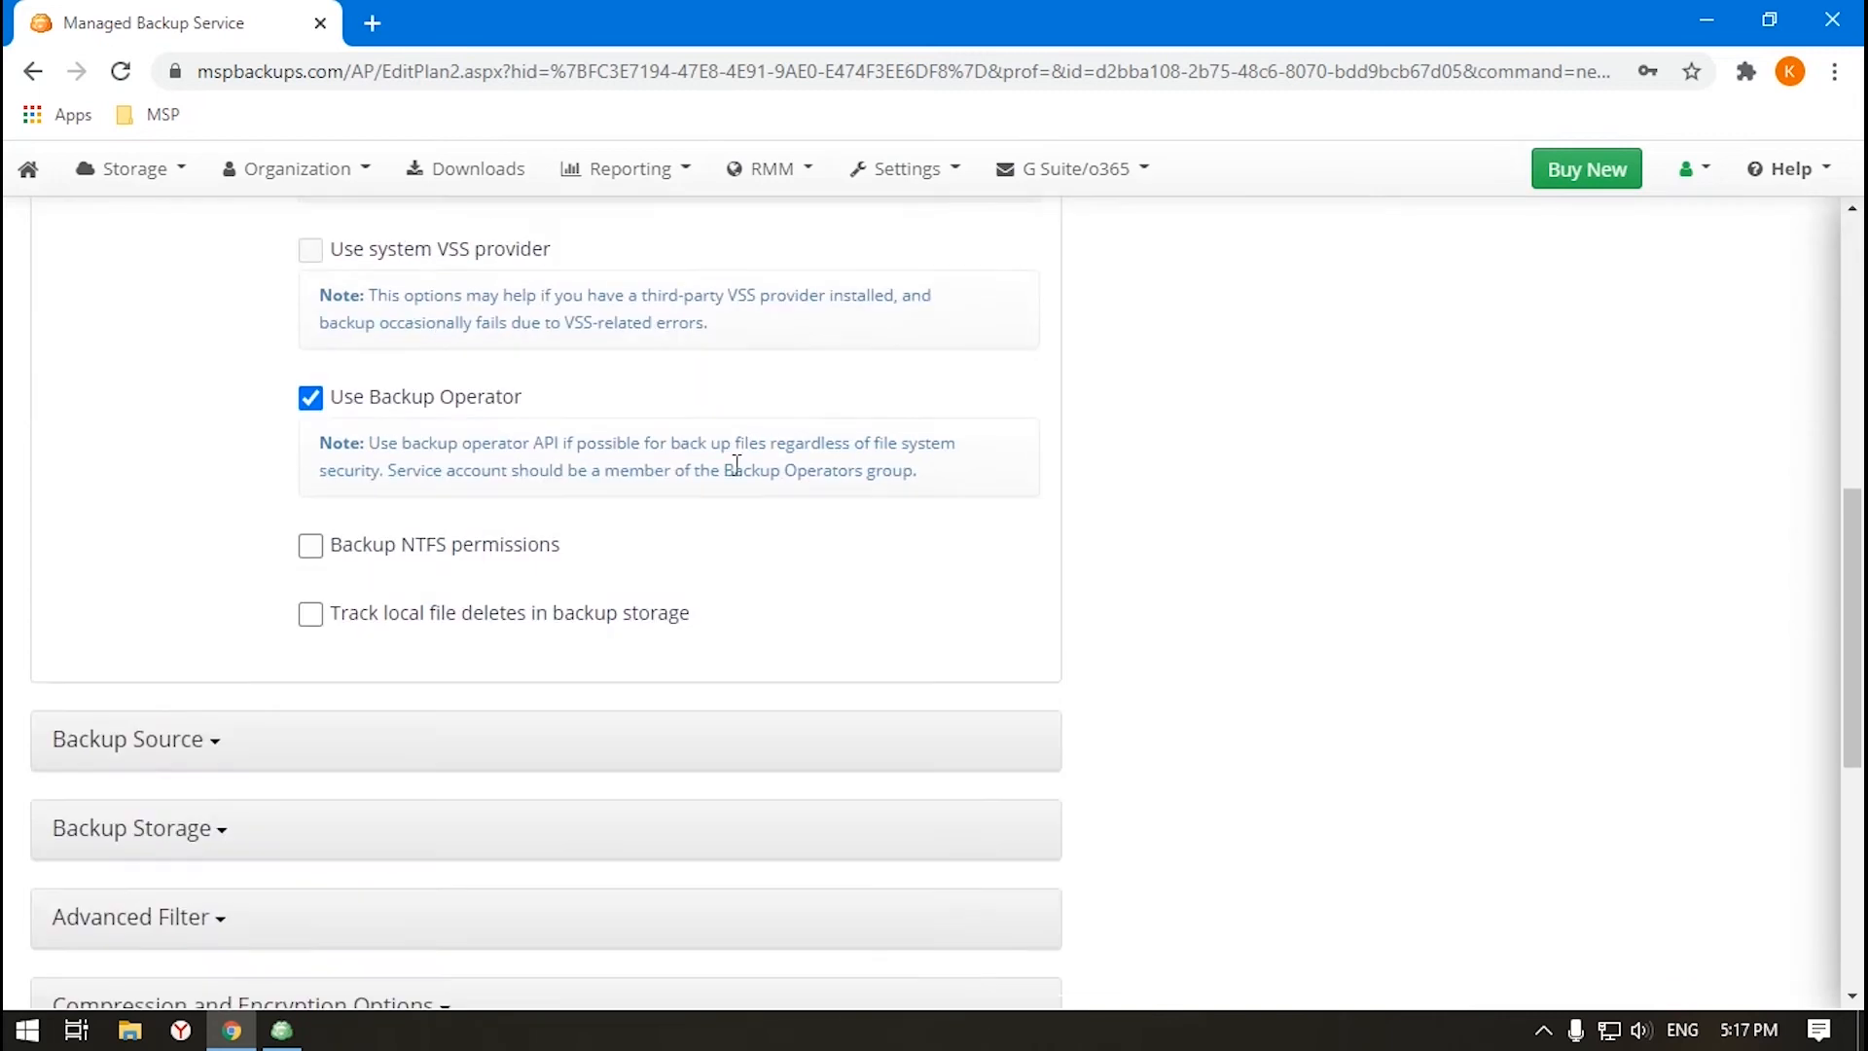
scroll(down, 3)
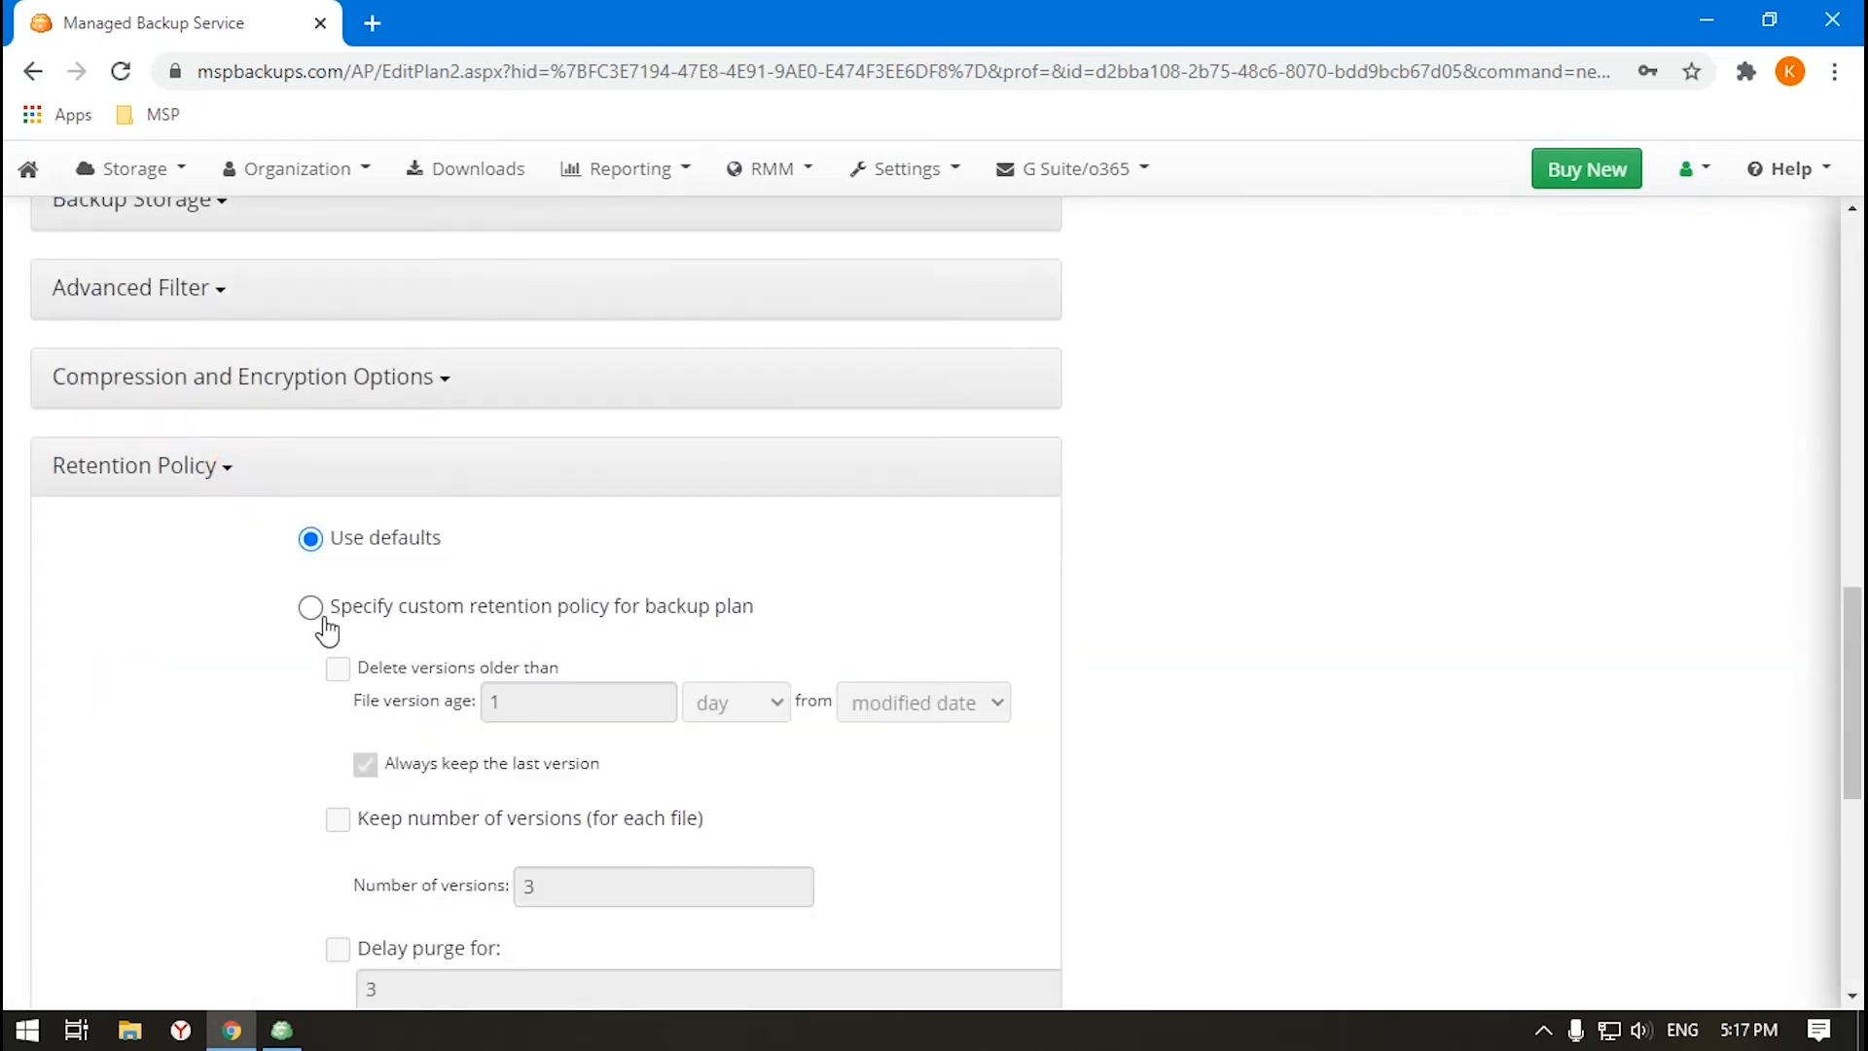
click(309, 607)
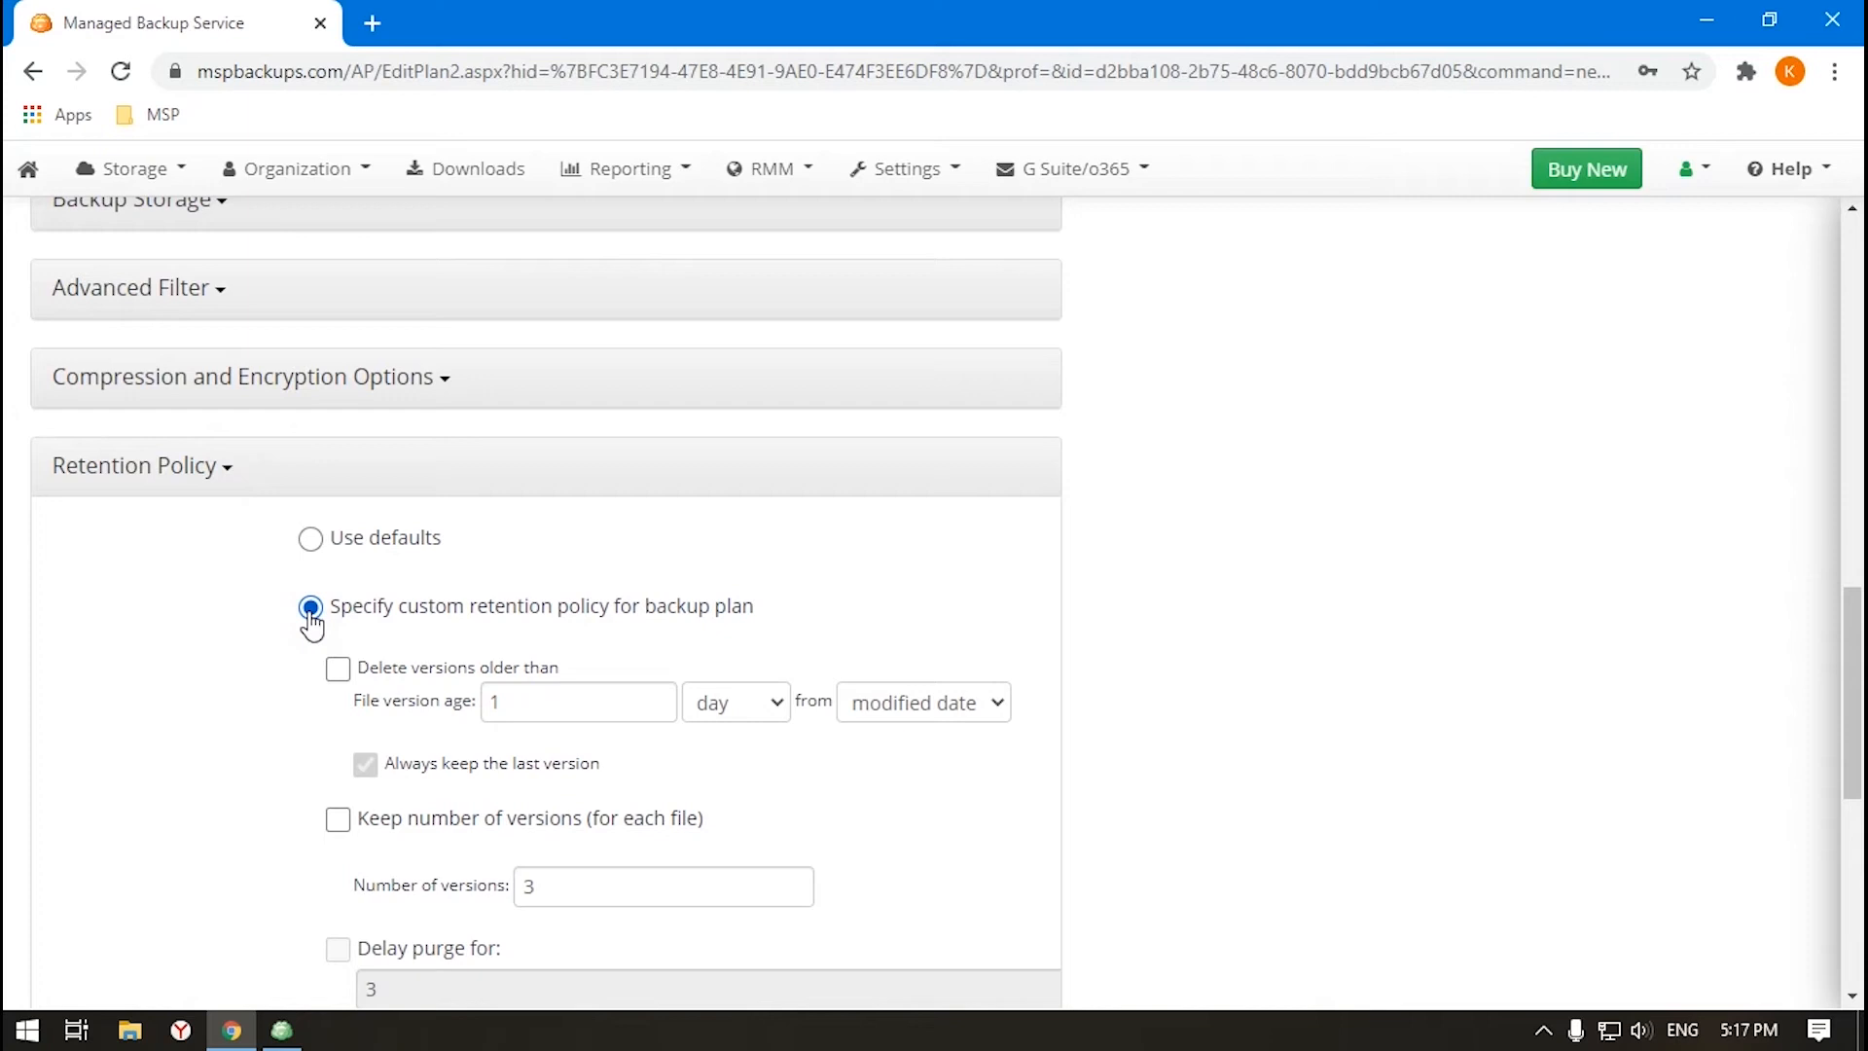
Begin an Image Based plan for TestK-PC and reach its Retention Policy step.
click(771, 168)
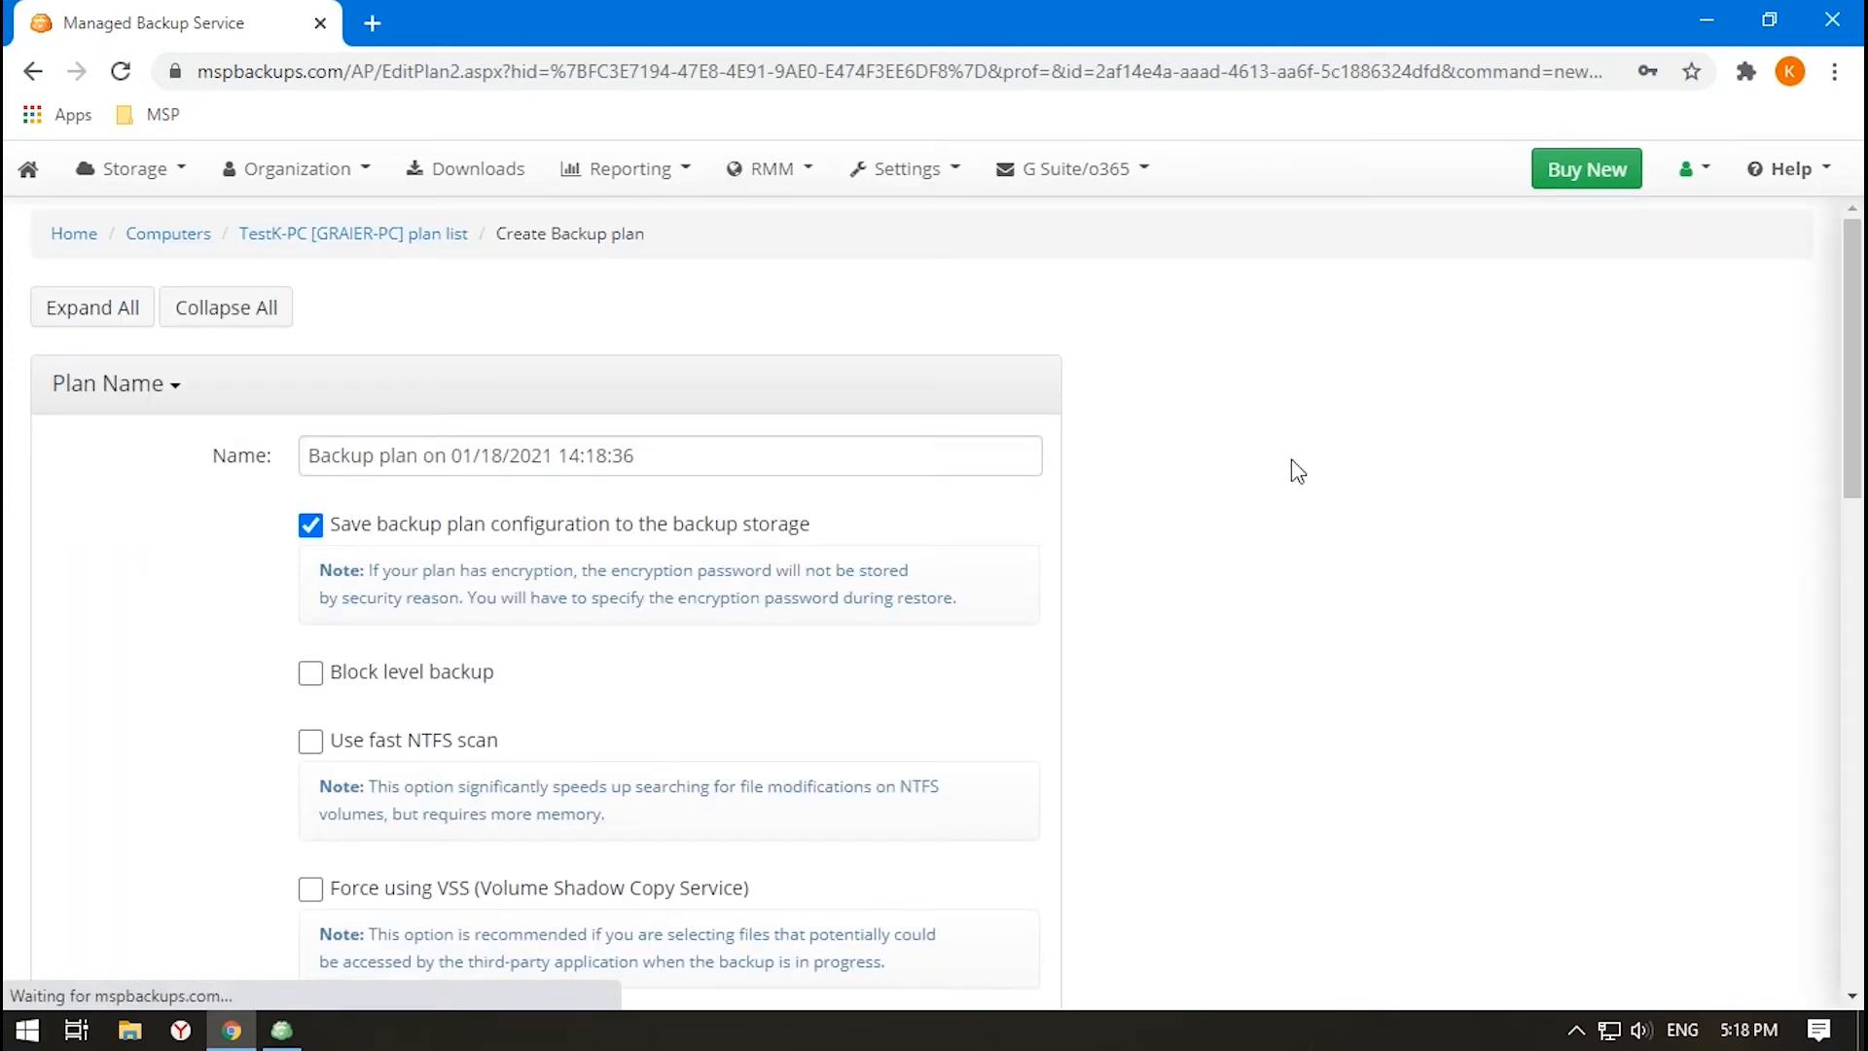
click(309, 469)
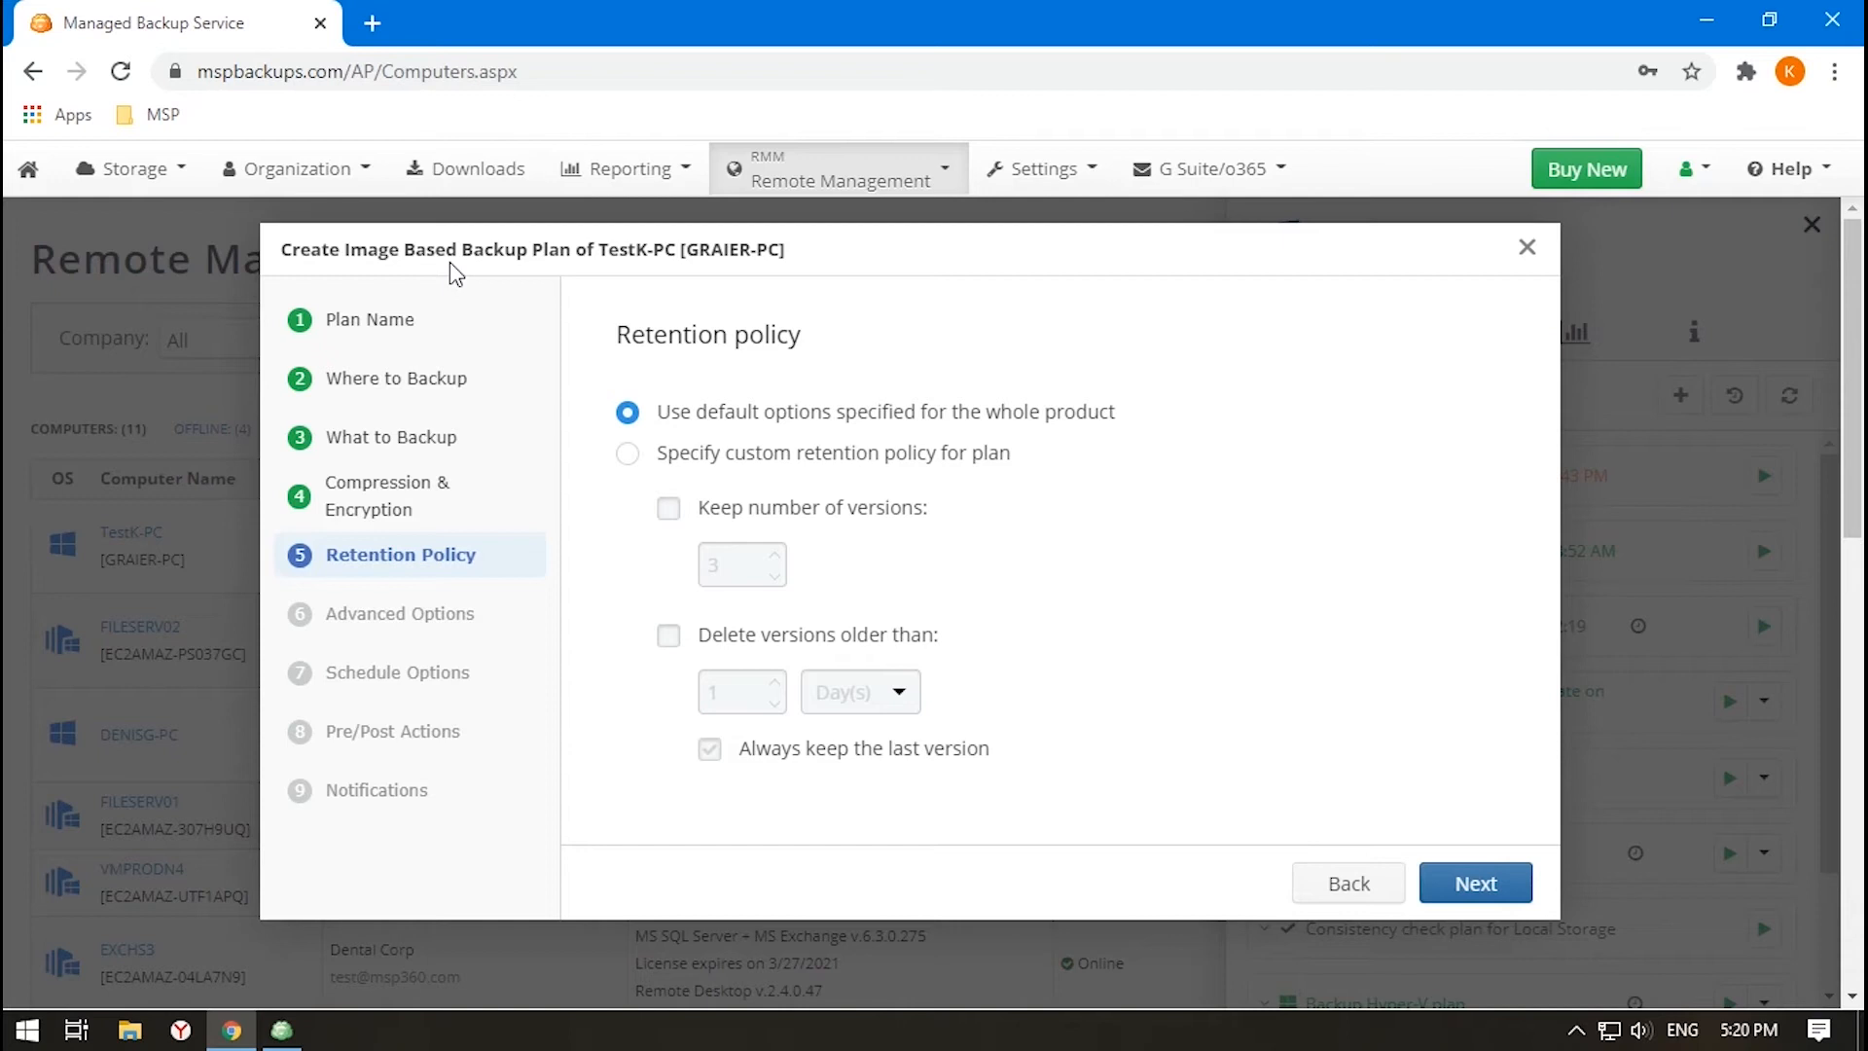
Give the image plan custom retention with 'Keep number of versions' enabled.
click(629, 453)
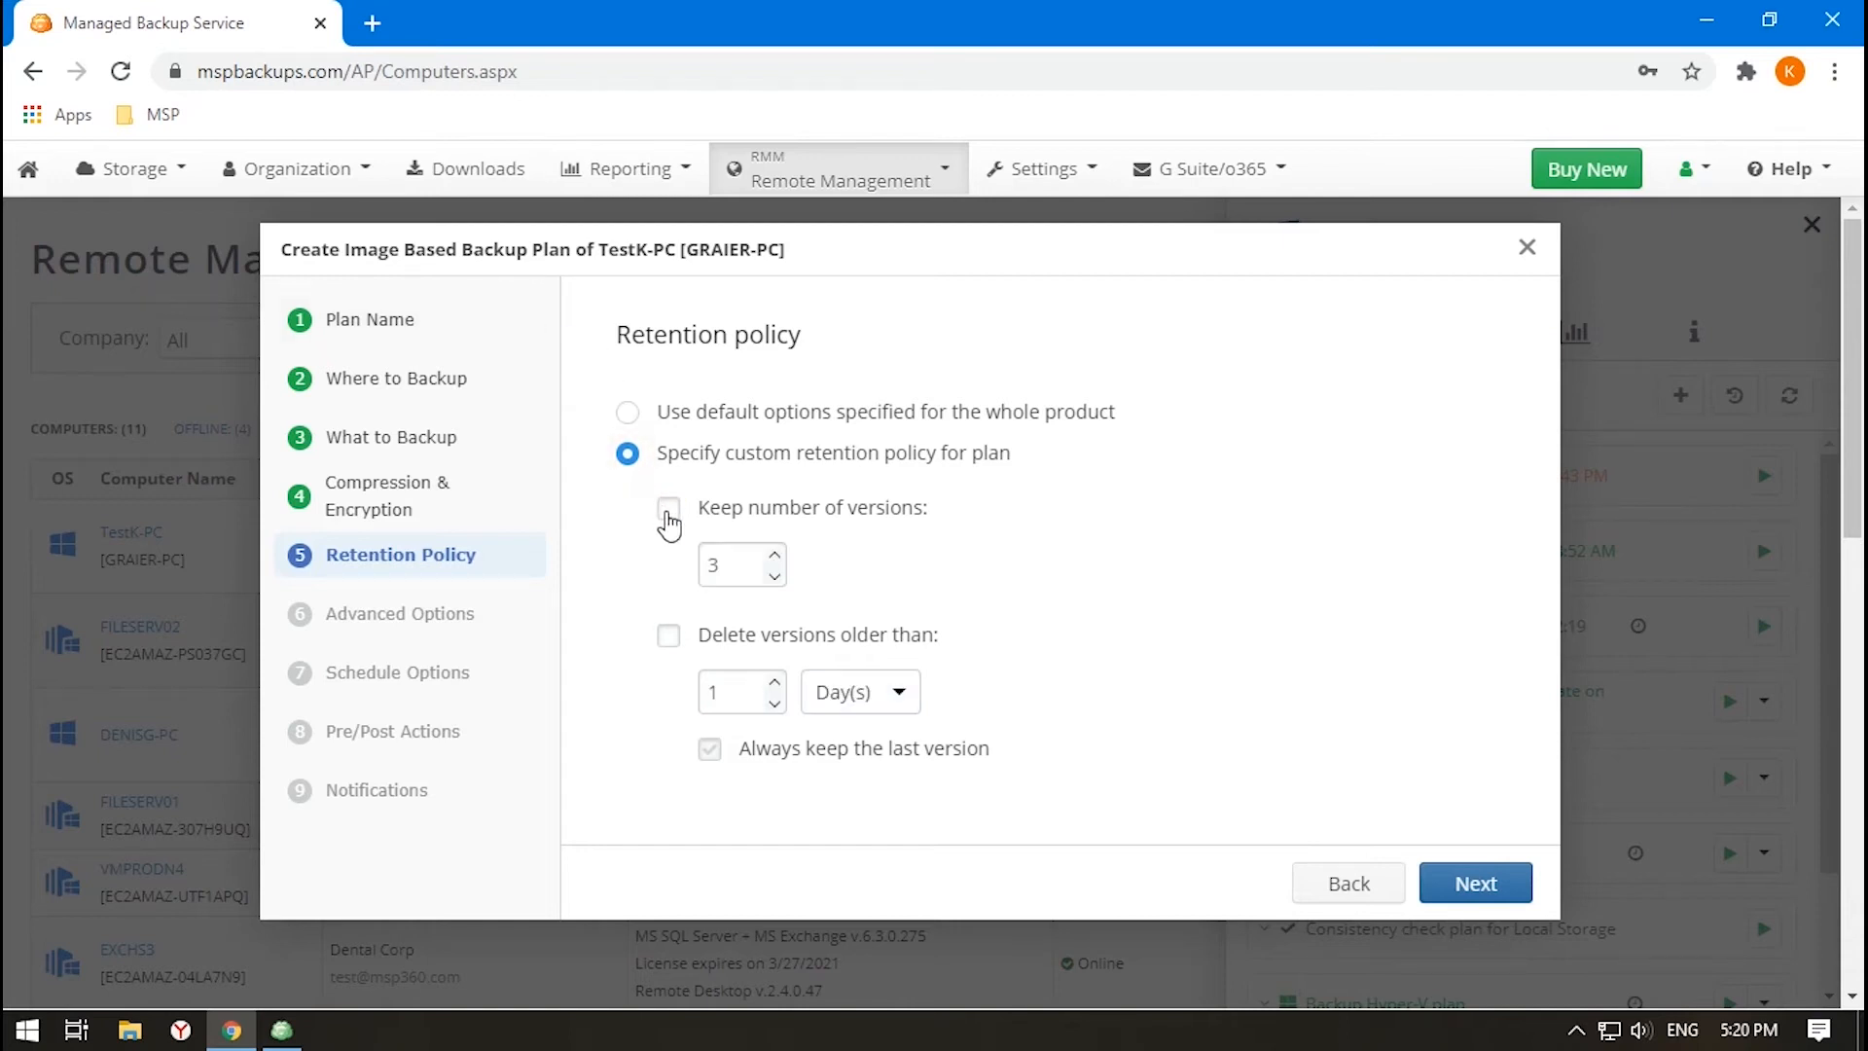
click(667, 508)
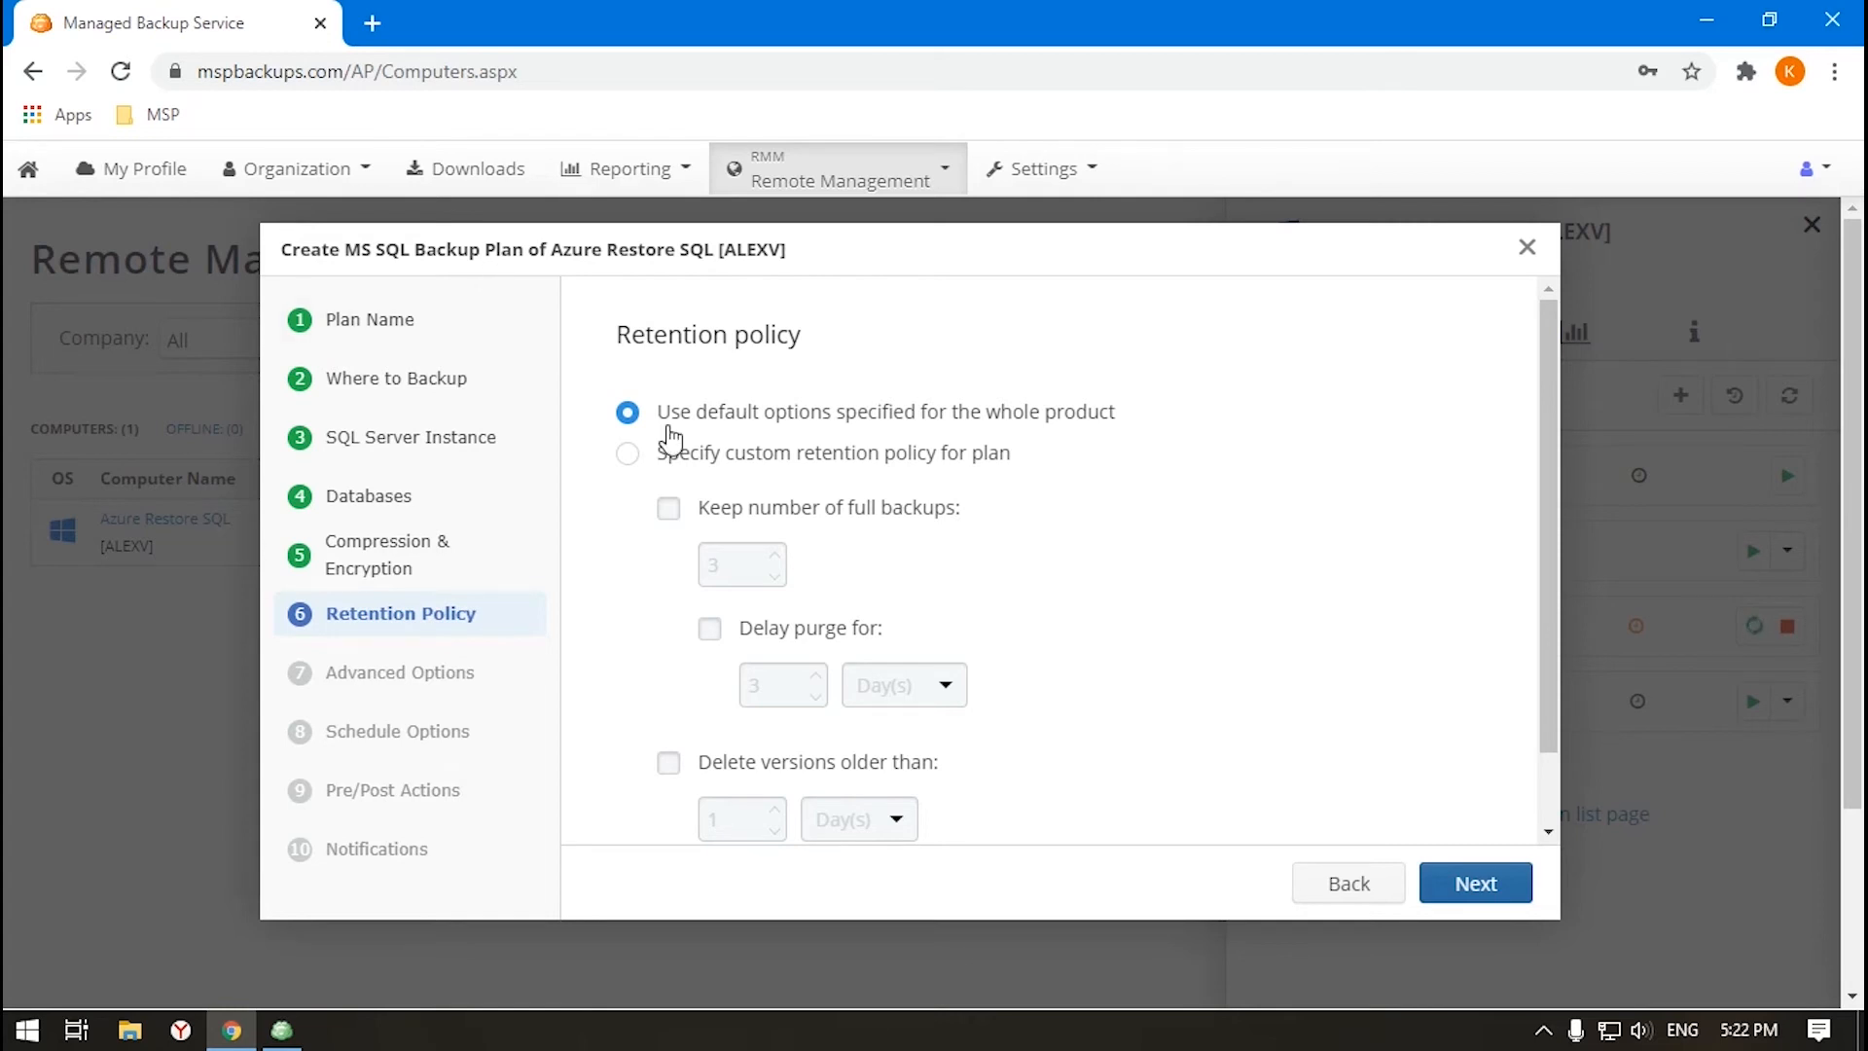
Give the SQL plan custom retention with 'Keep number of full backups' enabled.
click(629, 454)
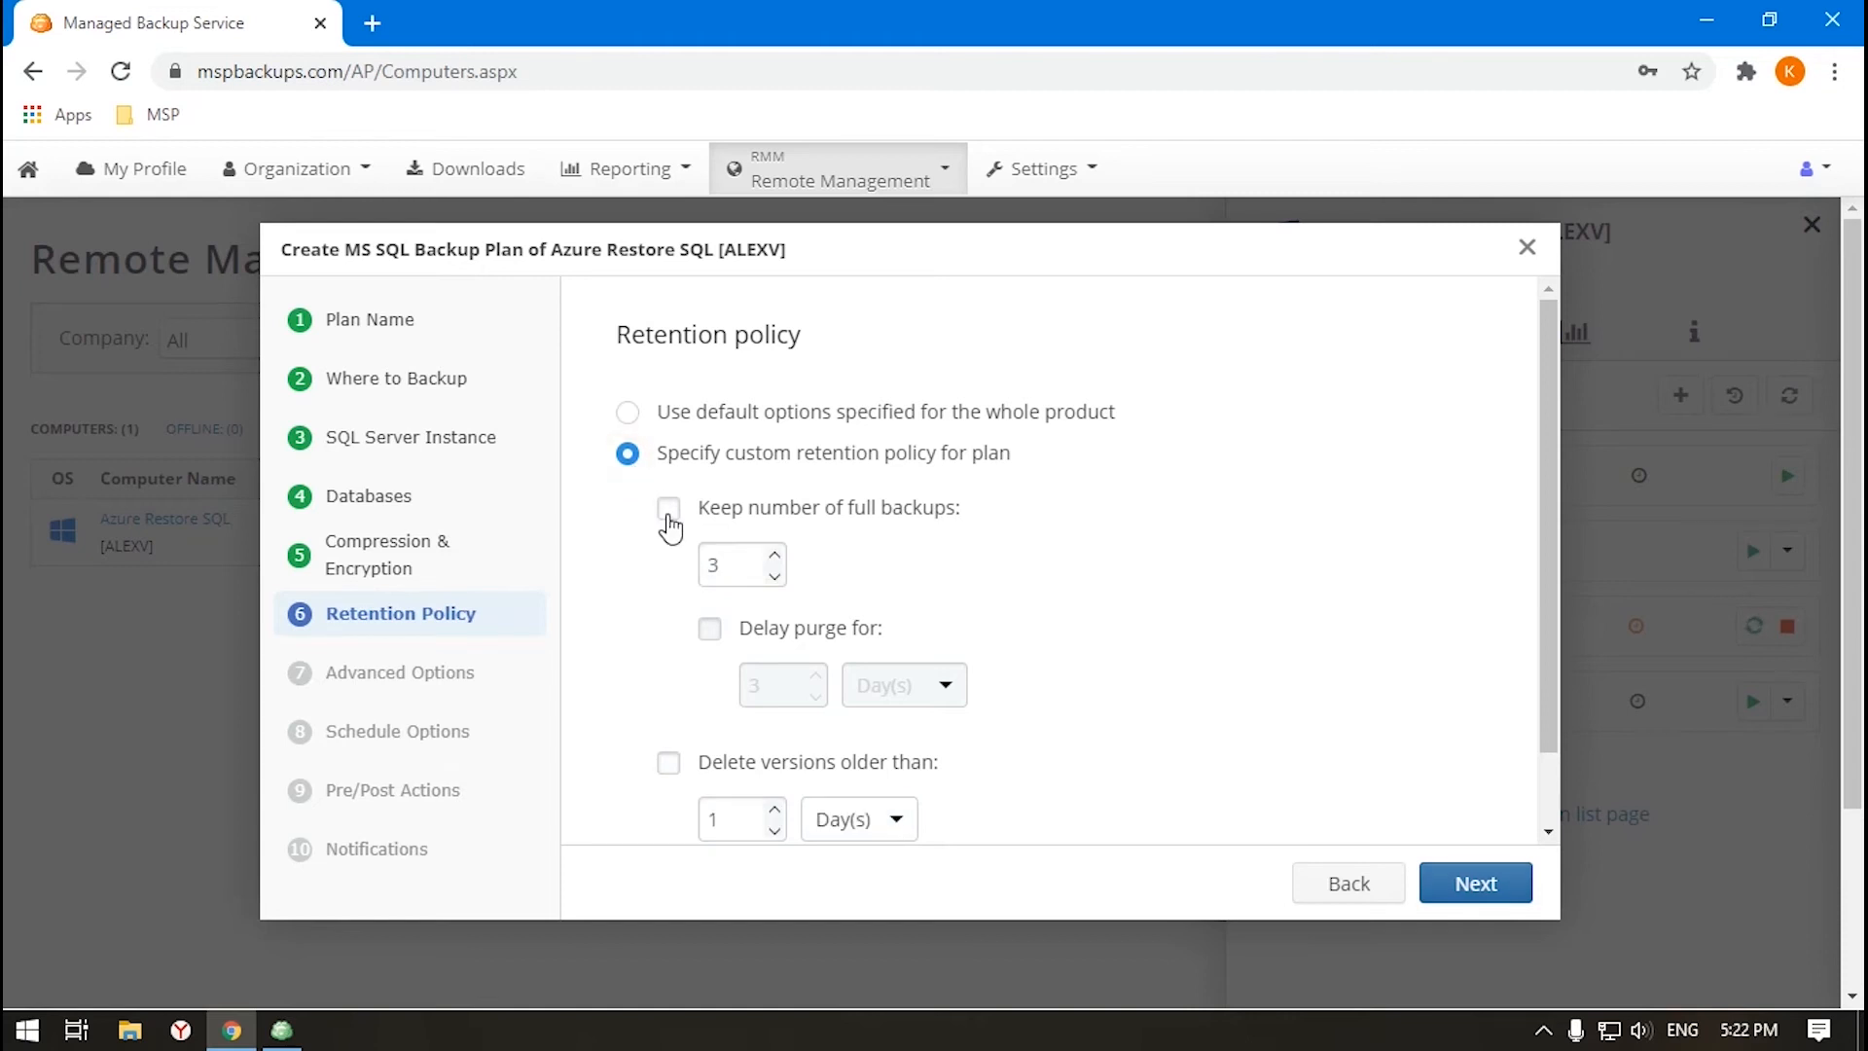
click(667, 508)
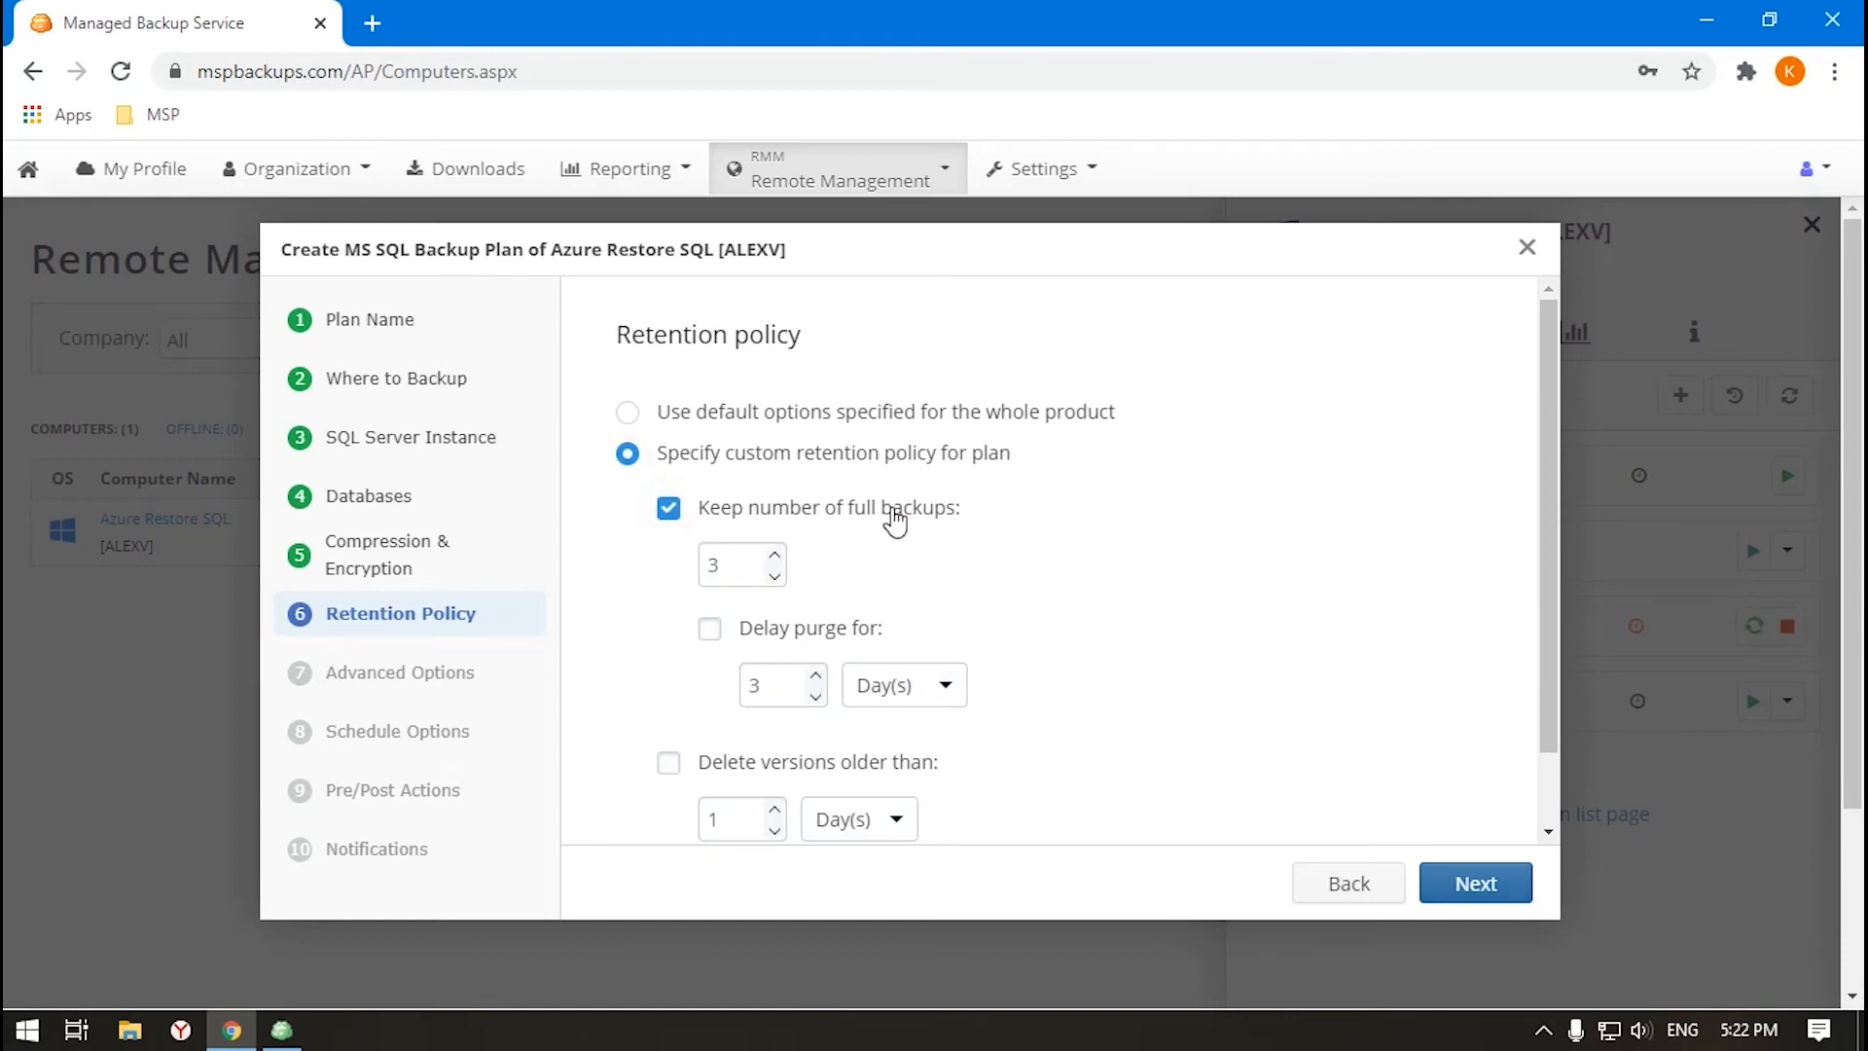
scroll(down, 3)
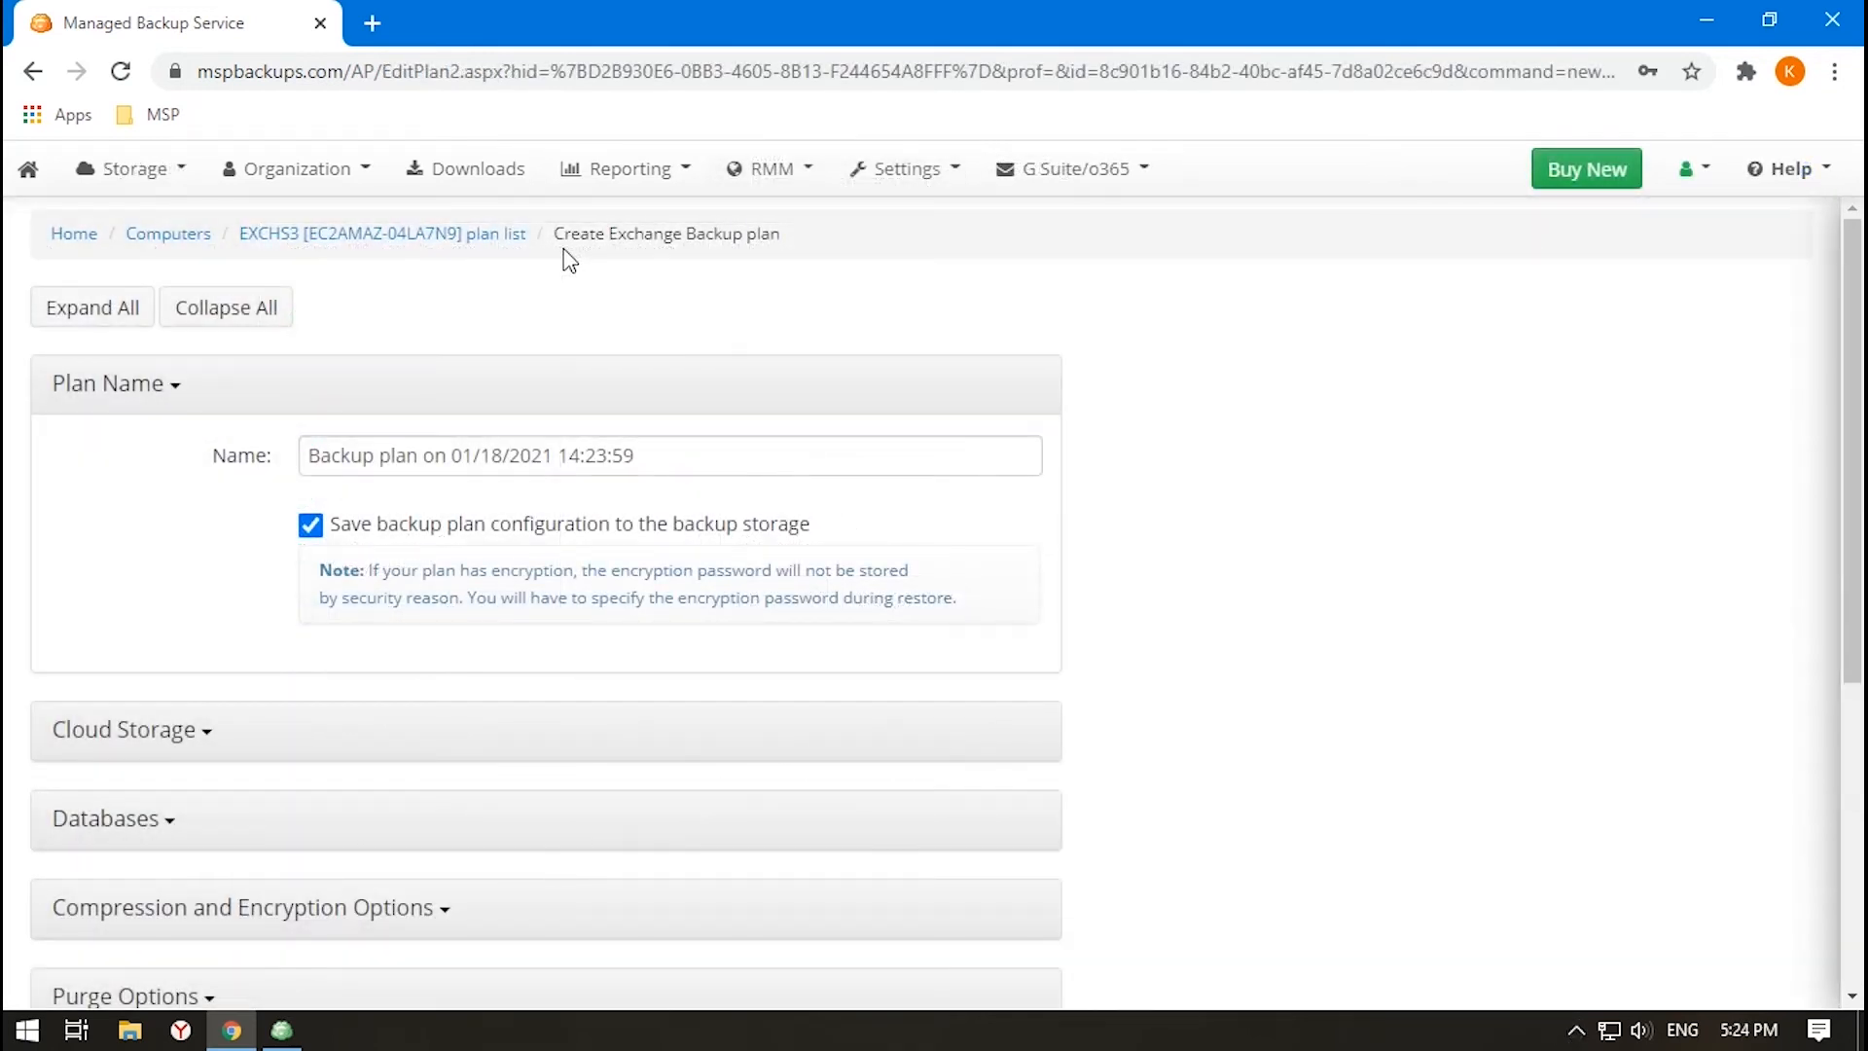
Set the Exchange plan's purge options to a custom policy keeping a number of versions.
double_click(644, 234)
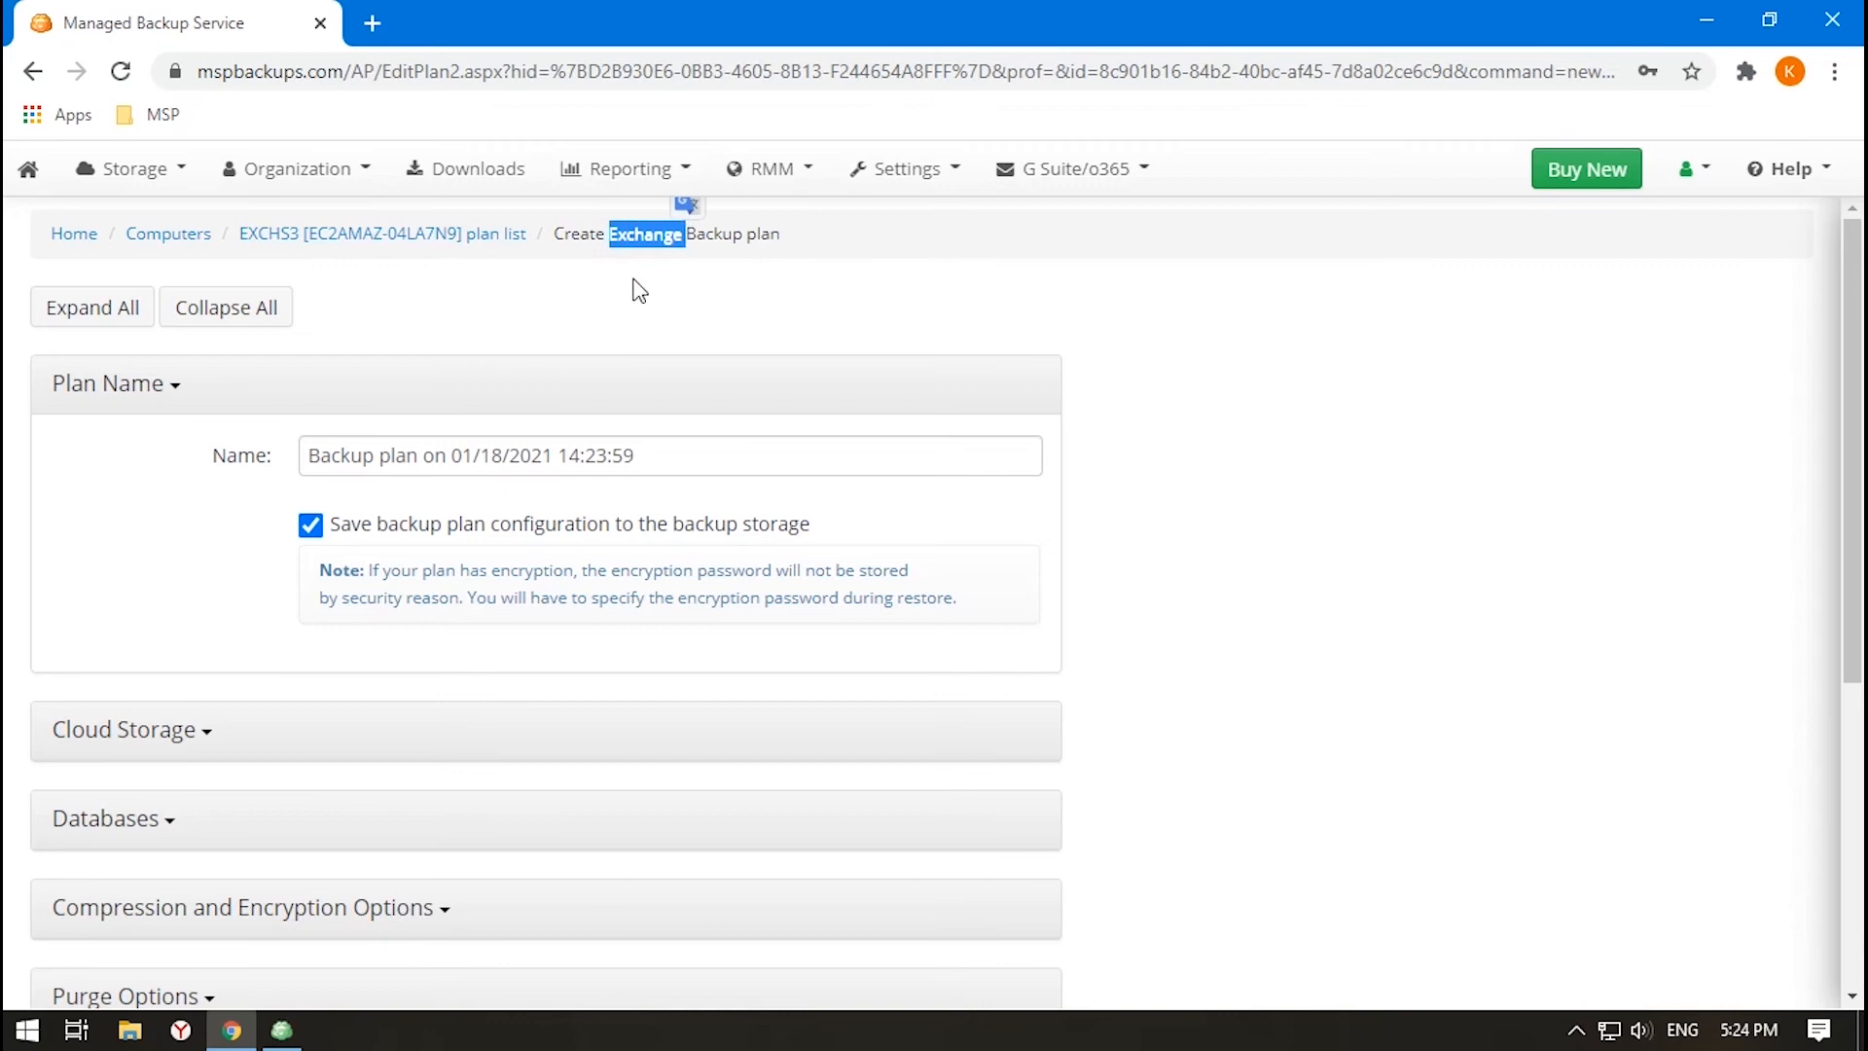
click(125, 465)
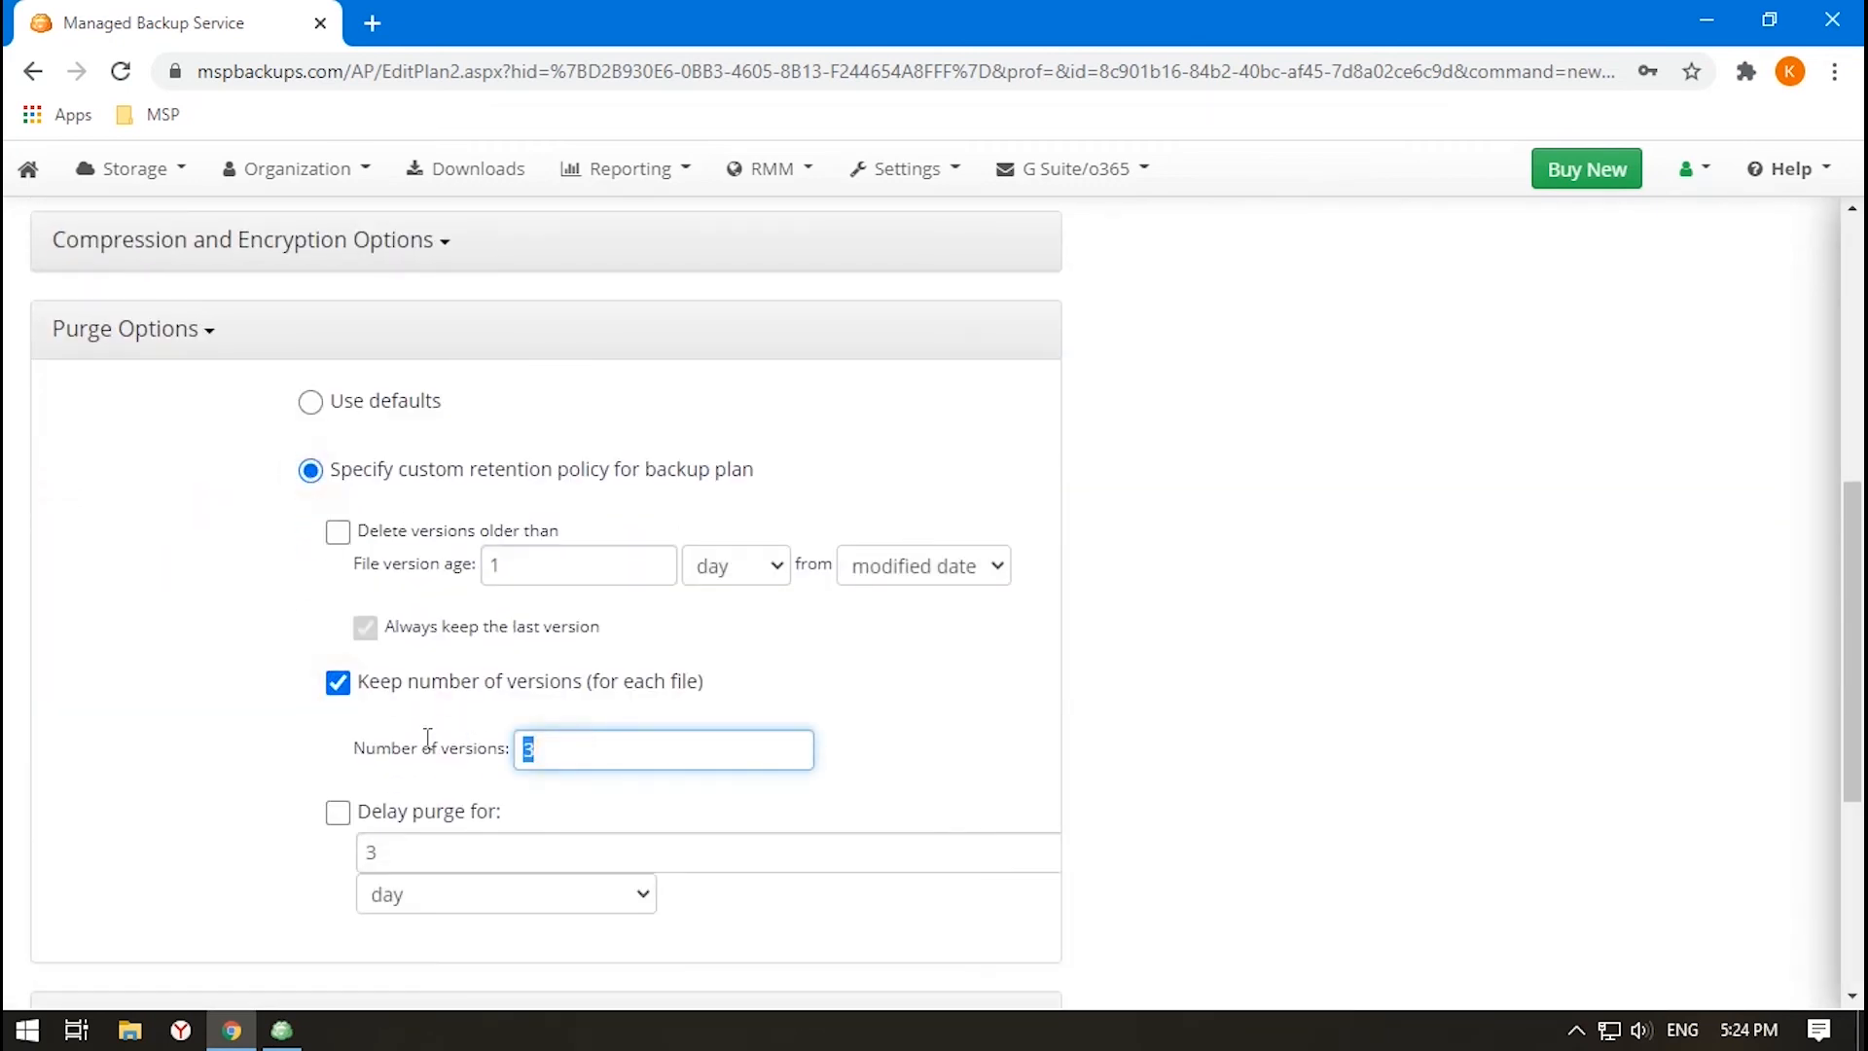
scroll(down, 3)
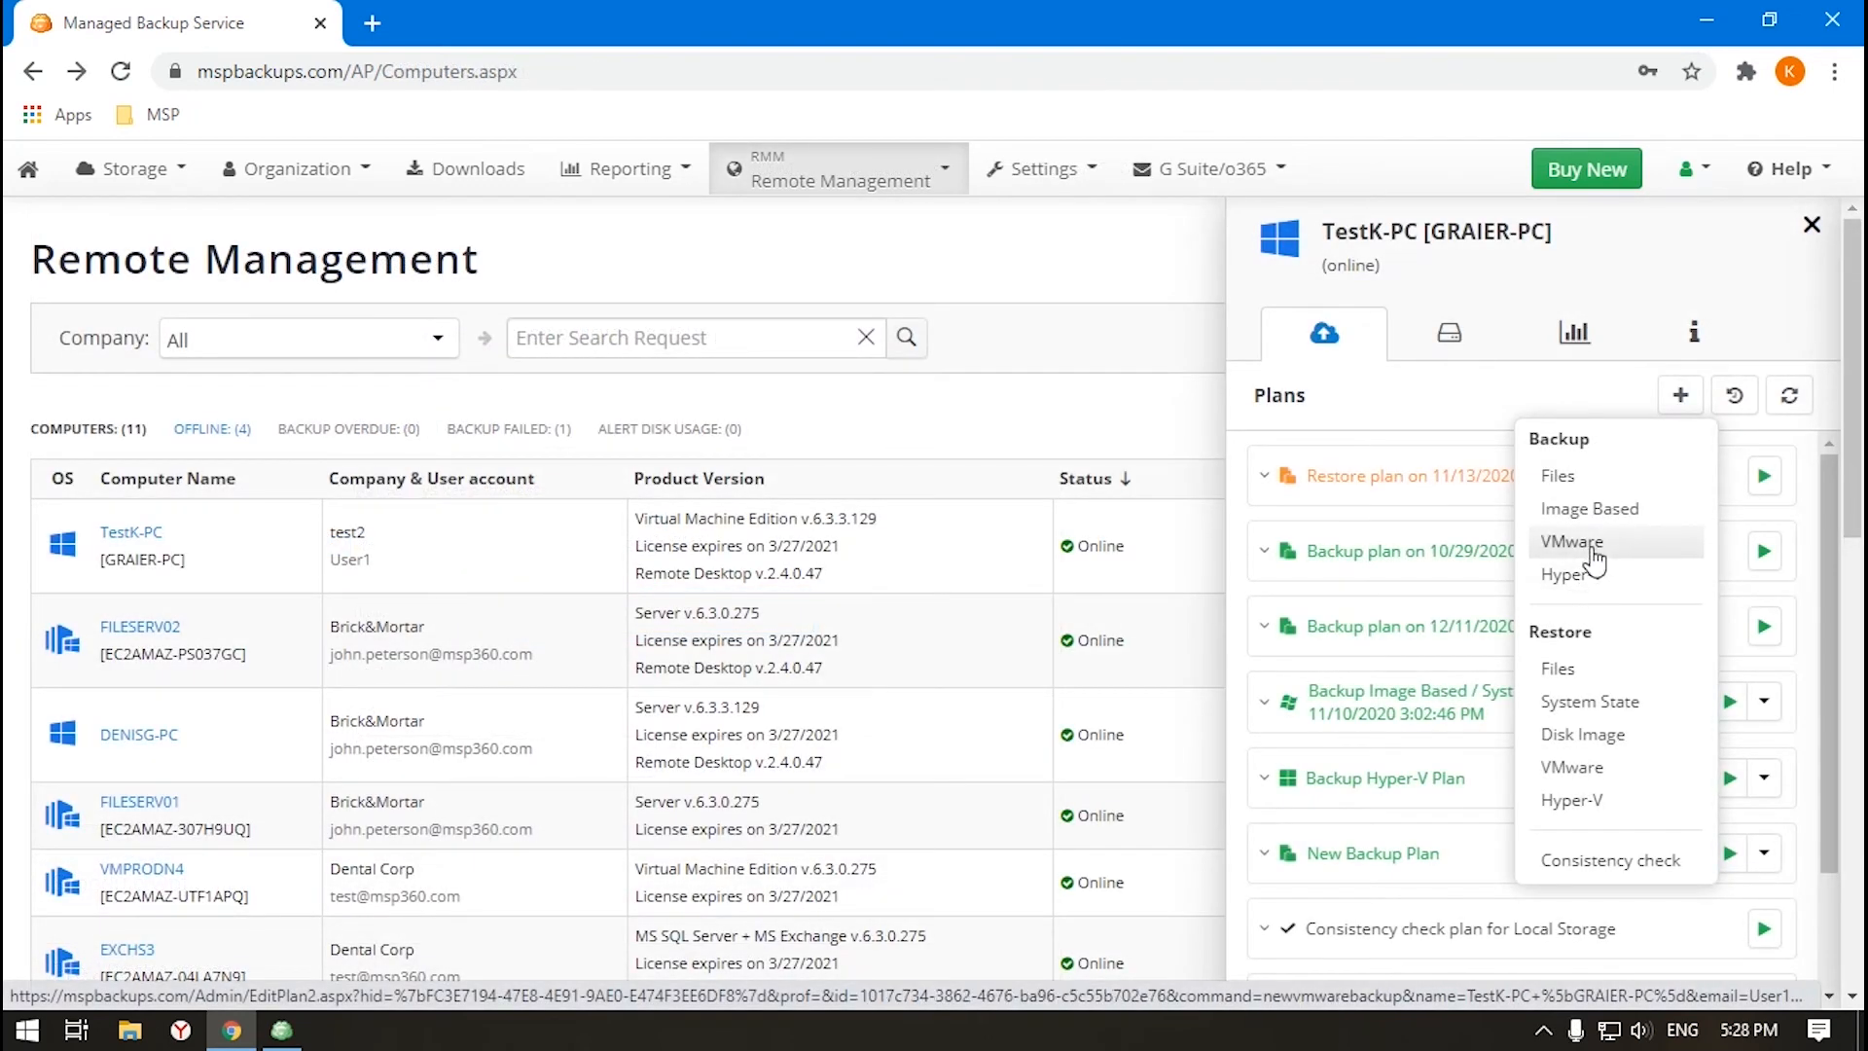
Start a new VMware backup plan and view its plan page.
click(1571, 543)
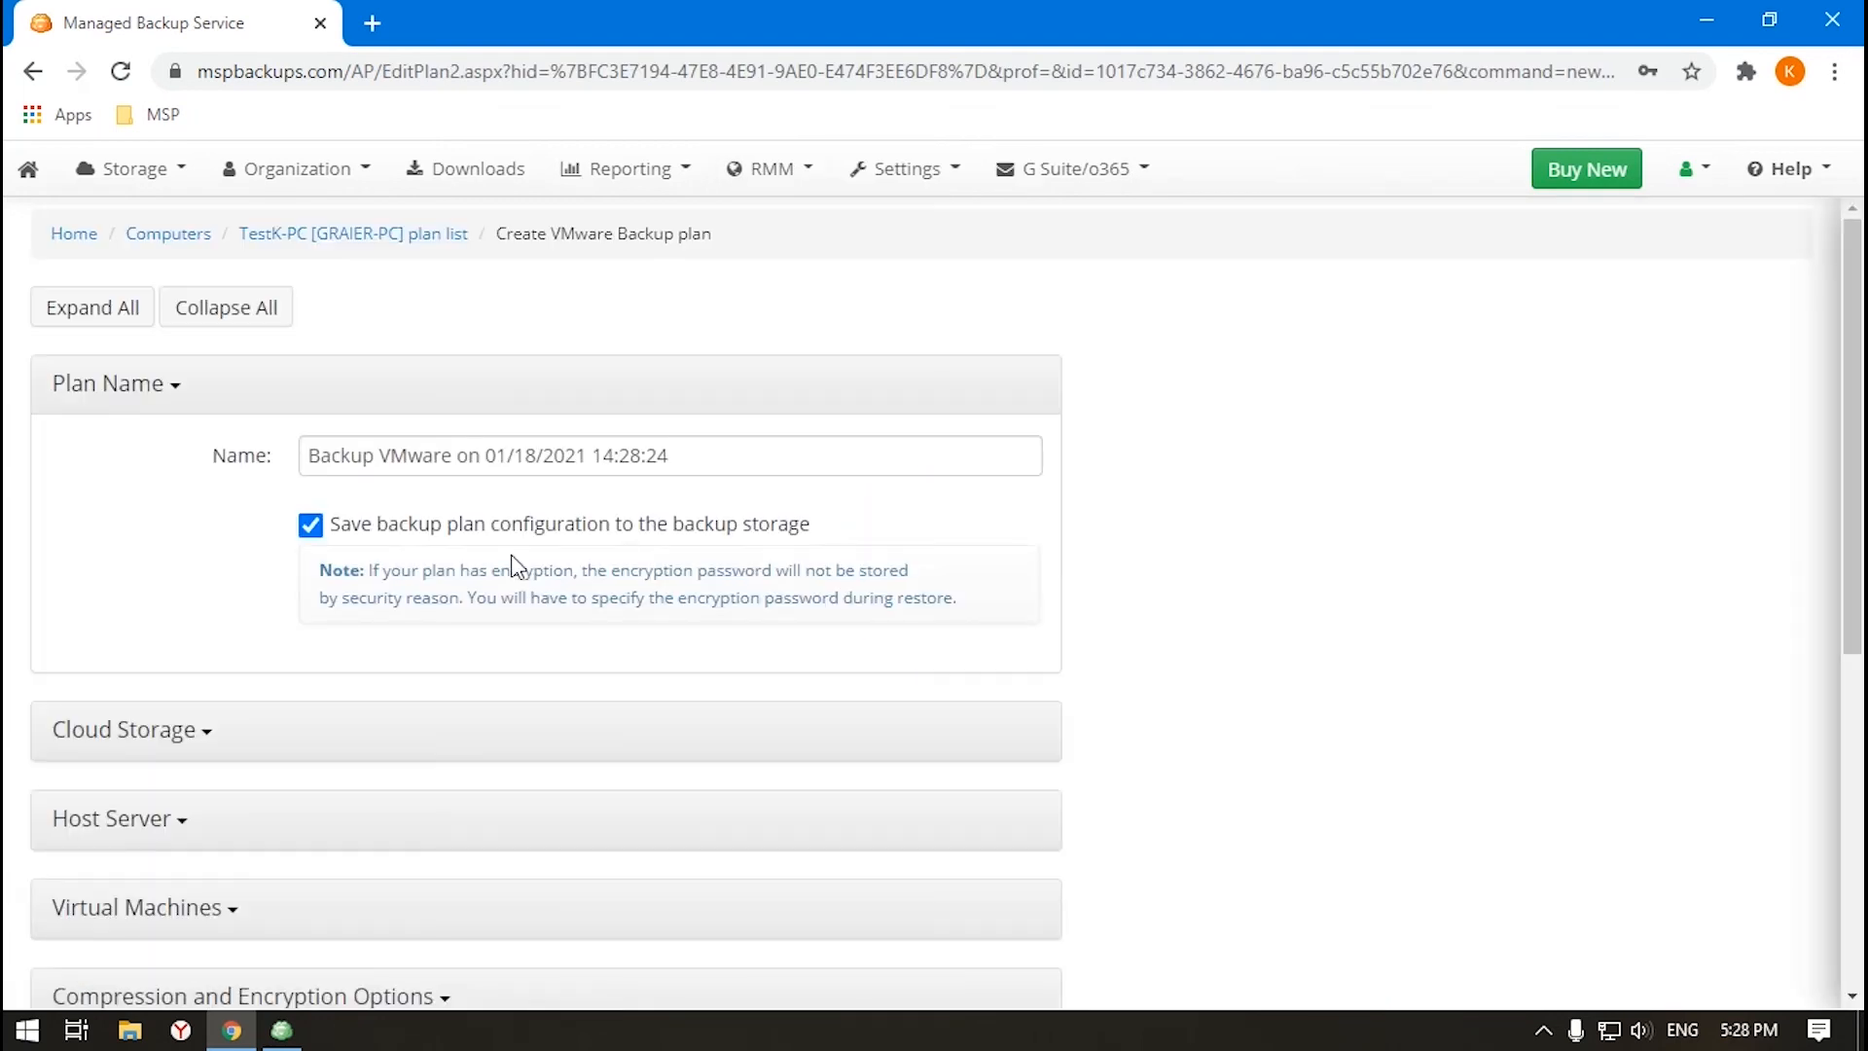
scroll(down, 3)
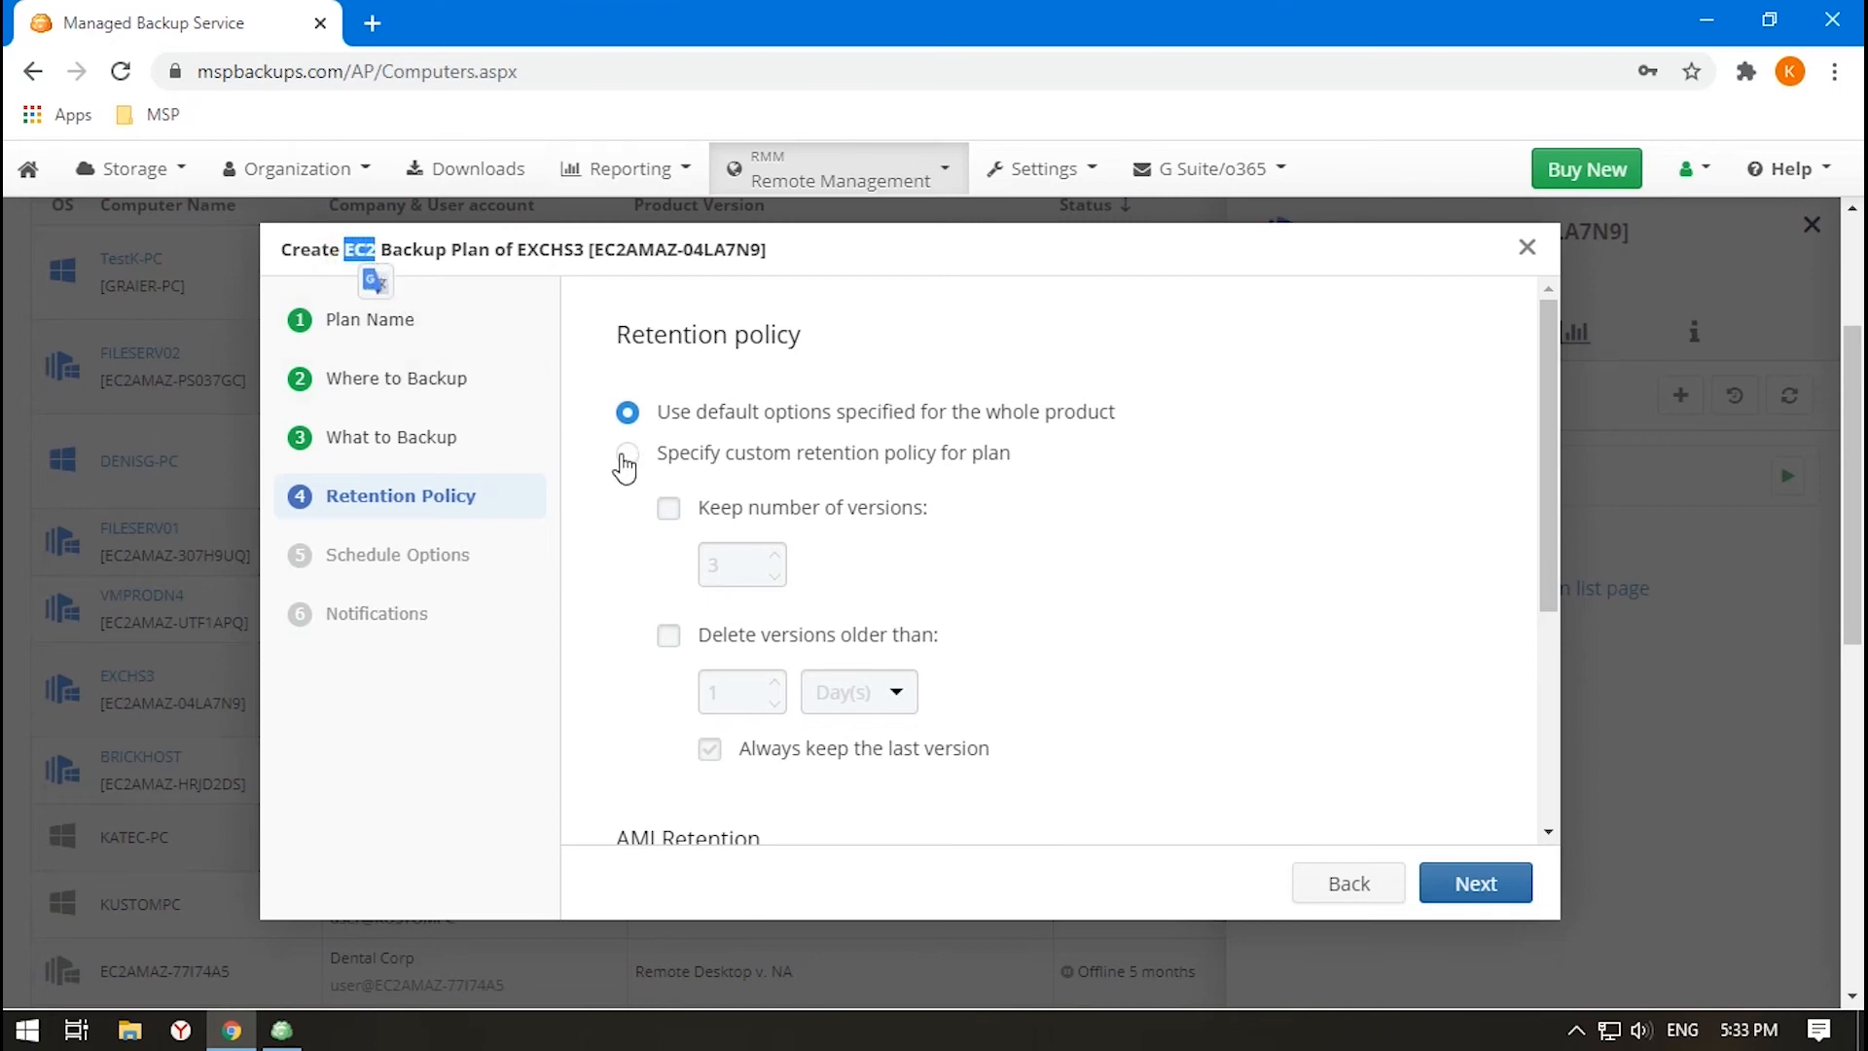
Switch the EC2 plan to custom AMI retention keeping 3 versions and leave the wizard.
click(627, 454)
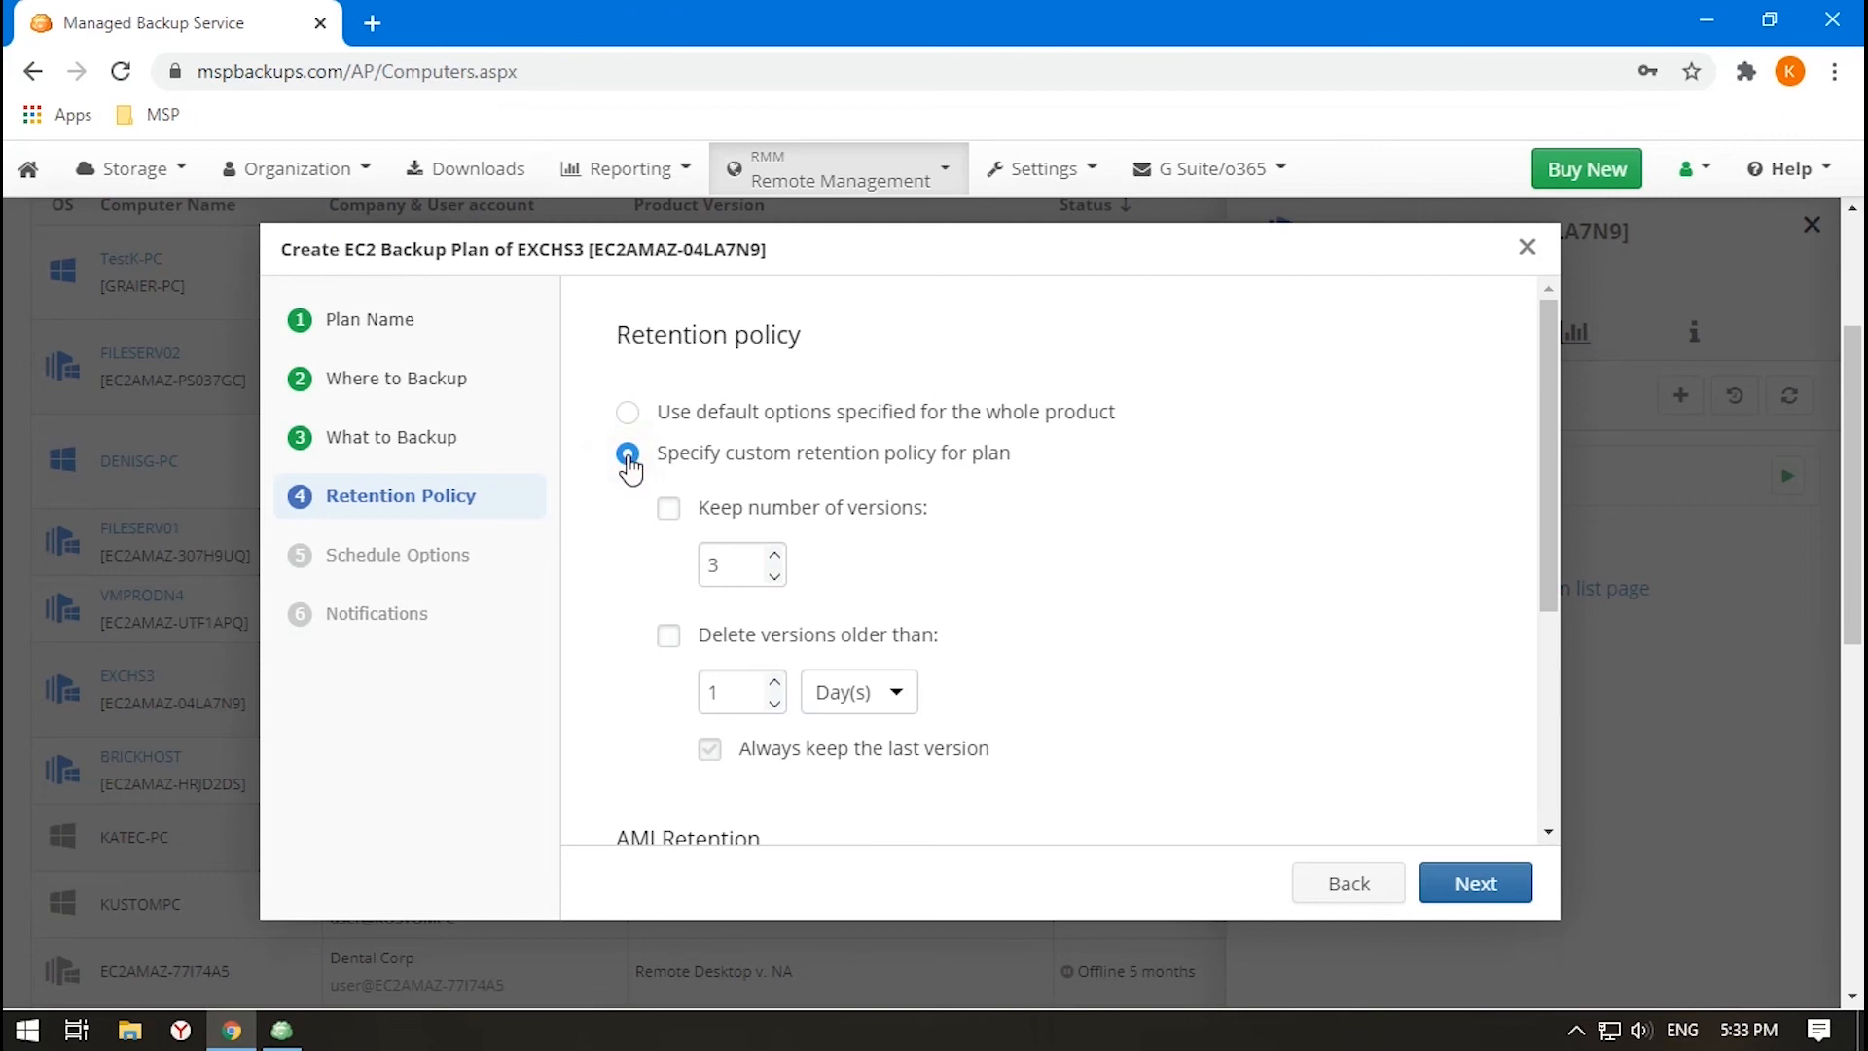
scroll(down, 3)
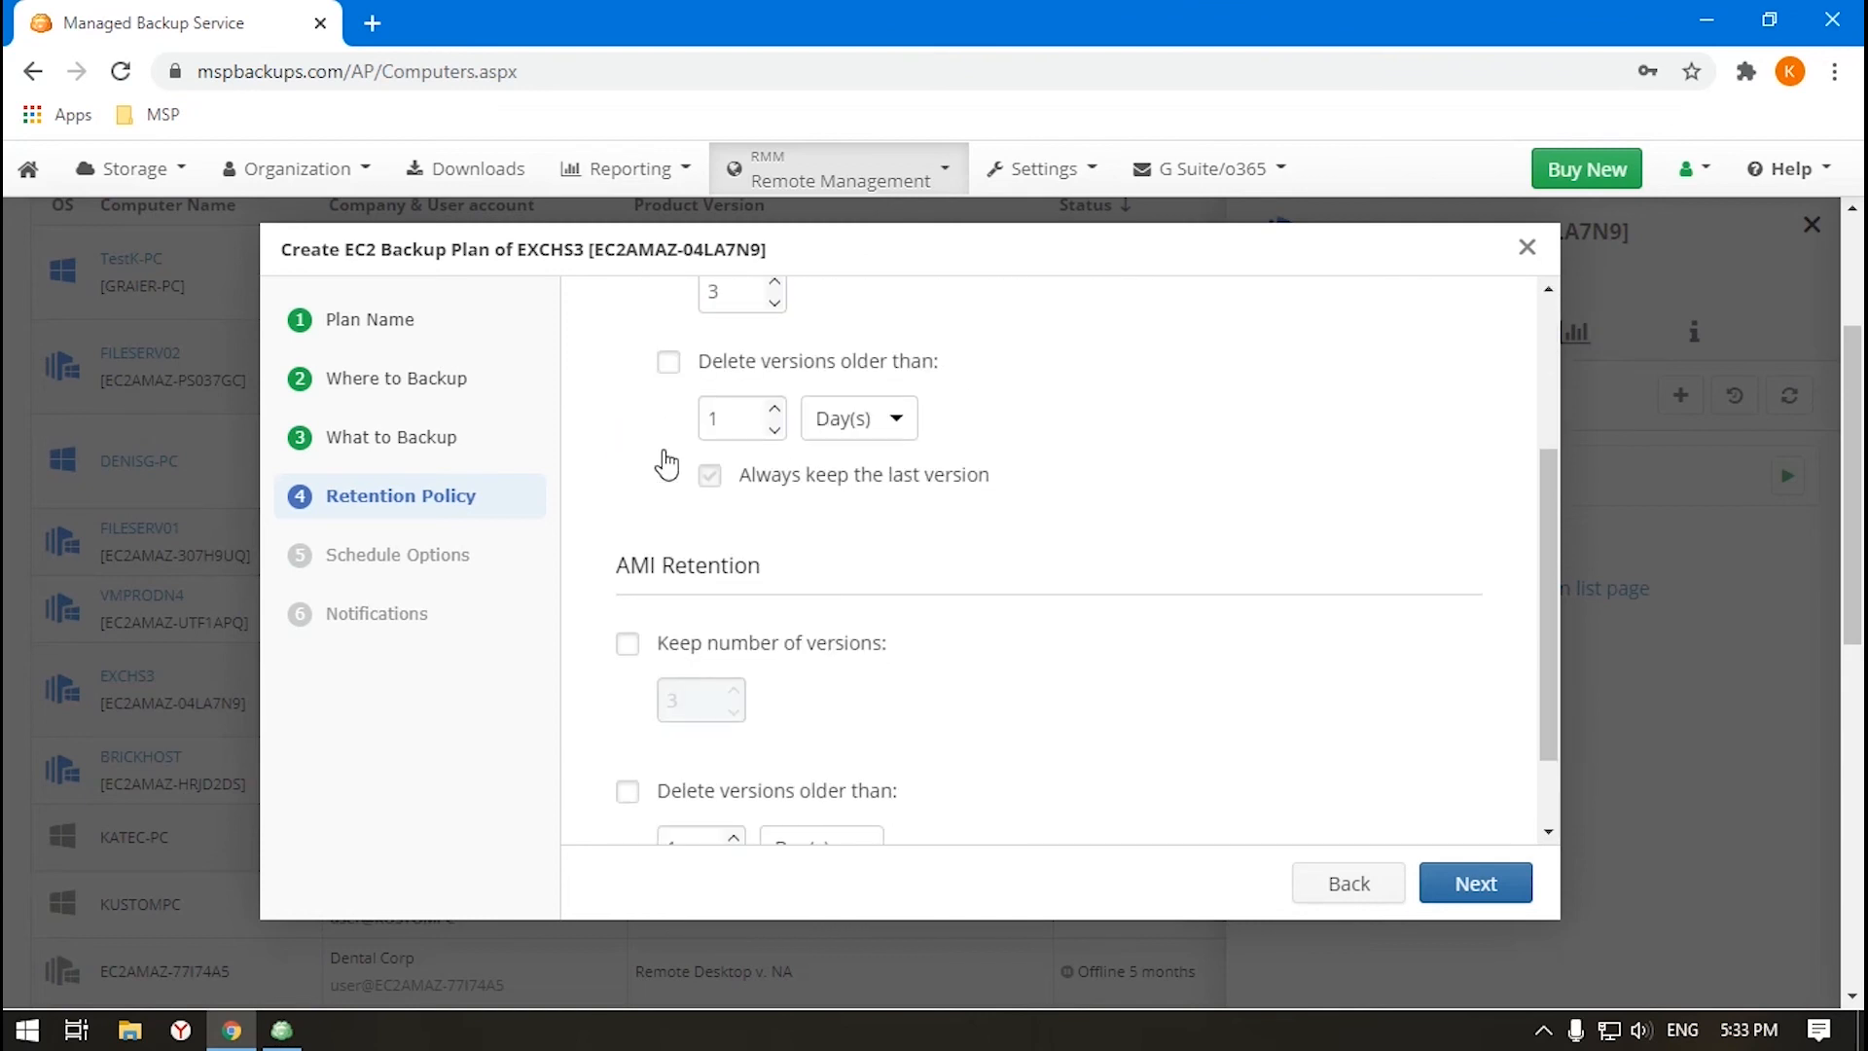
scroll(down, 3)
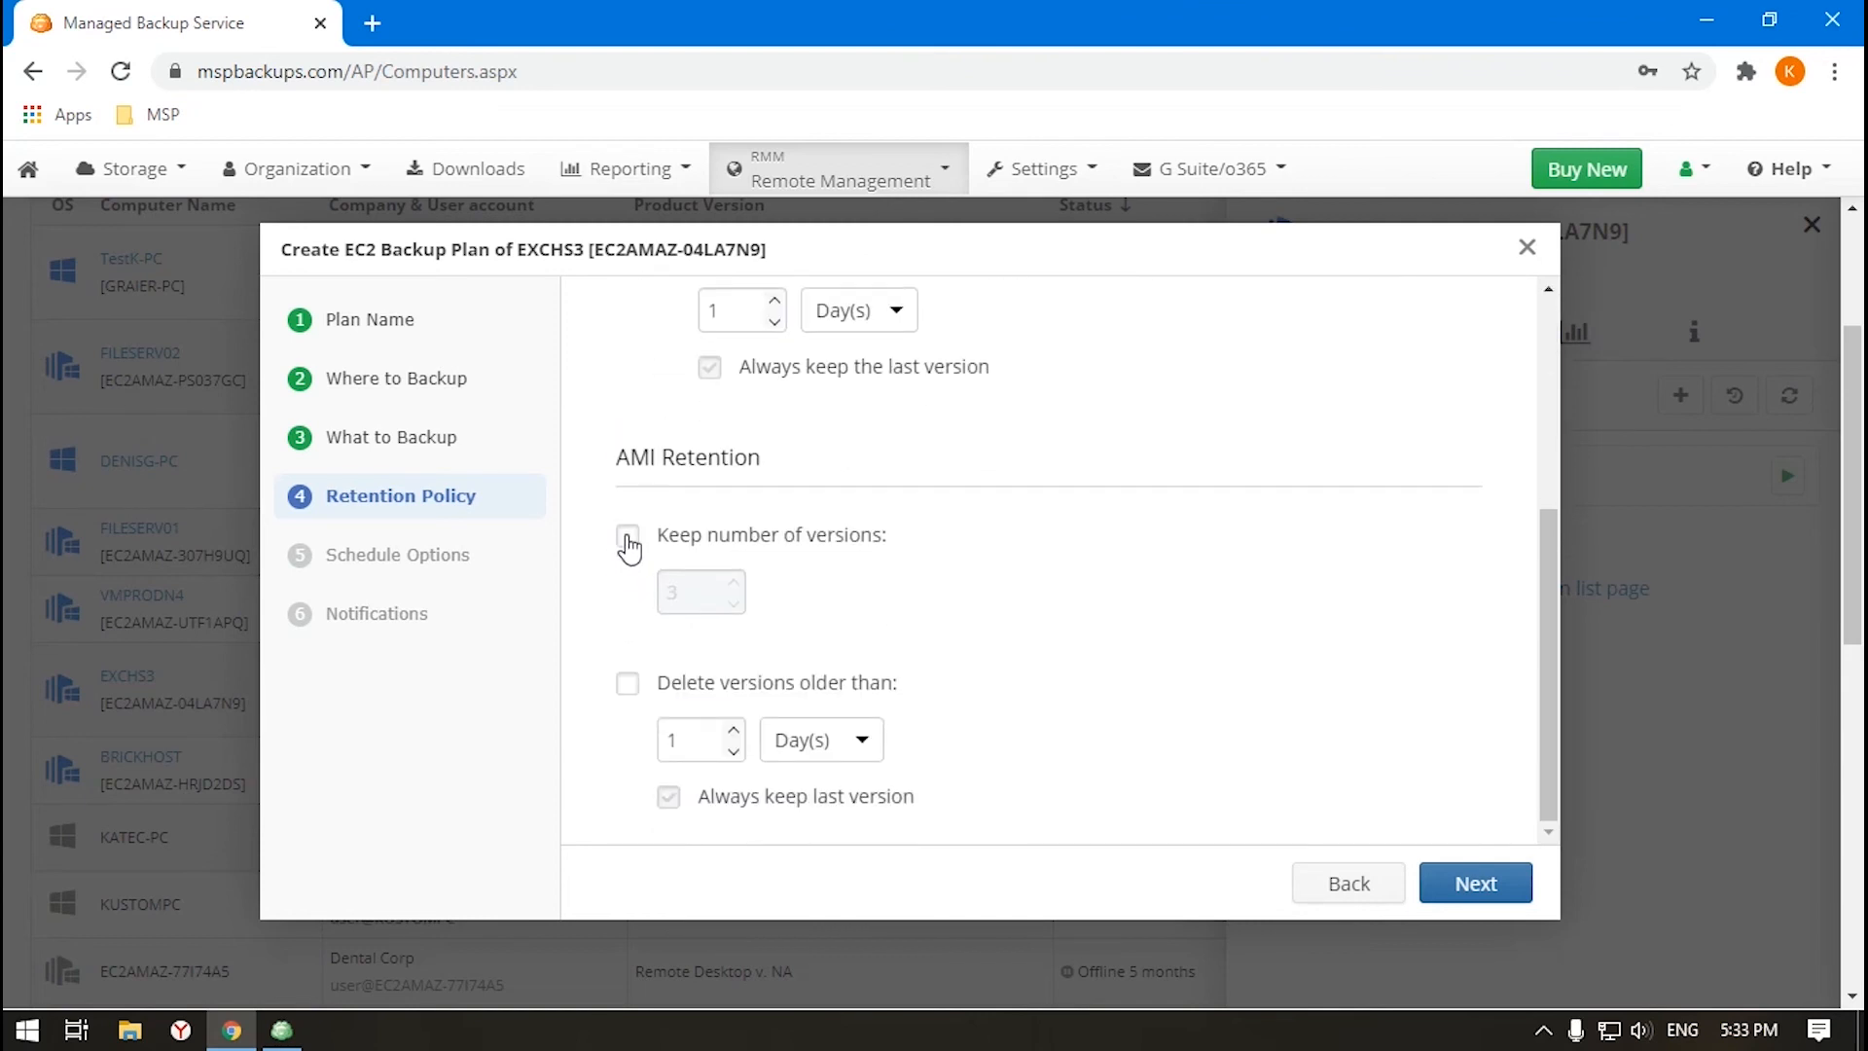
click(628, 537)
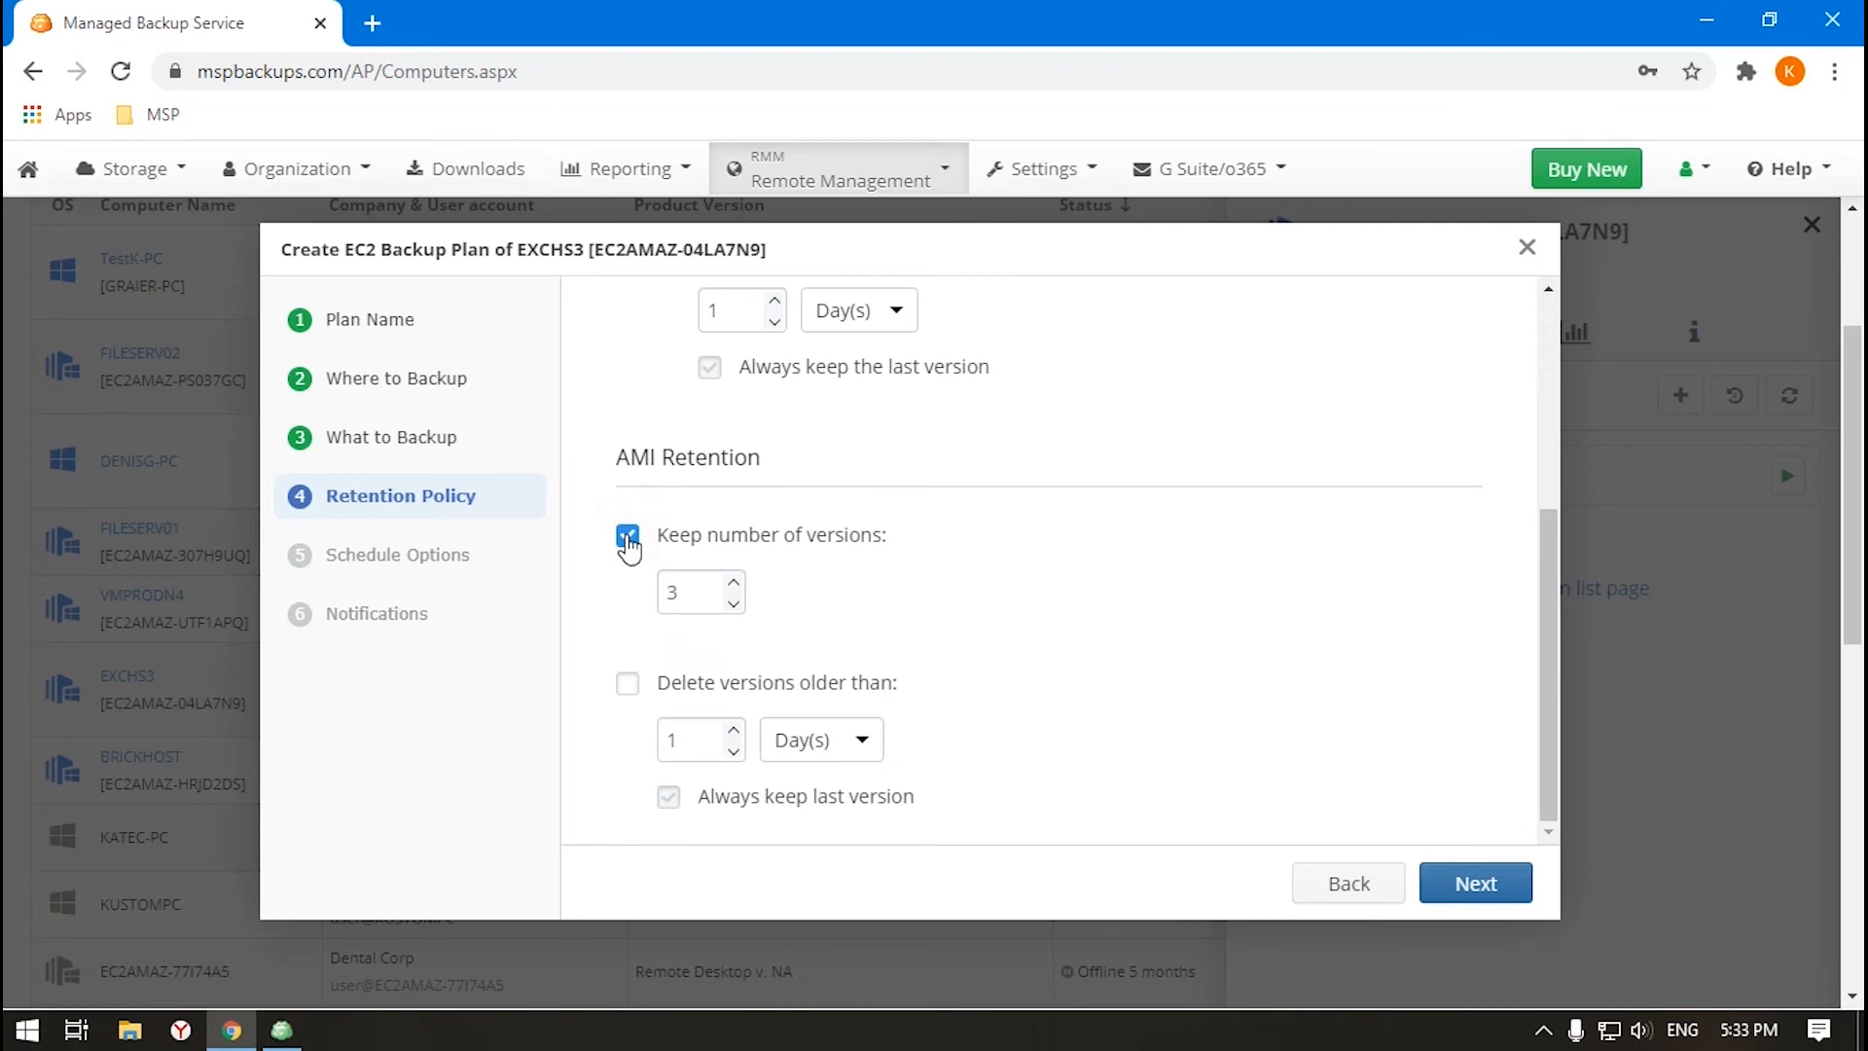
click(629, 535)
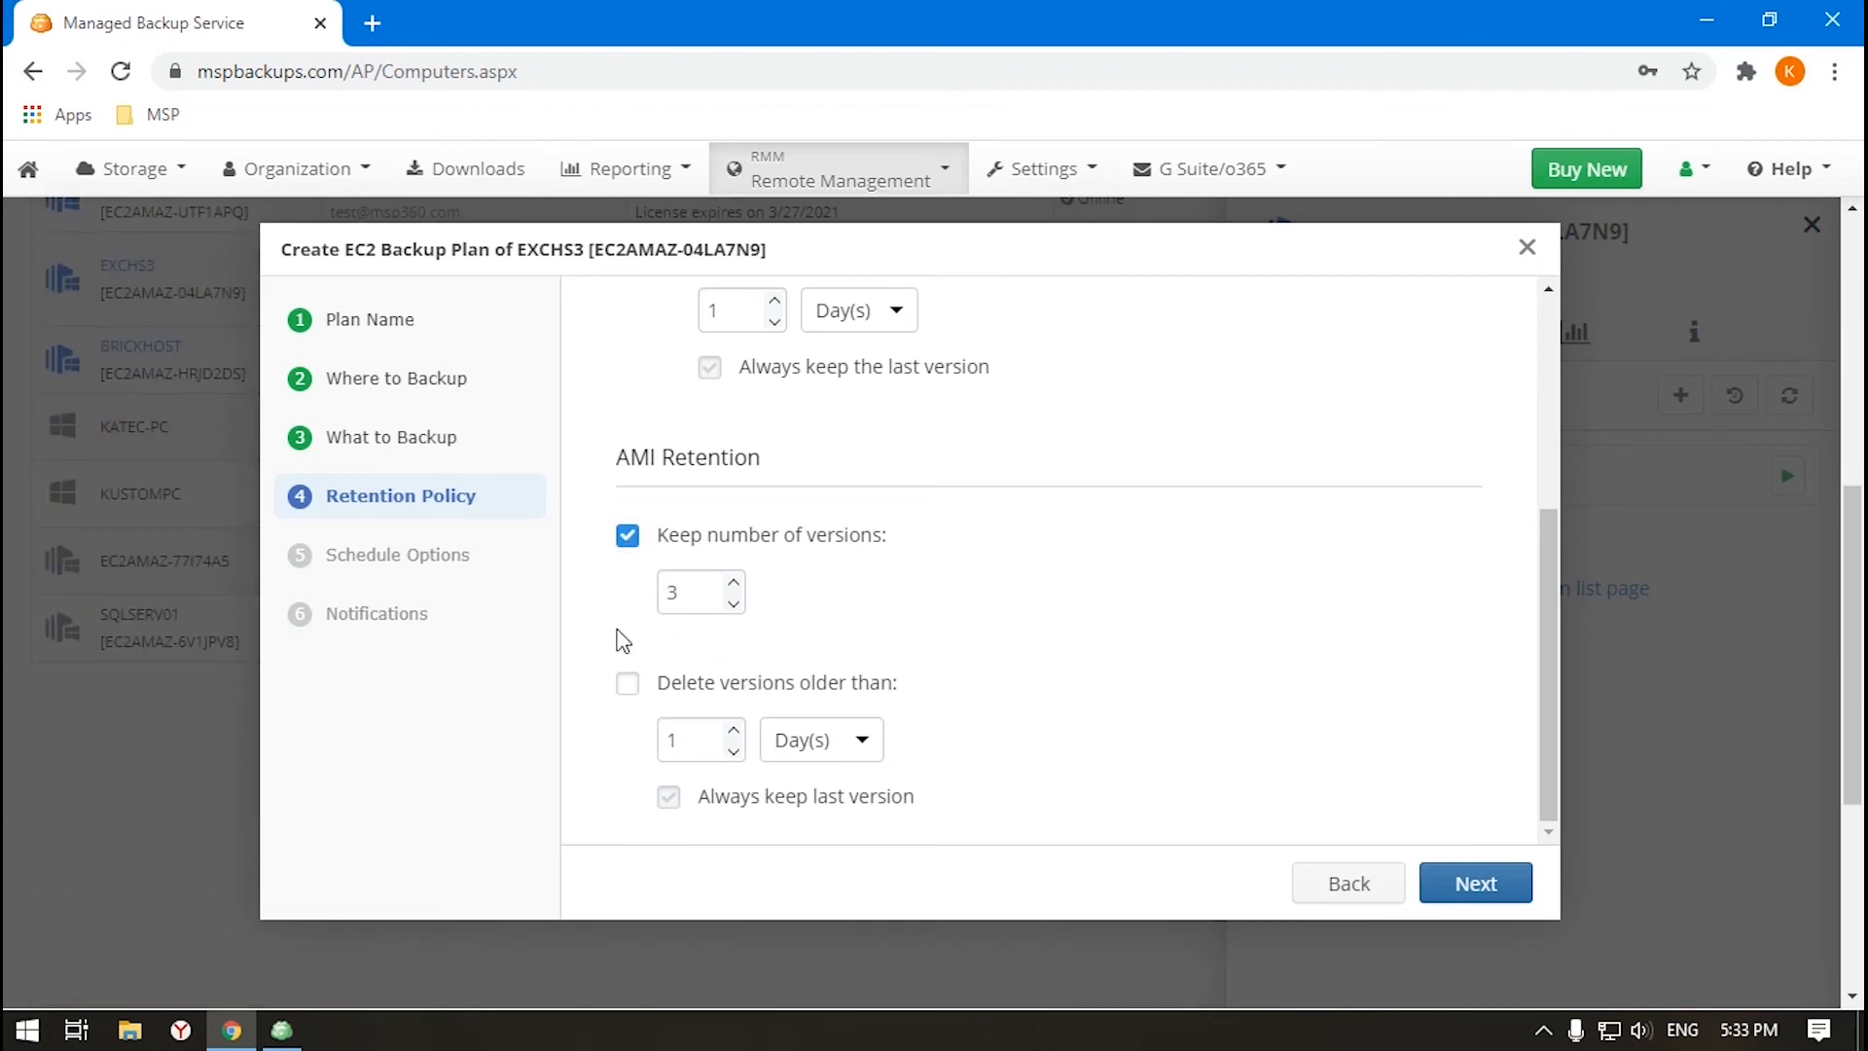
click(1526, 247)
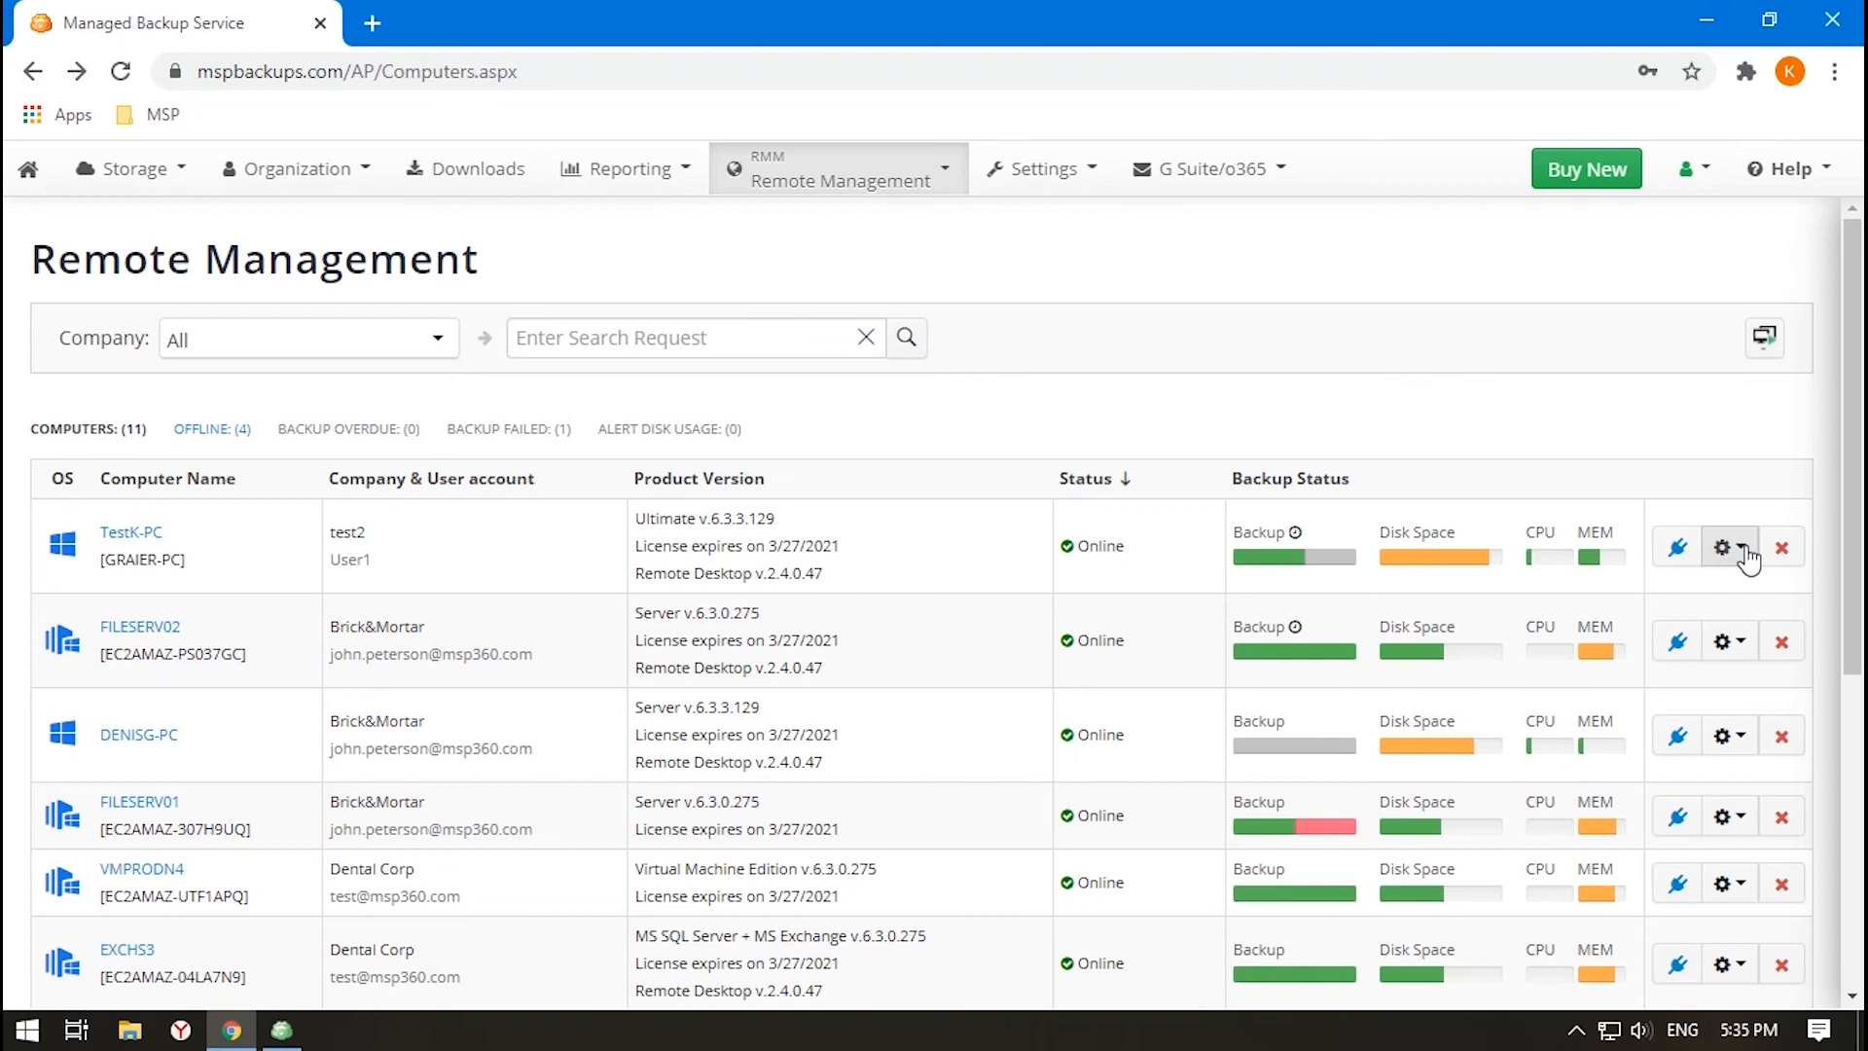
Review TestK-PC's plans panel and plan types, then bring up its actions menu.
click(1724, 547)
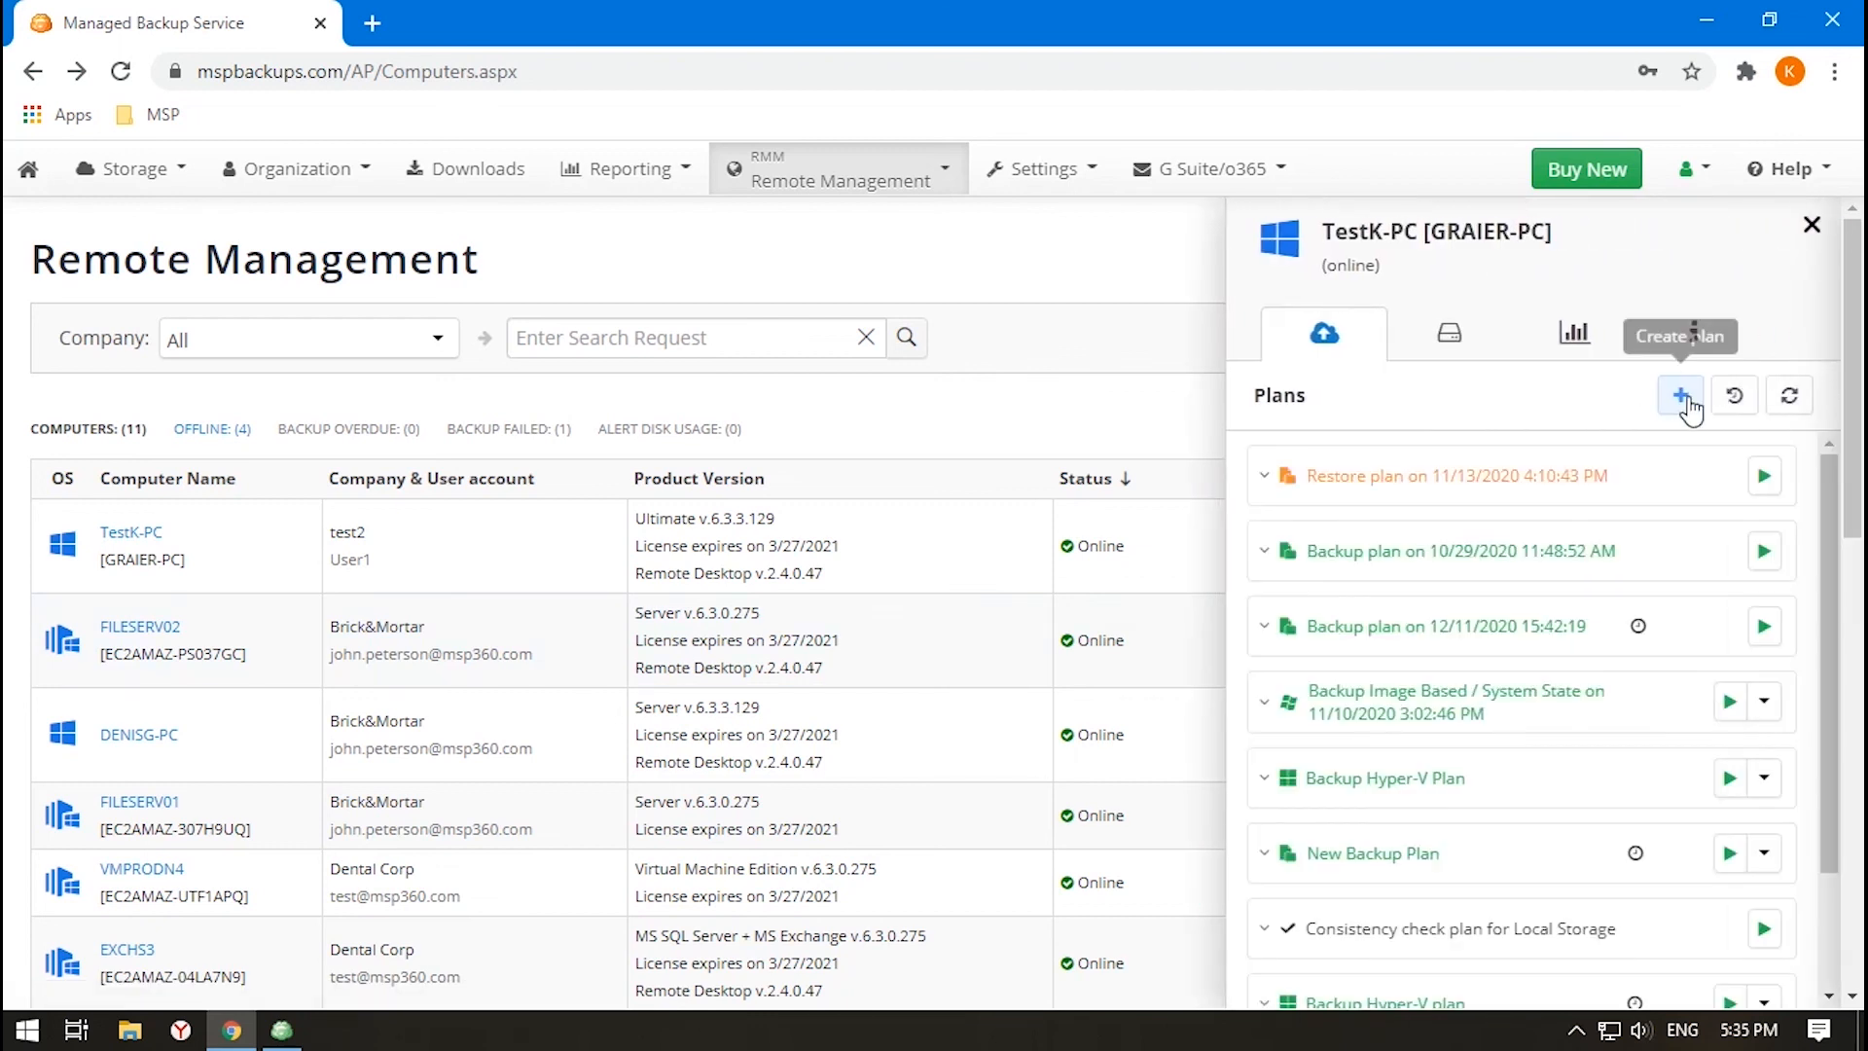
click(1679, 395)
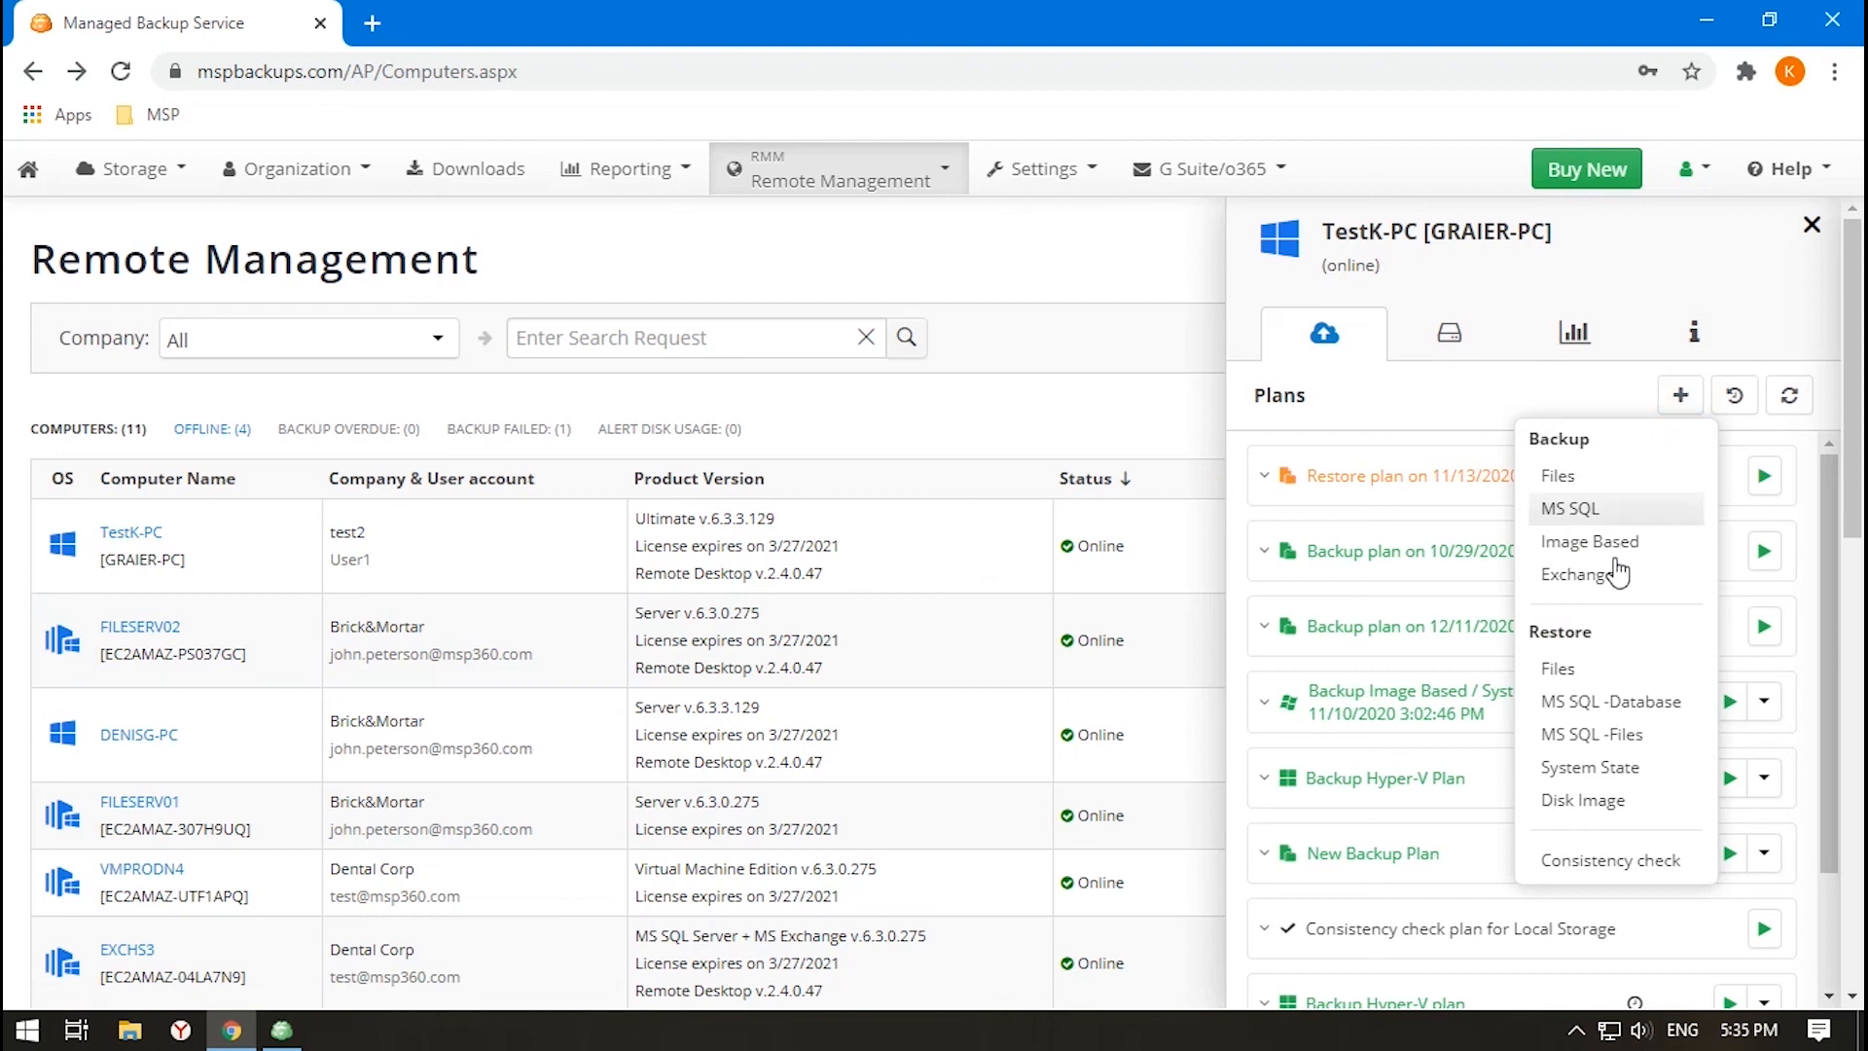
click(1812, 224)
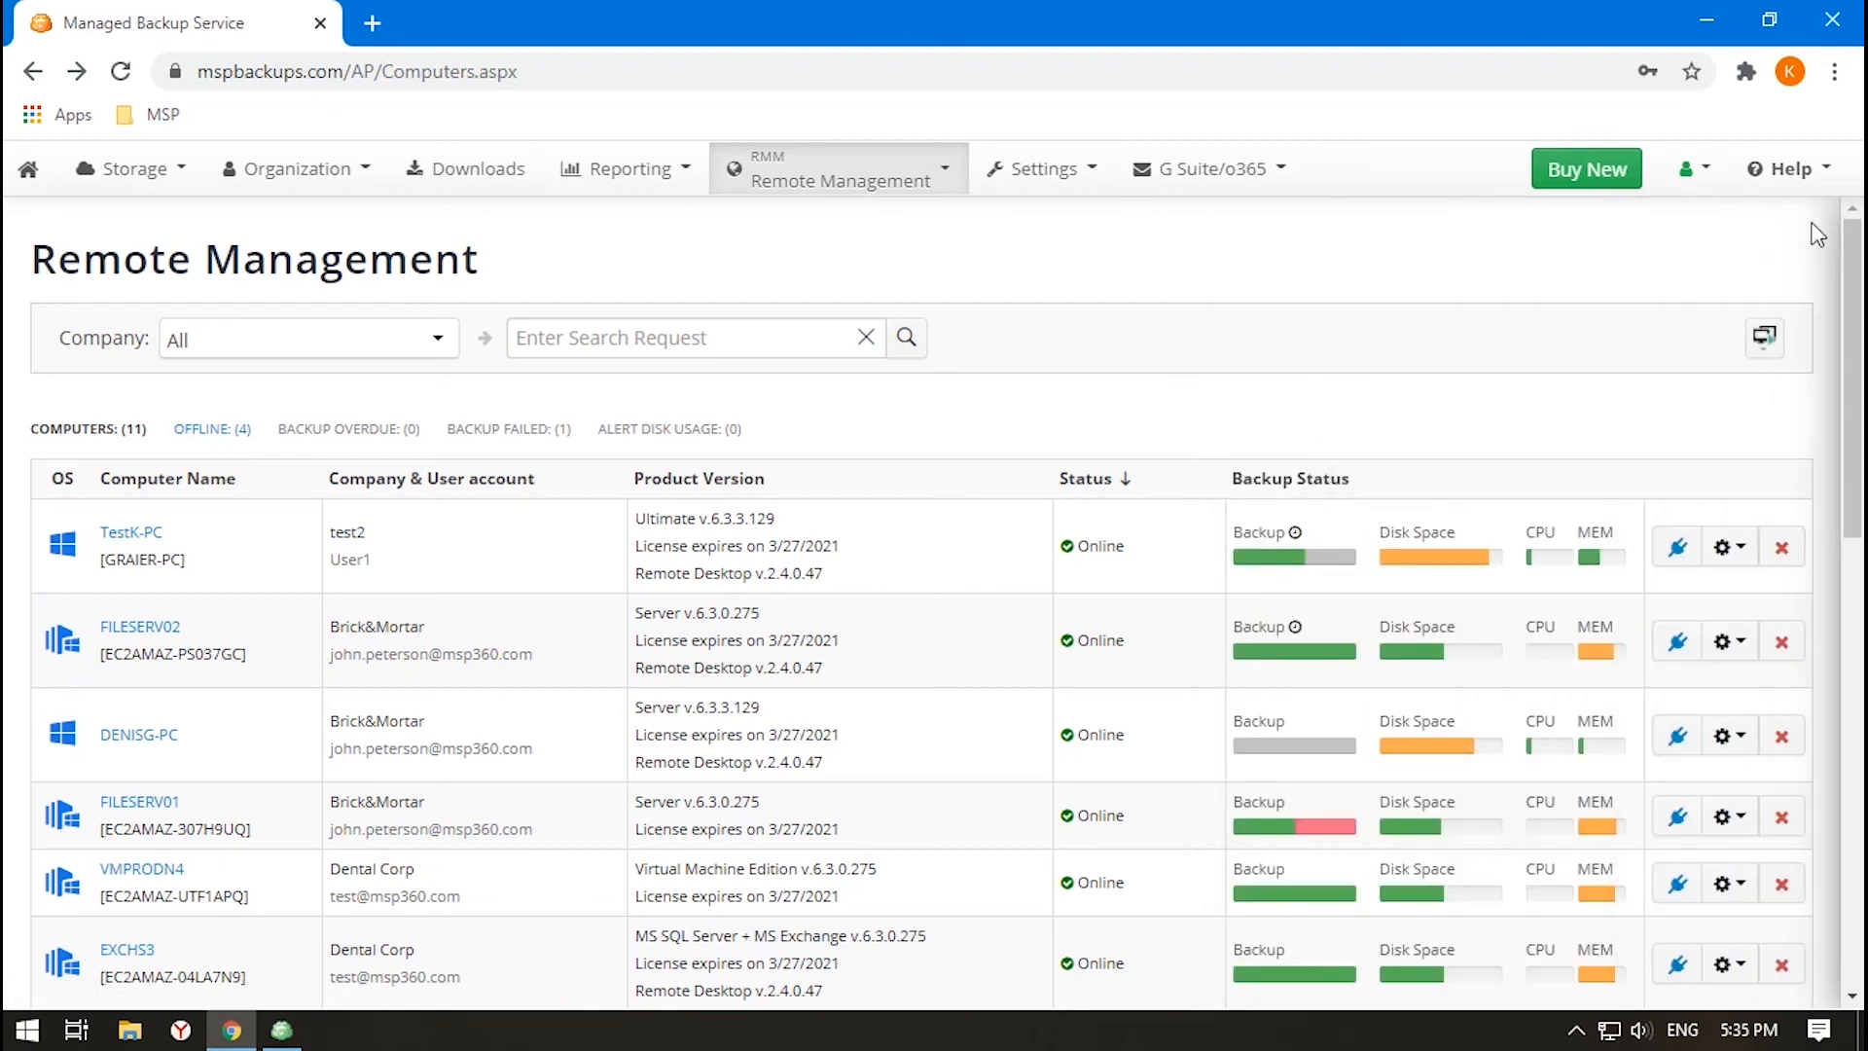
mouse_move(1419, 331)
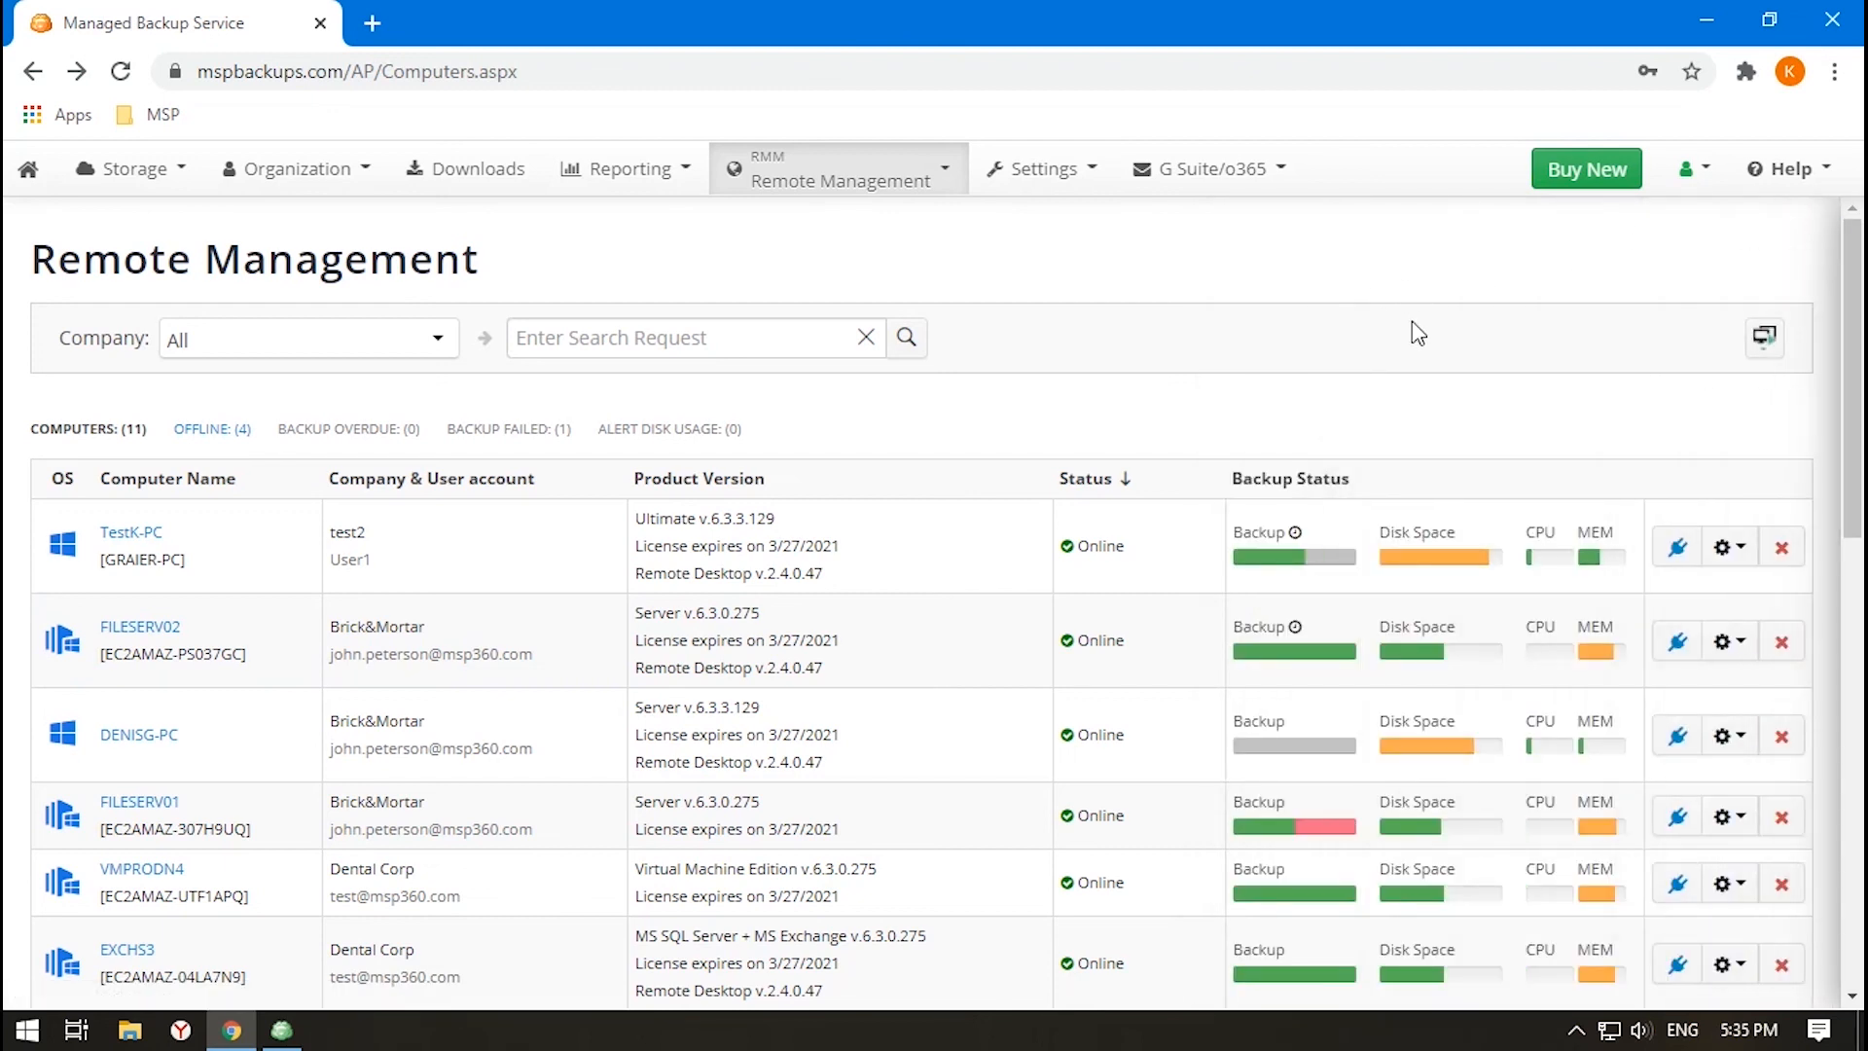
click(1722, 545)
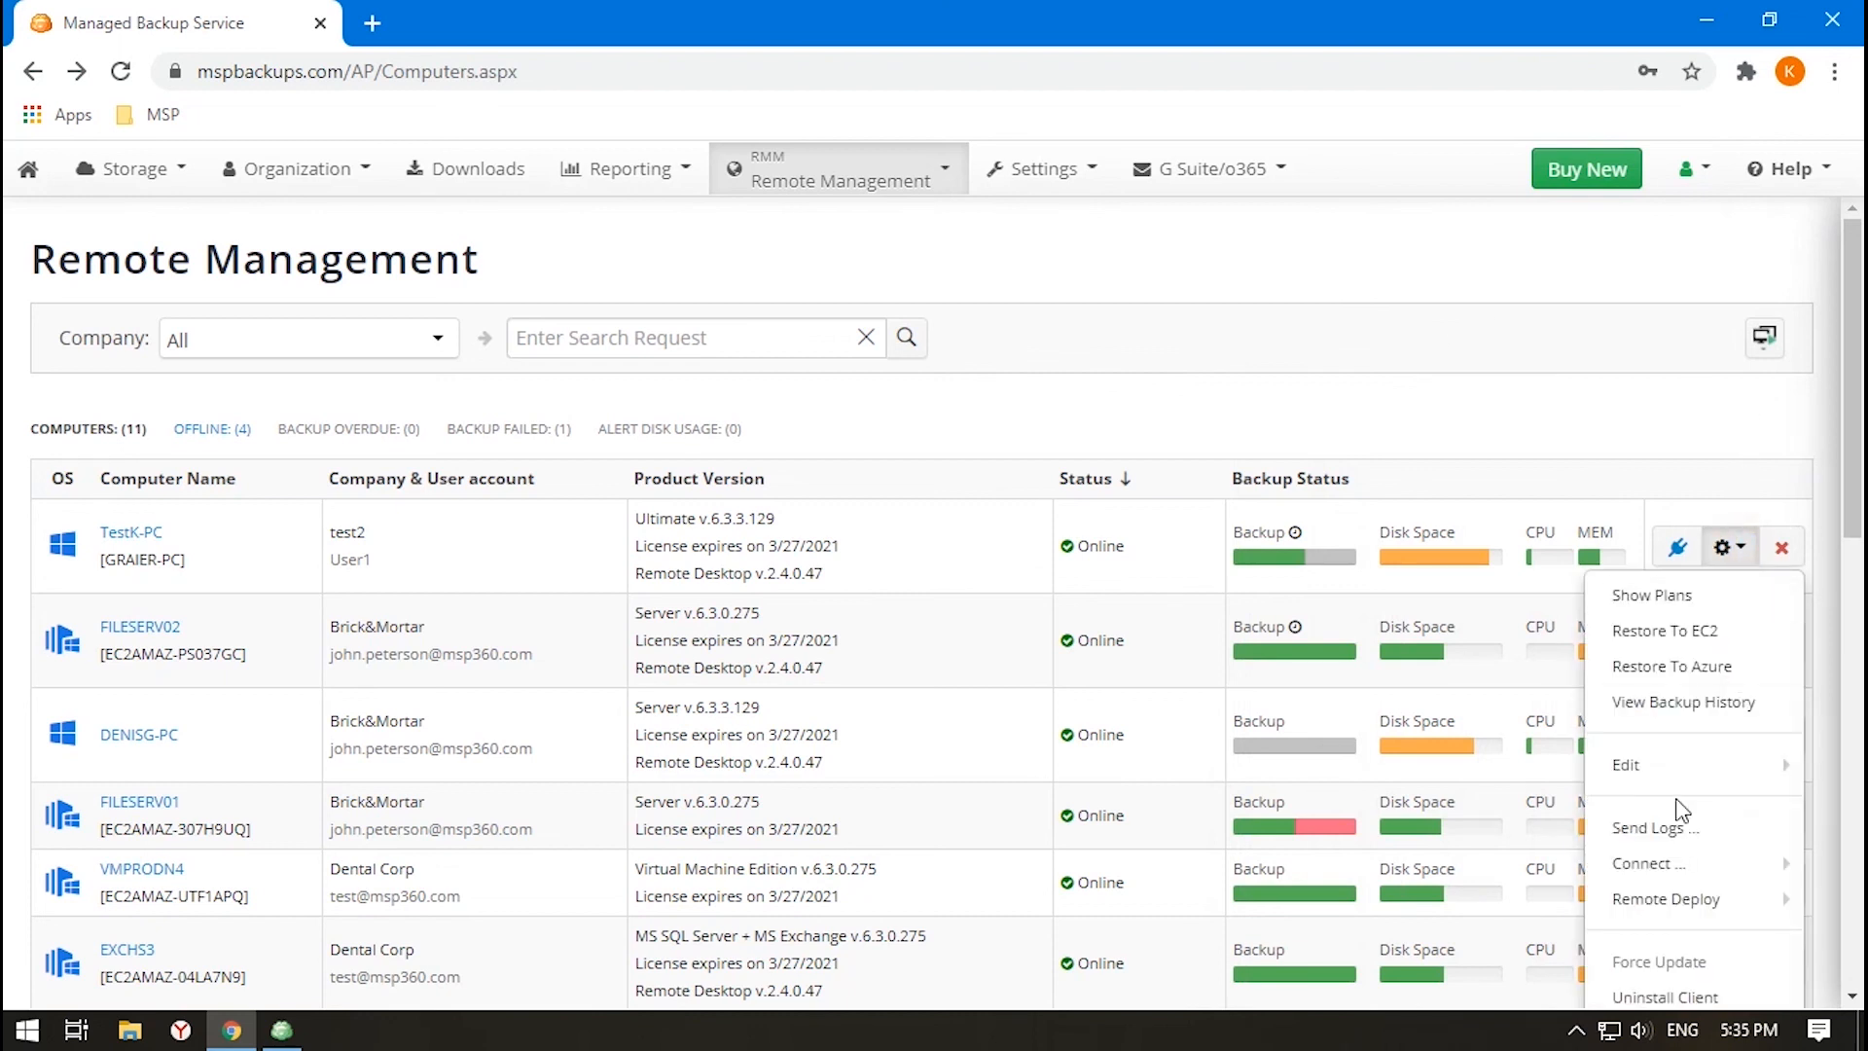